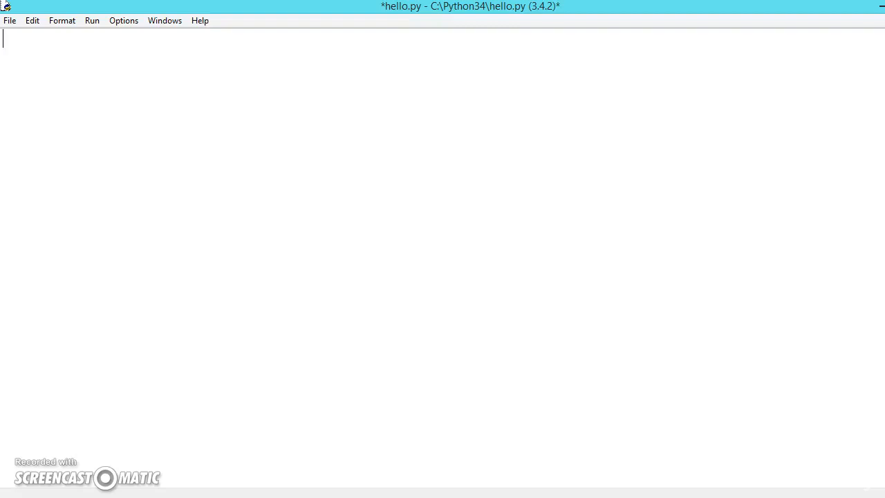
mouse_move(691, 235)
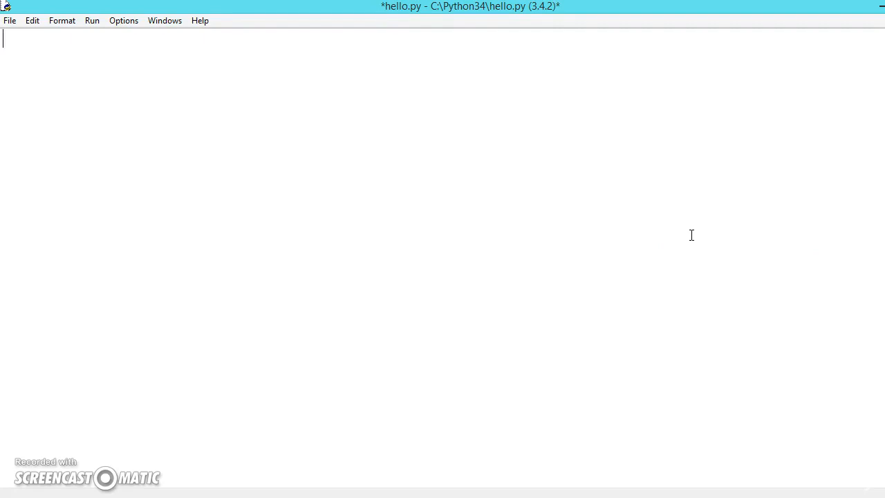
Step: Type the 'class student:' header and its '__init__(self, name):' constructor line in hello.py
type("class stud")
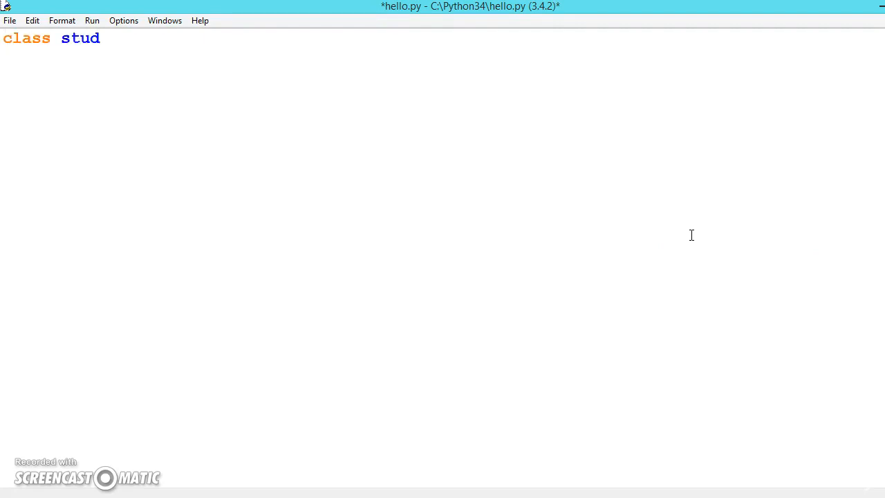
type("ent:")
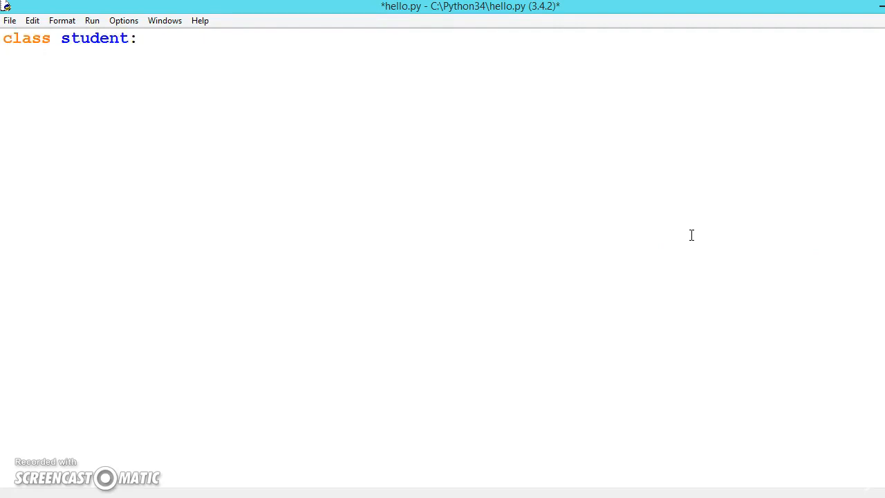
type("def")
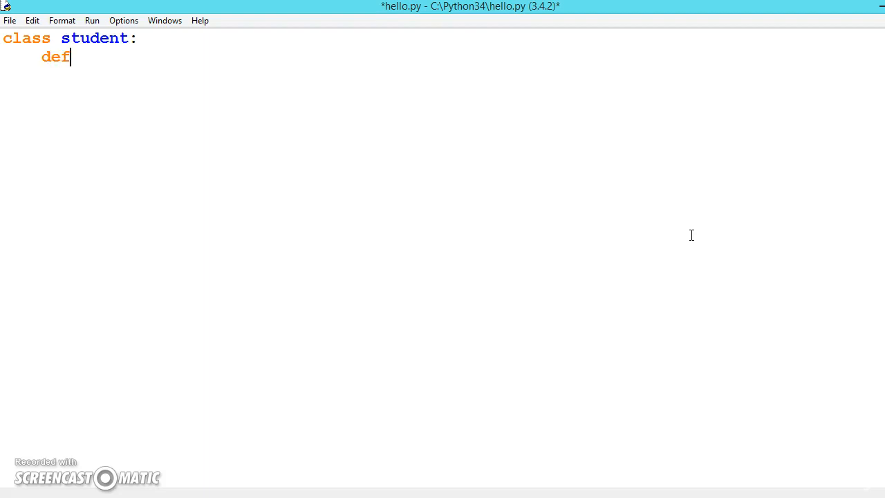
type("__in")
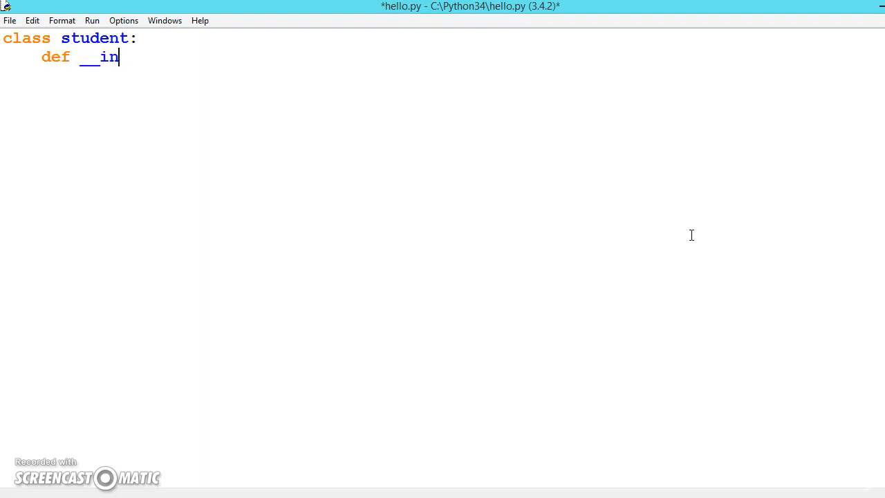
type("i")
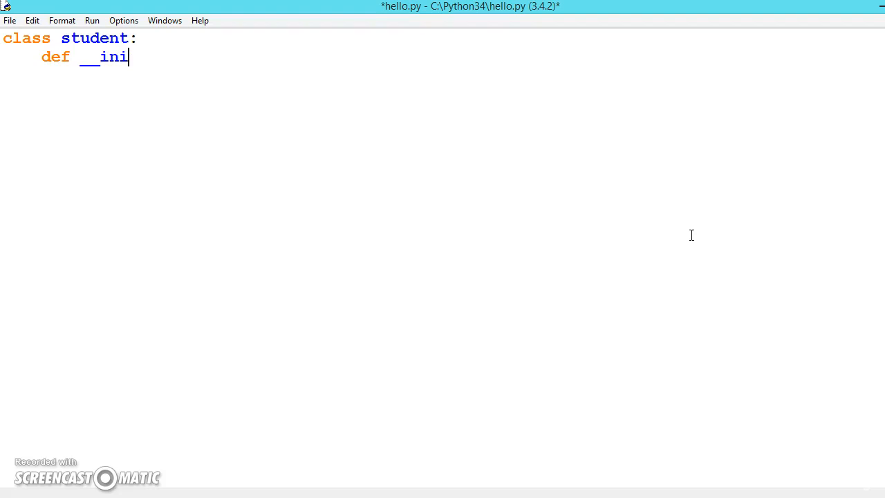
type("t")
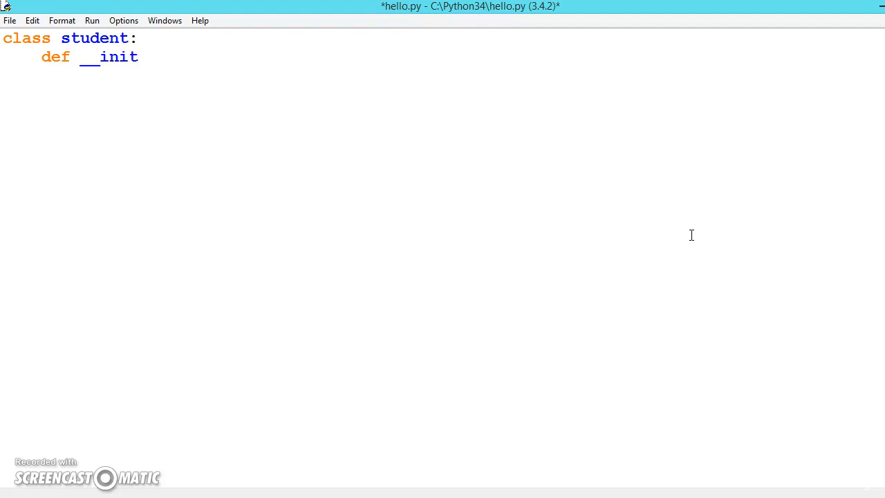
type("__")
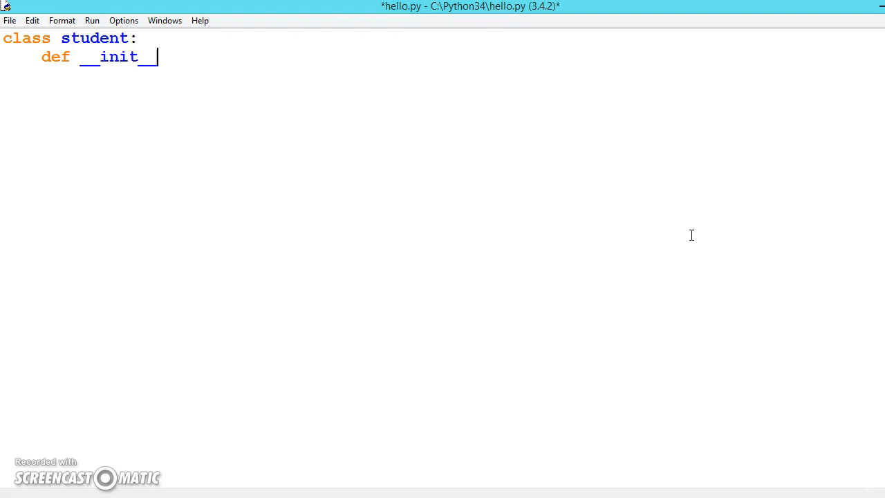
type("()")
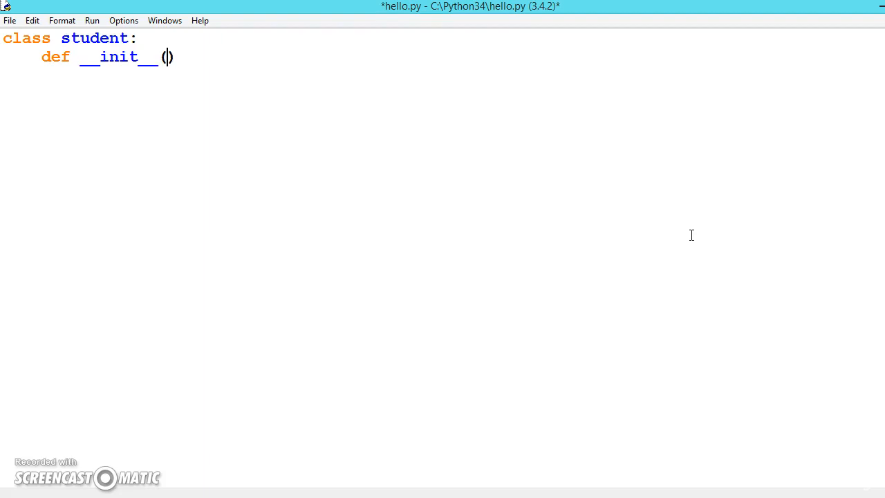
type("self,")
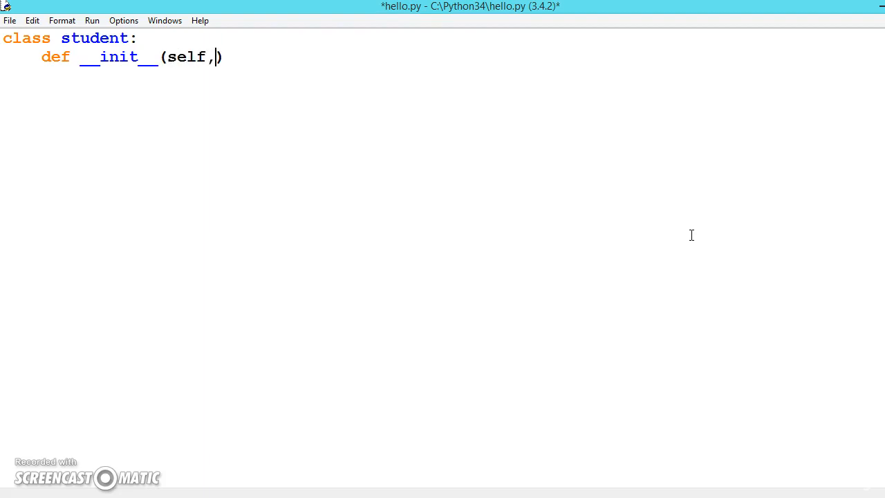
type("name")
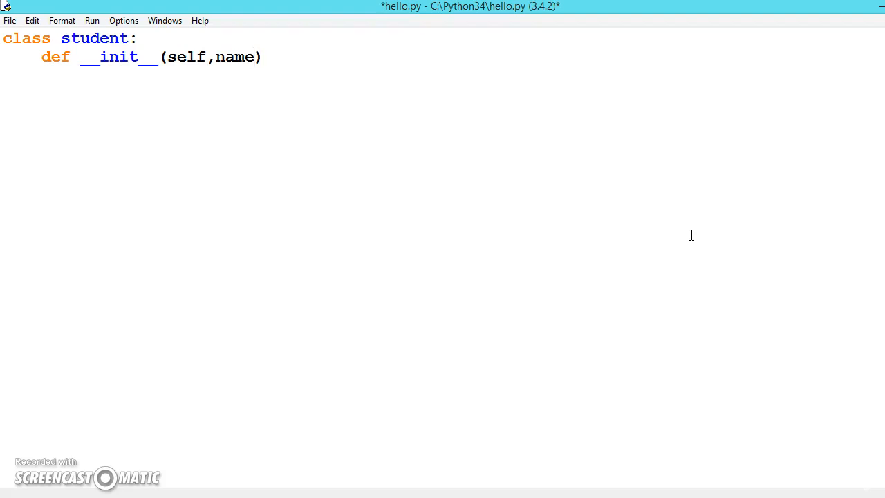
type(":")
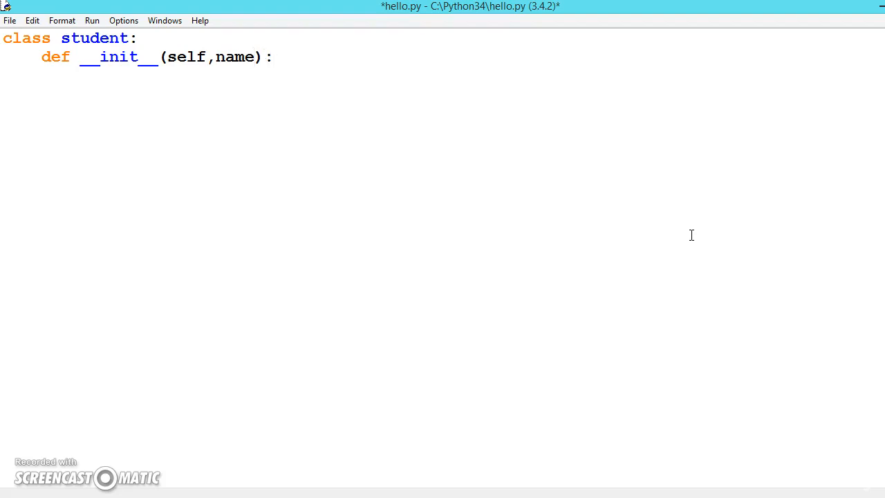
Step: Store self.name = name and start self.attend at 0 in the constructor
type("self")
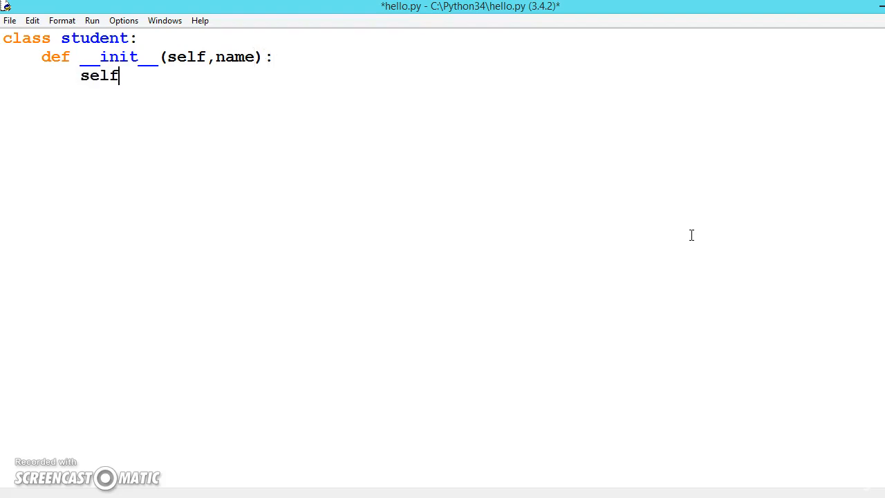
type(".nam")
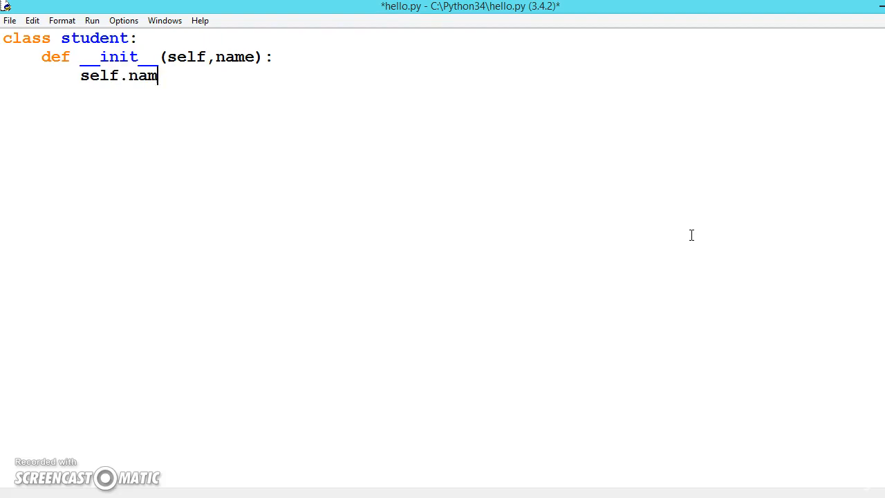
type("e =")
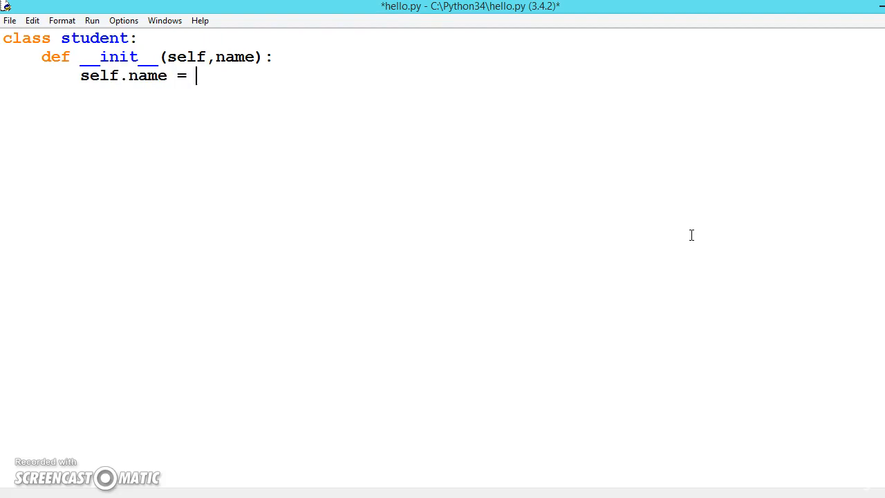
type("name")
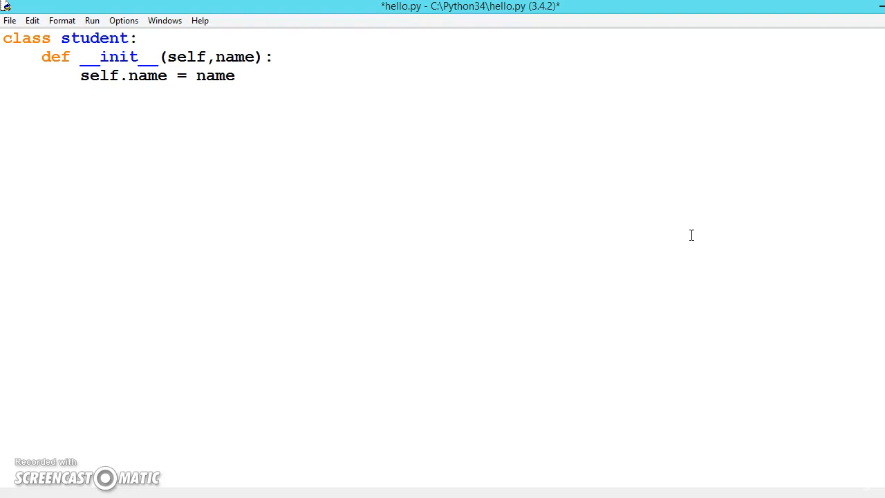
type("self.")
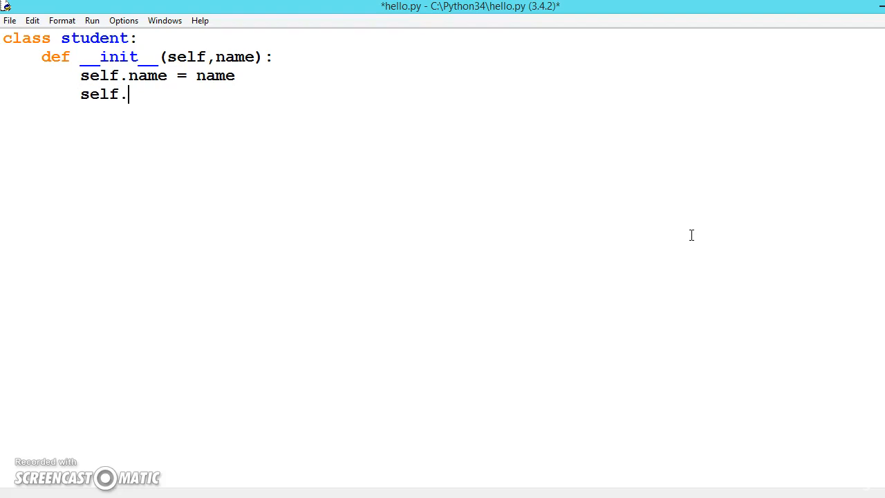
type("attend")
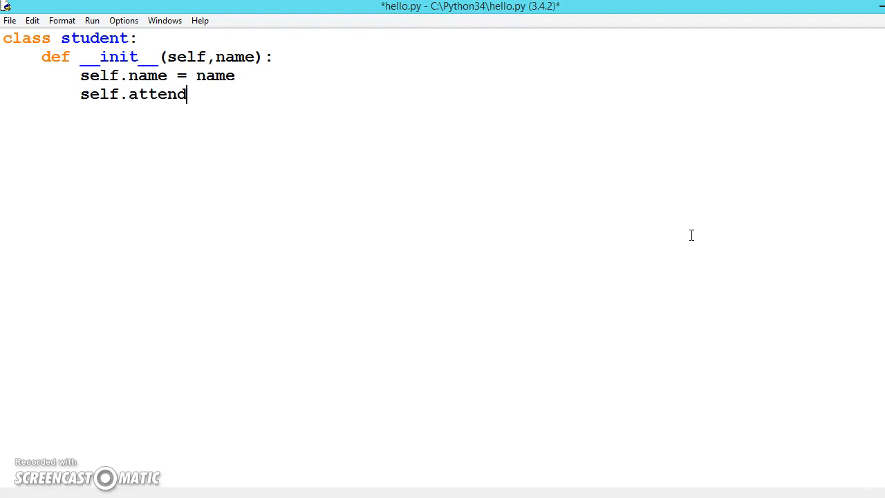
type("=")
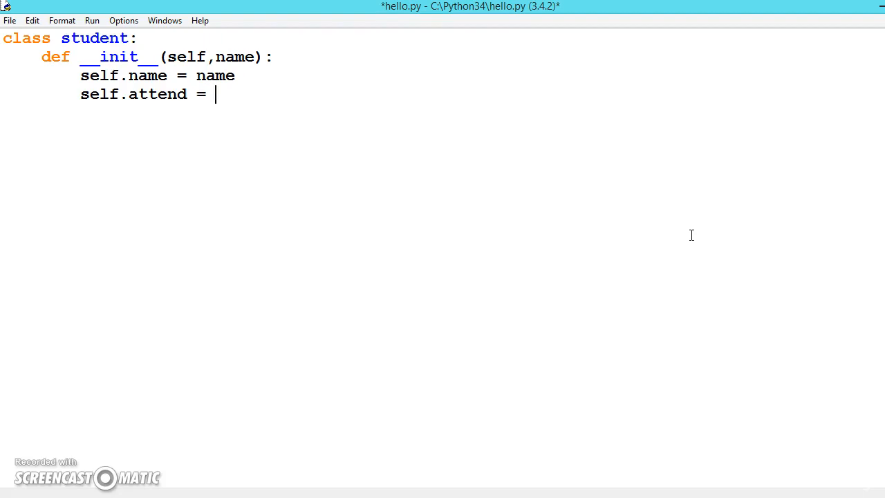
type("0")
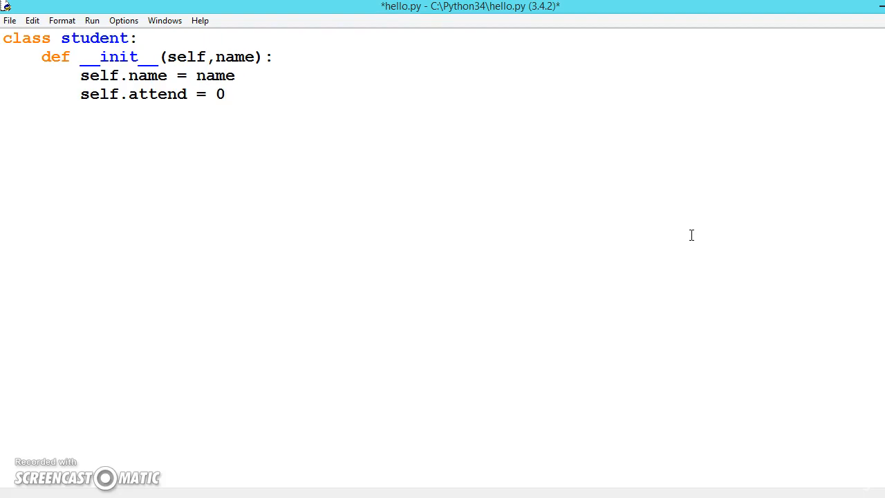
Step: Add self.marks = [] to initialise an empty marks list
type("se")
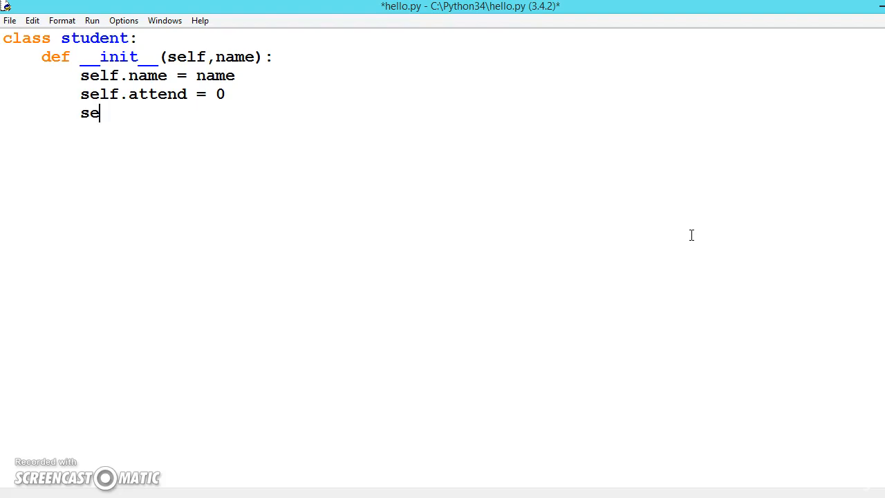
type("lf")
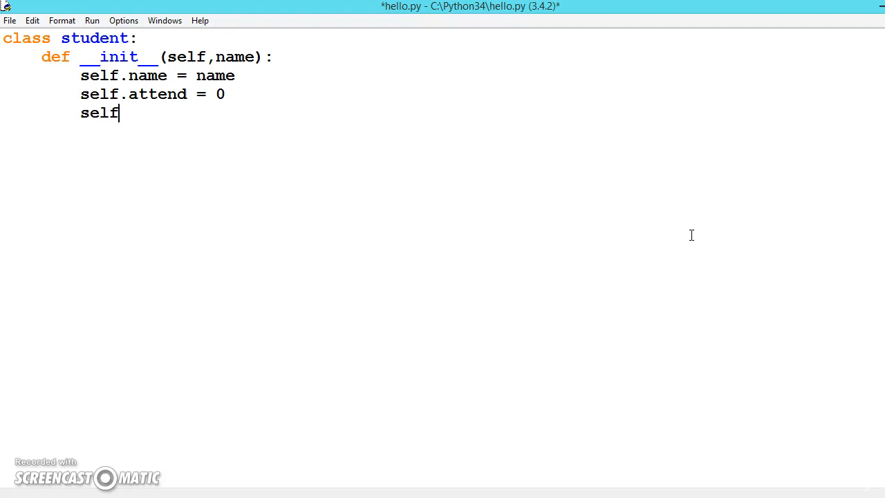
type(".marks")
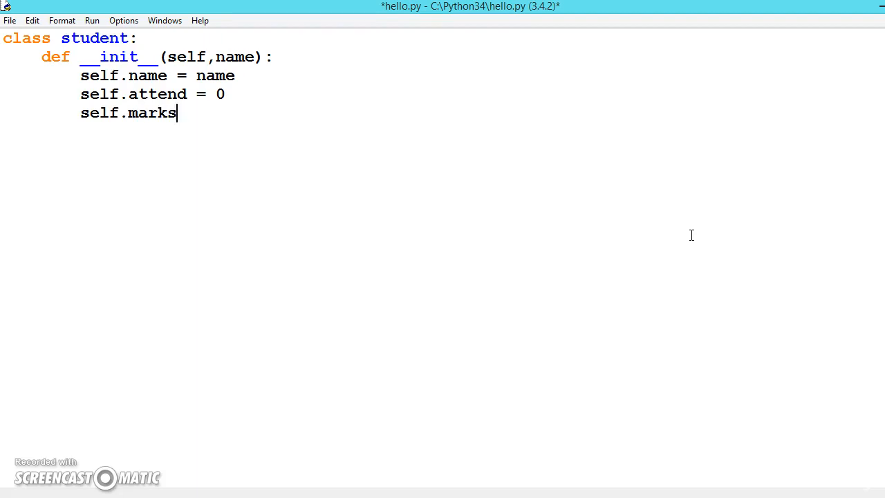
type("=")
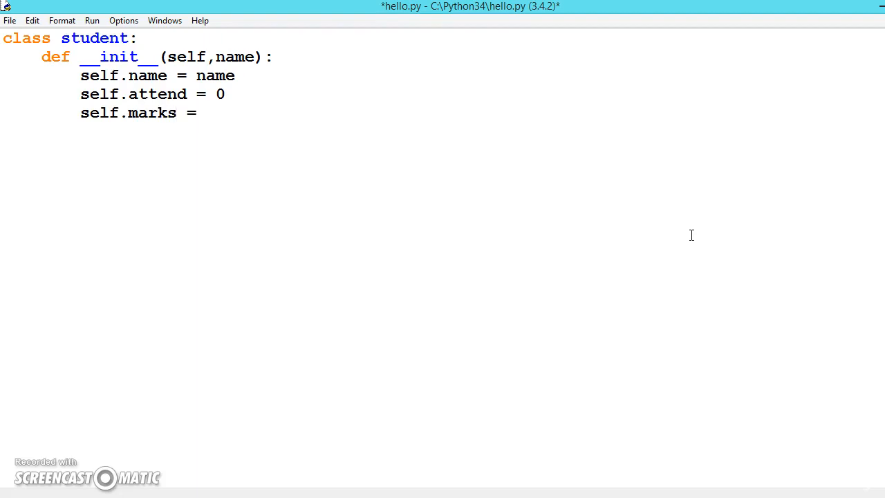
type("[]")
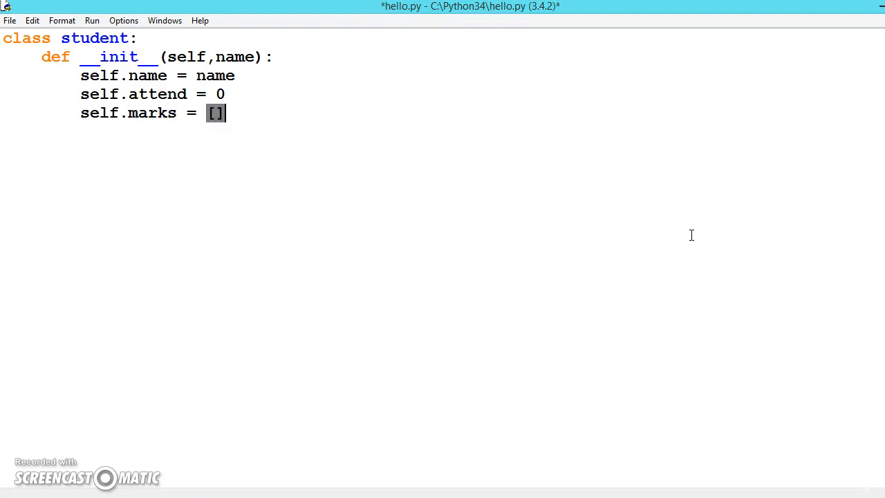
key("Return")
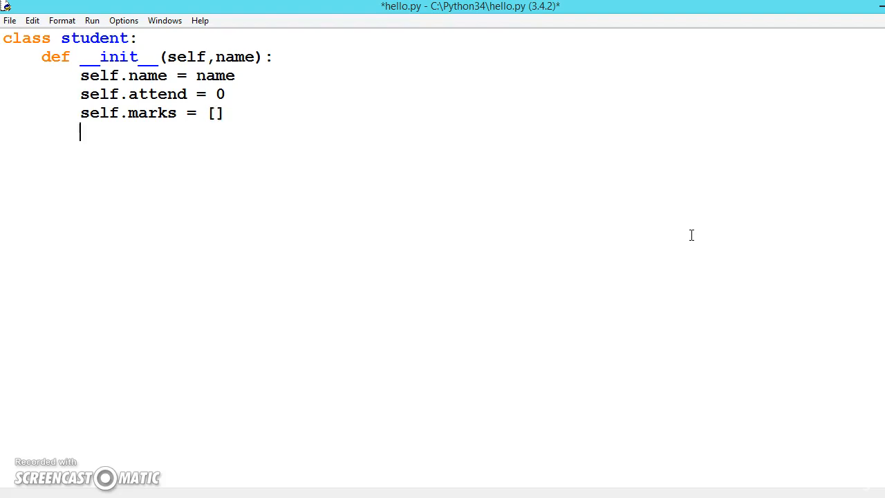
Step: Add print("welcome {} to the school".format(name)) to the constructor
type("print")
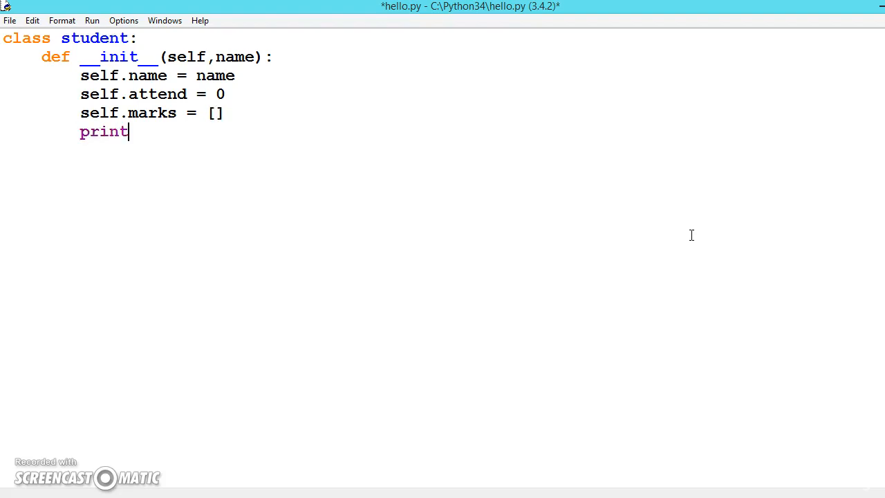
type("()")
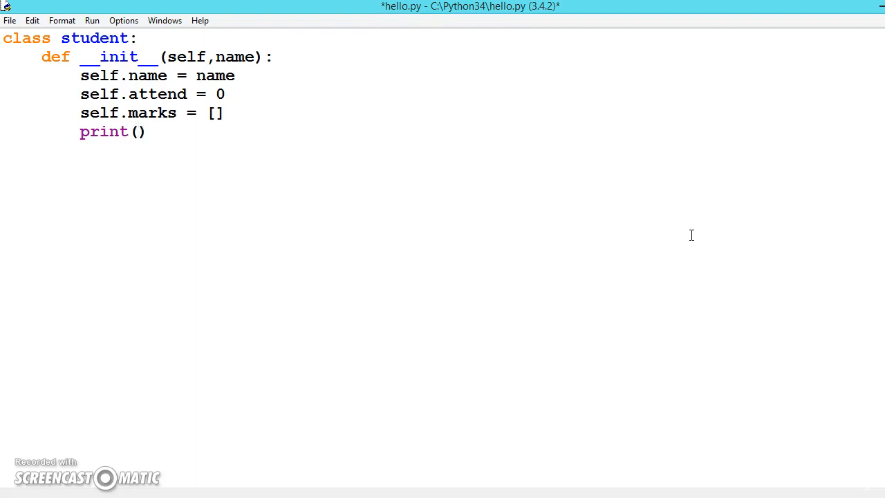
type("\"w\"")
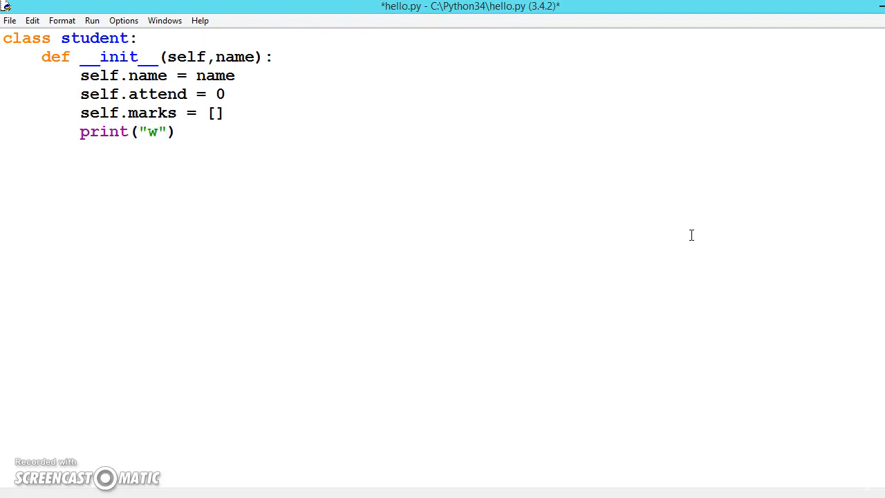
type("elcome")
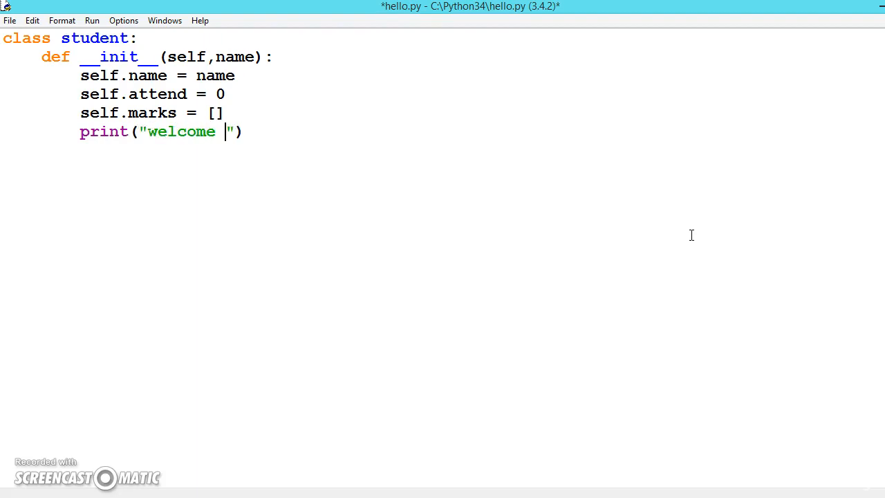
type("{}")
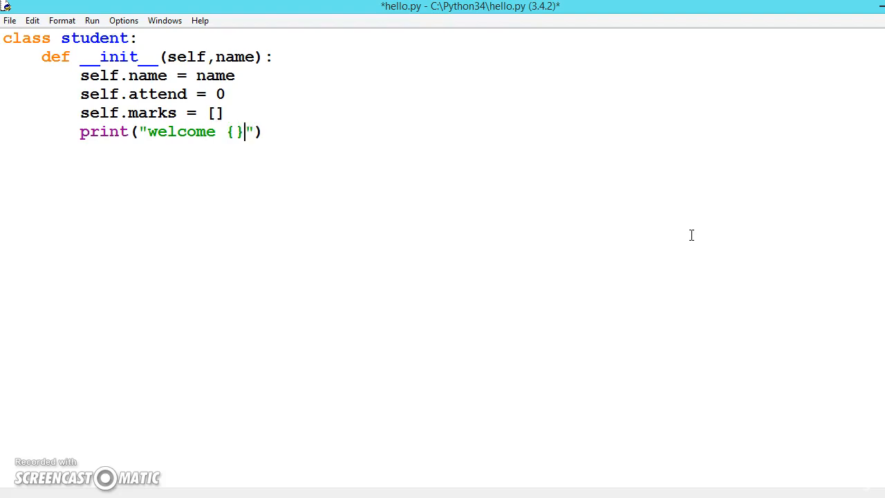
type("to eh")
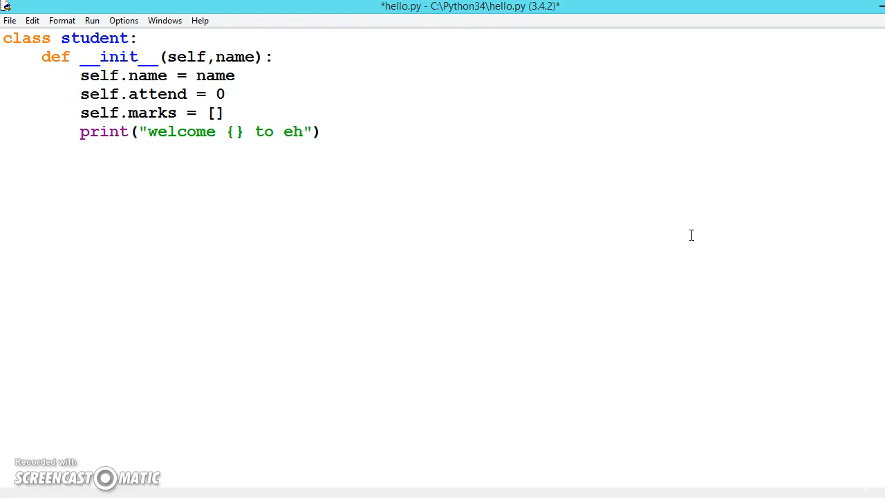
type("the sc")
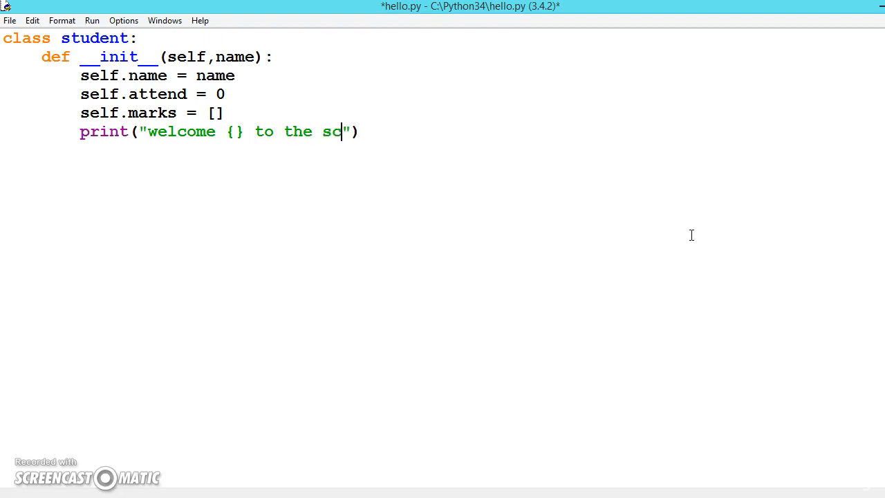
type("hool")
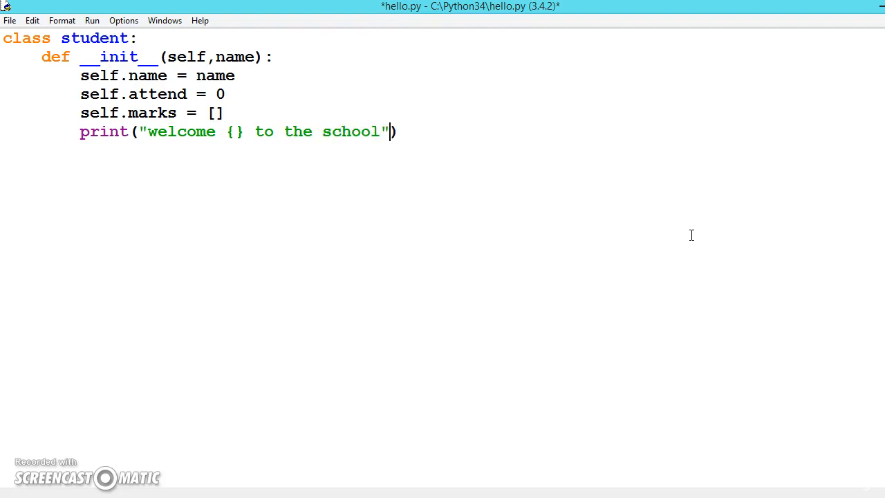
type(".form")
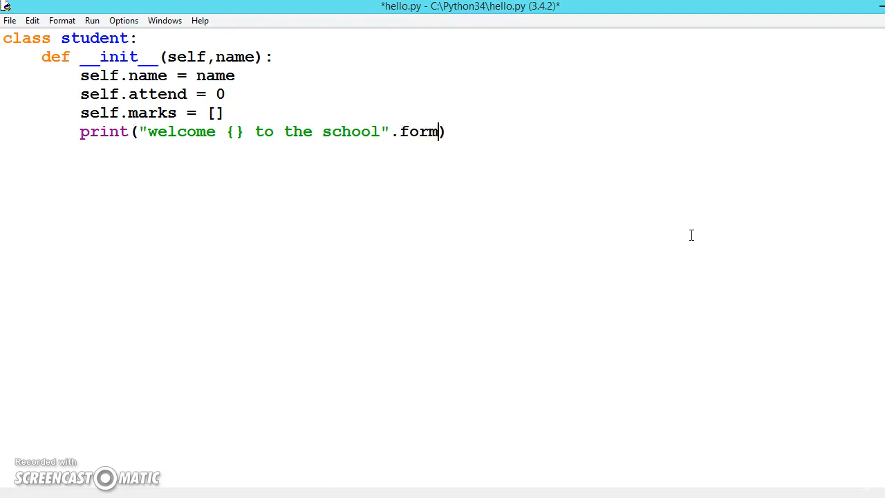
type("at(")
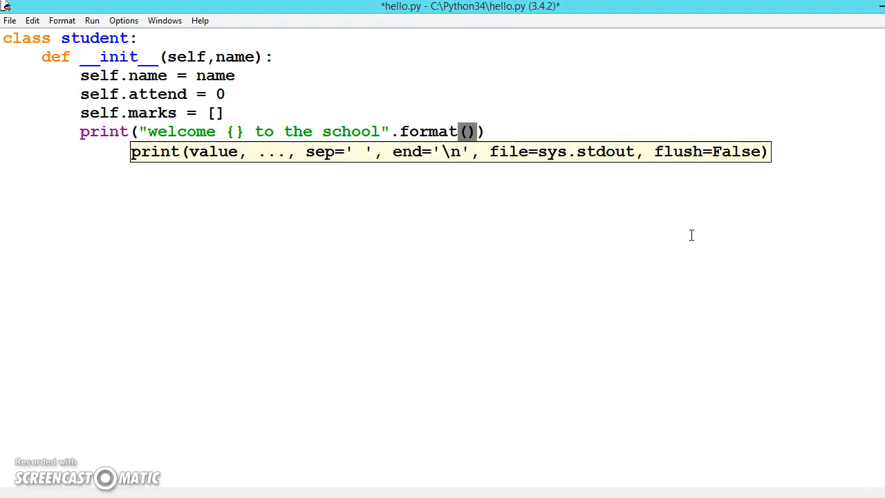
type("na")
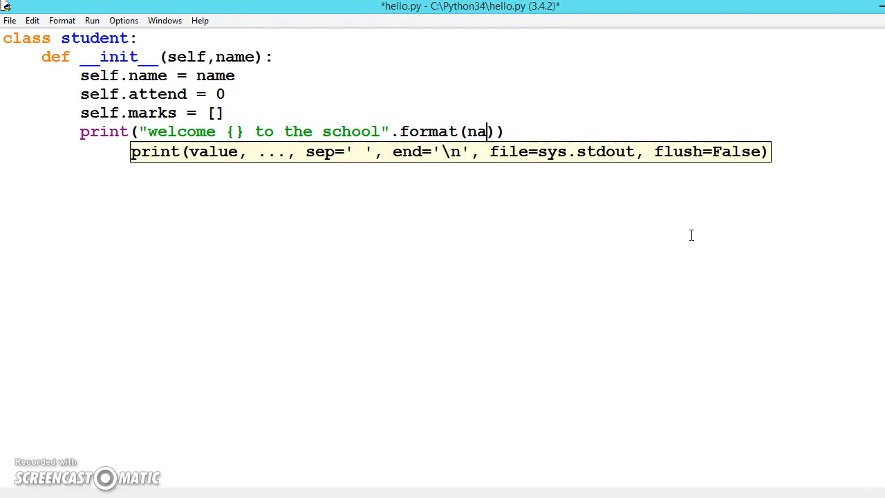
type("me")
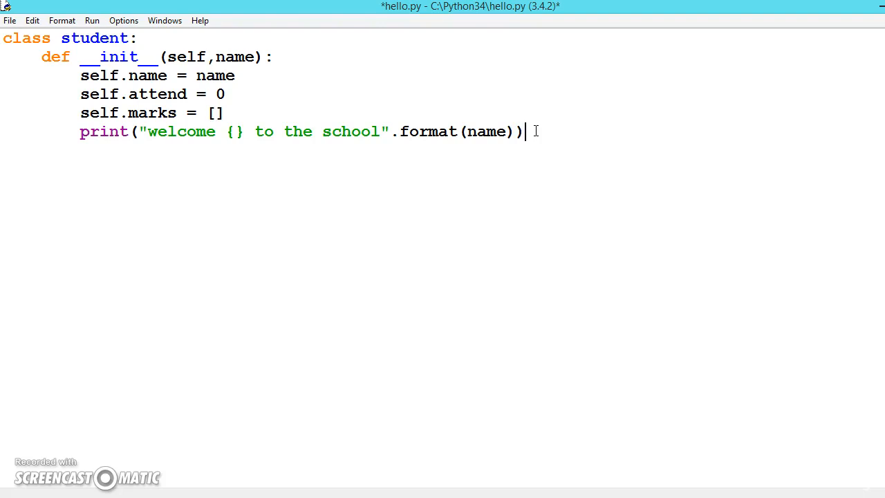
Step: Save and run the class, creating student1 ('peter') and student2 ('collin') in the Shell
key("ctrl+s")
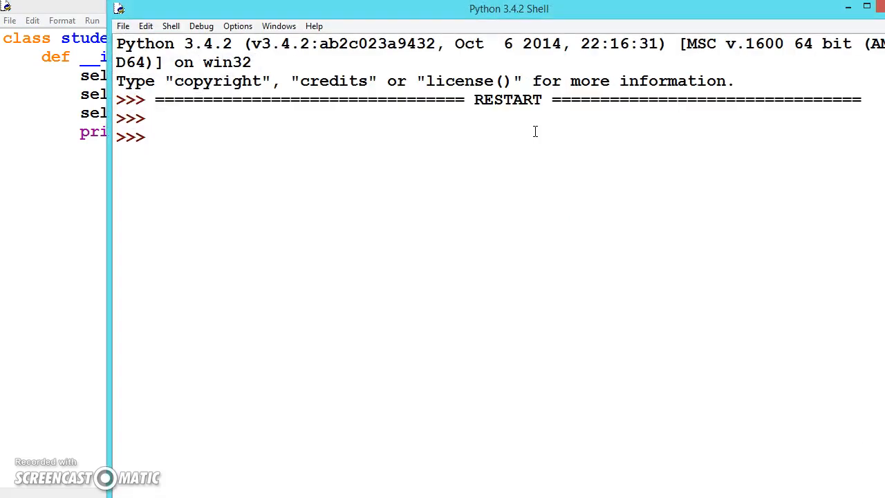
type("stu")
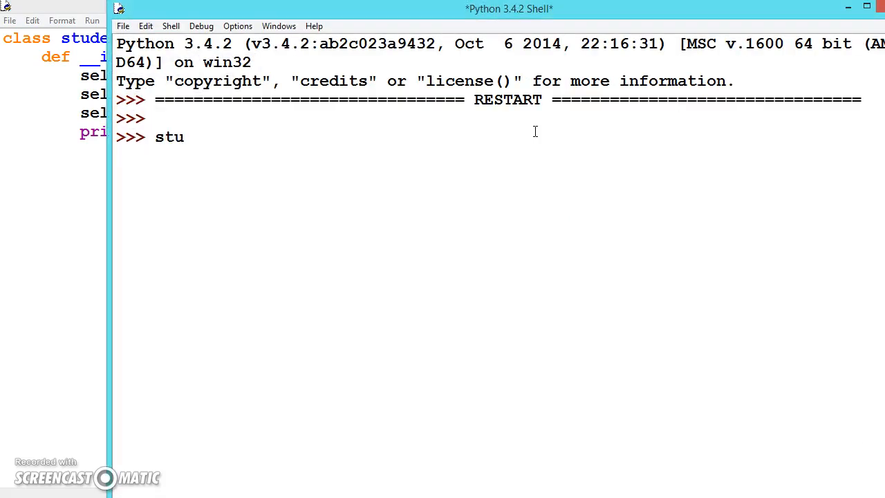
type("dent")
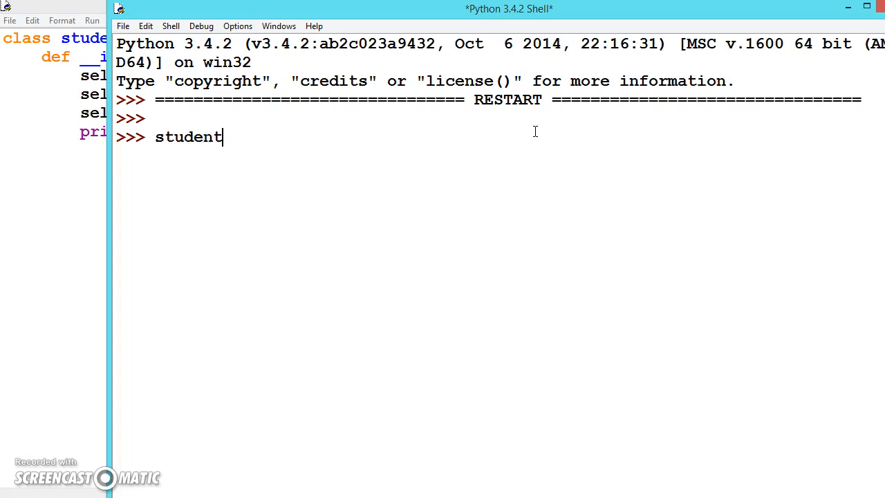
type("1 =")
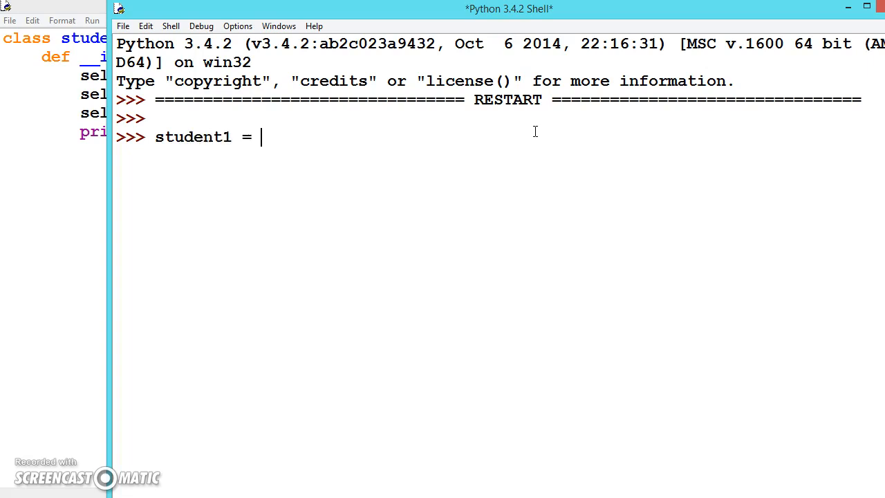
type("student")
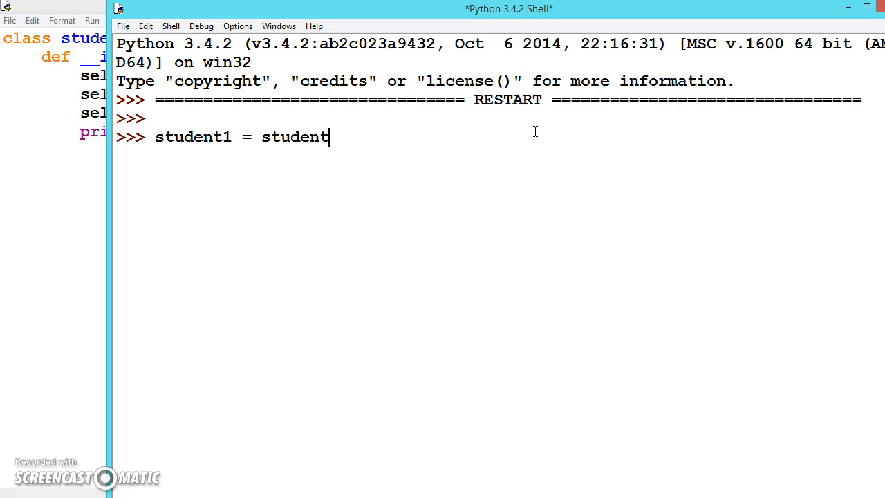
type("()")
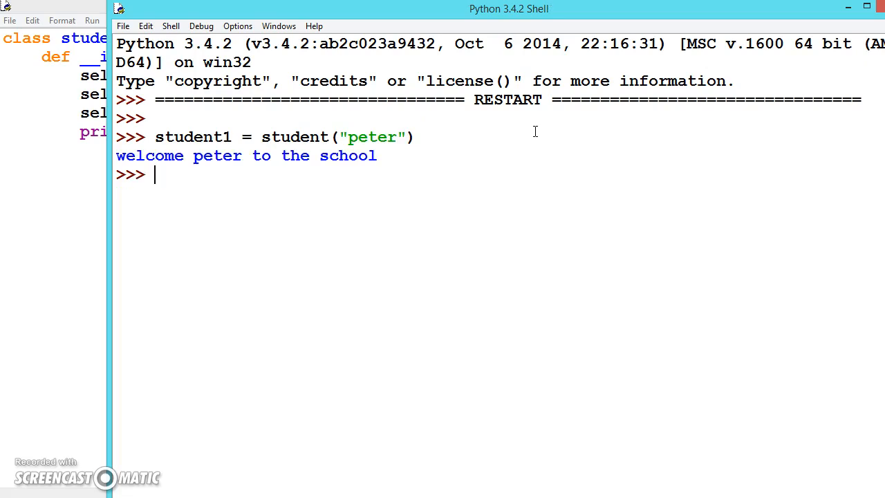
type("stud")
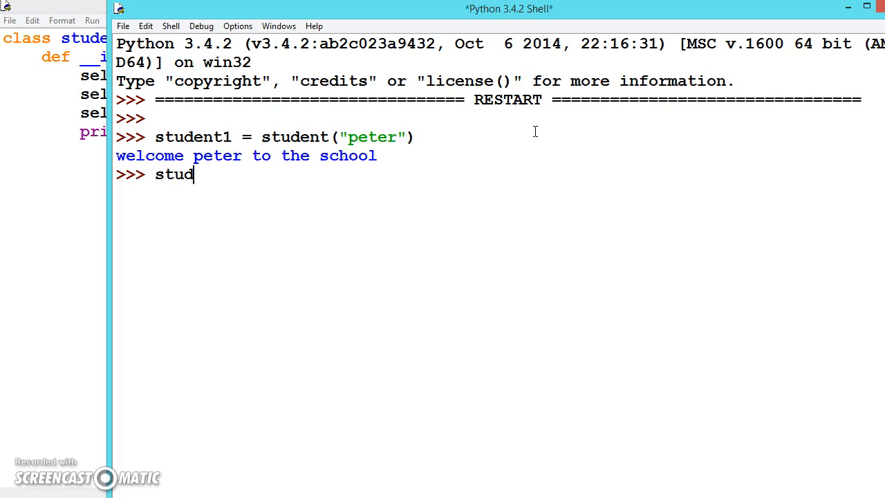
type("ent2")
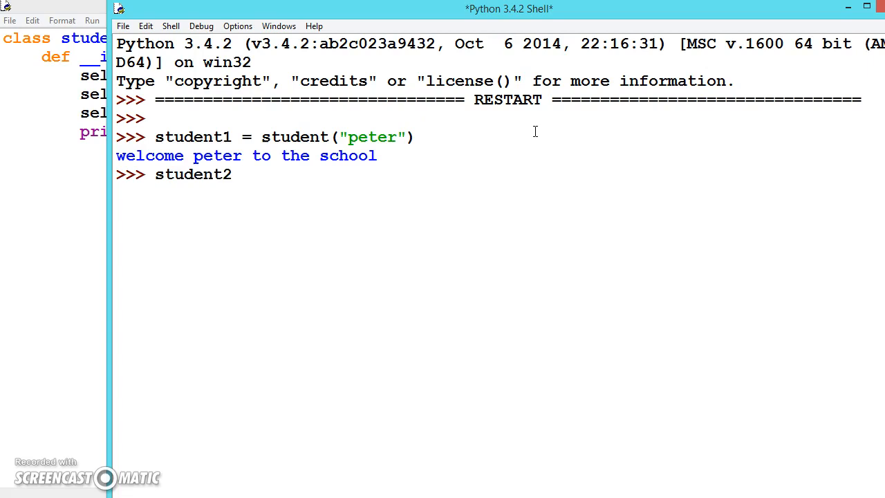
type("= stu")
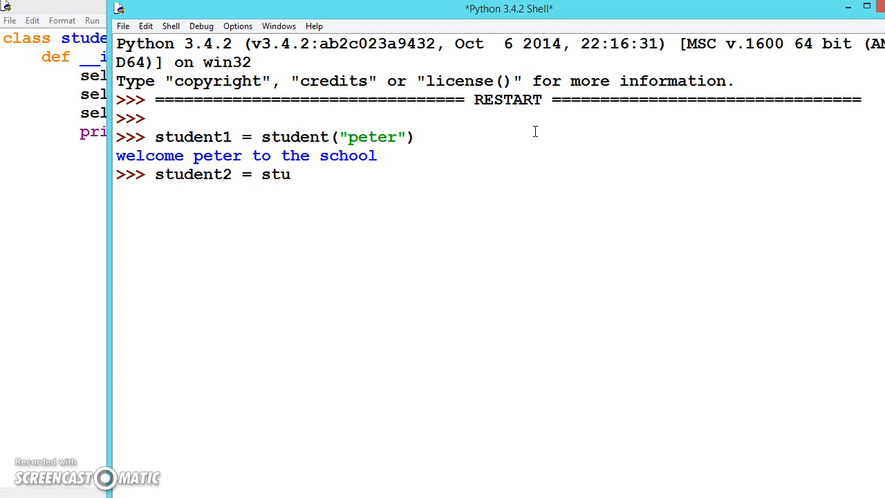
type("dent()")
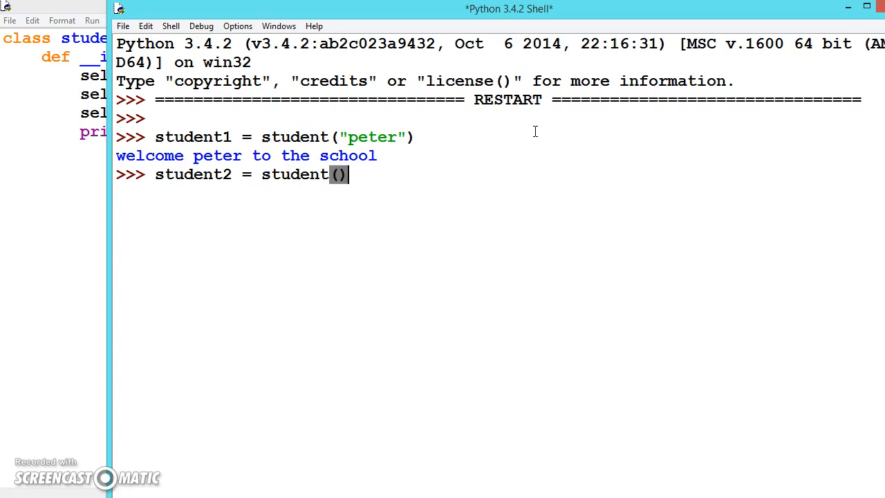
type("''")
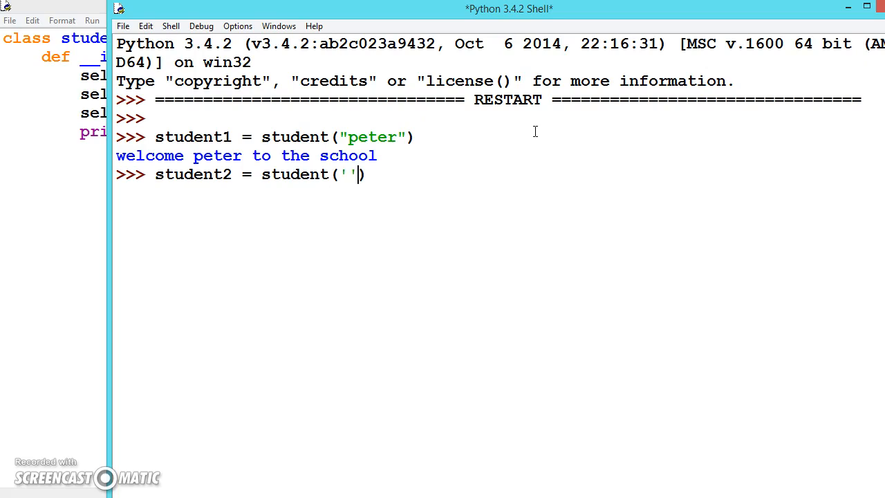
type("collin")
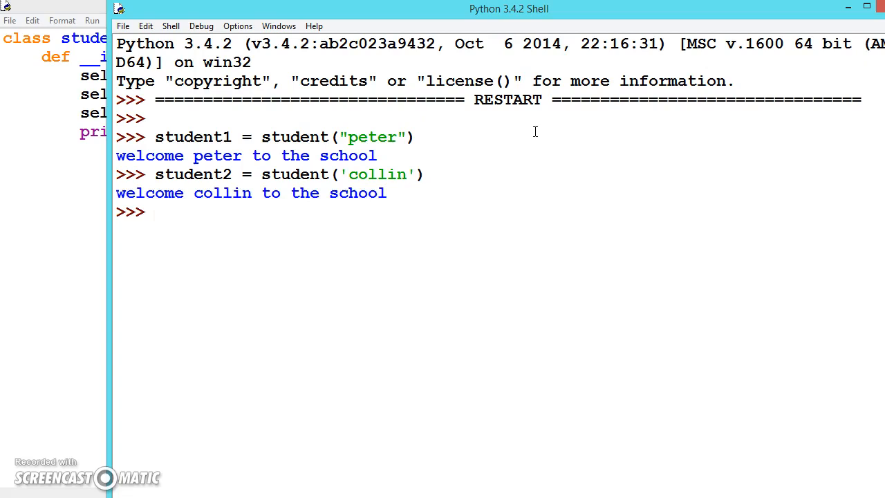
Step: Check the stored names with student1 and student2.name
type("stud")
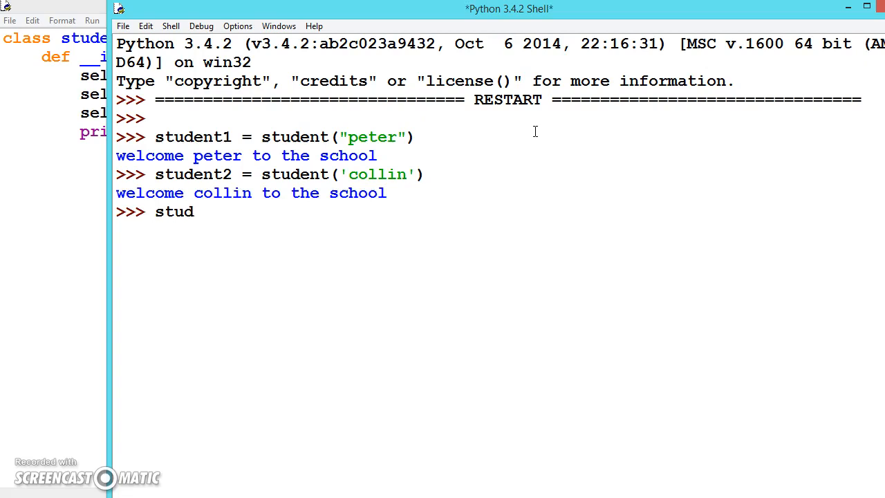
type("ent1.name")
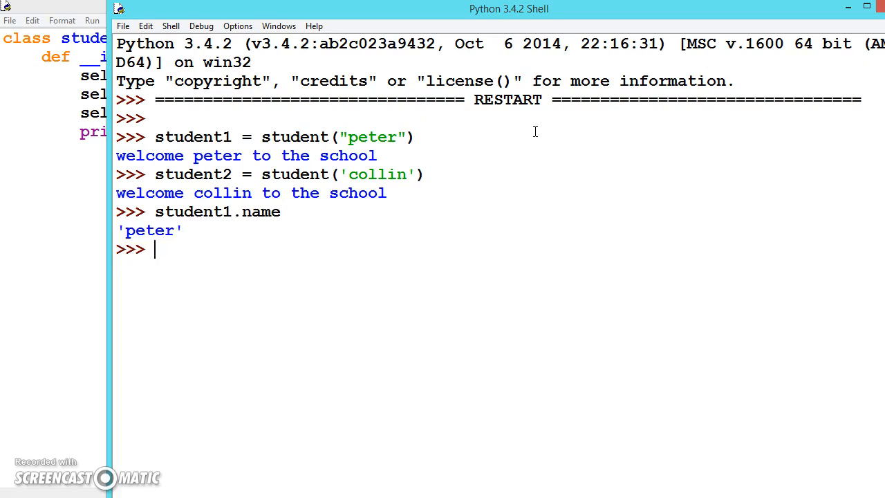
type("student2")
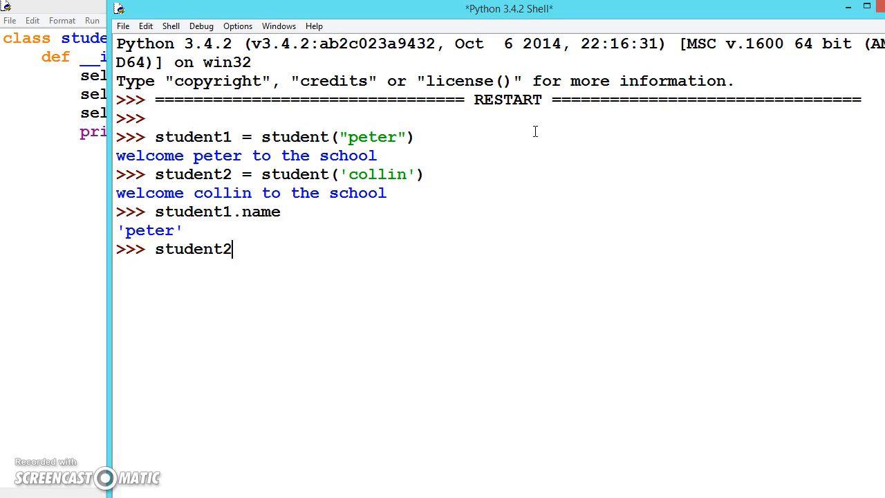
type(".name")
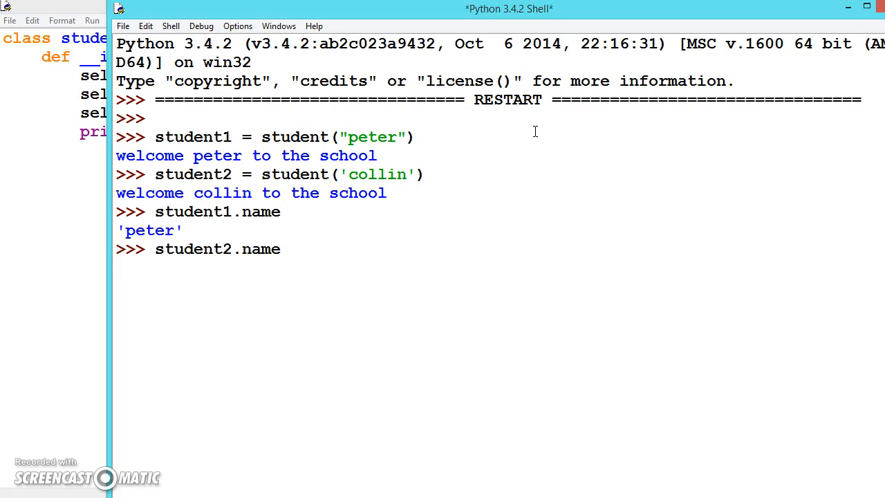
key("Return")
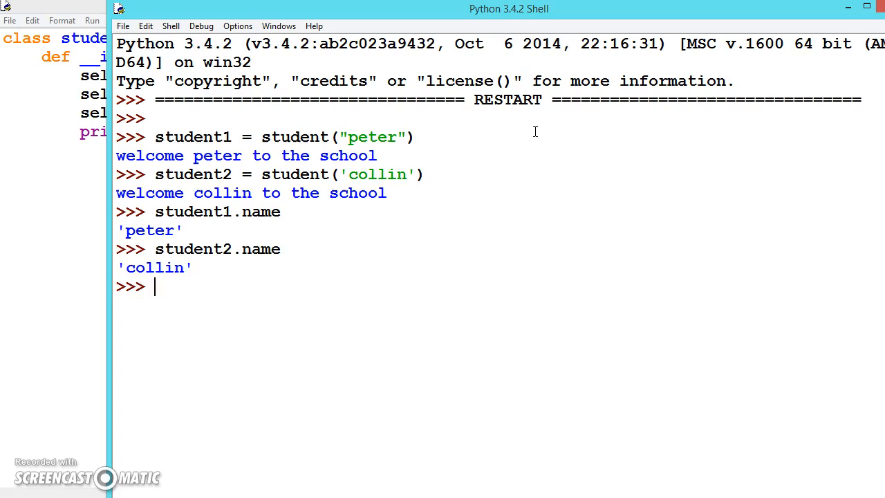
Step: Query student1.attend, which shows 0, and then student1.marks
type("student")
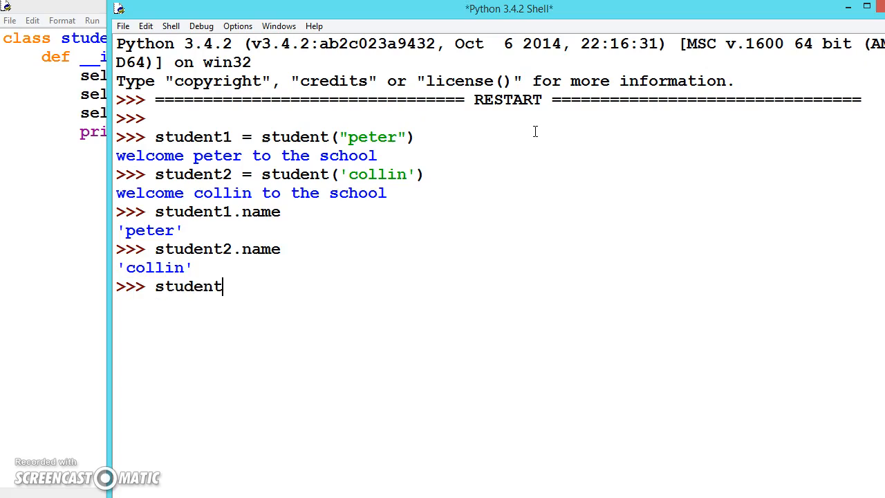
type("1")
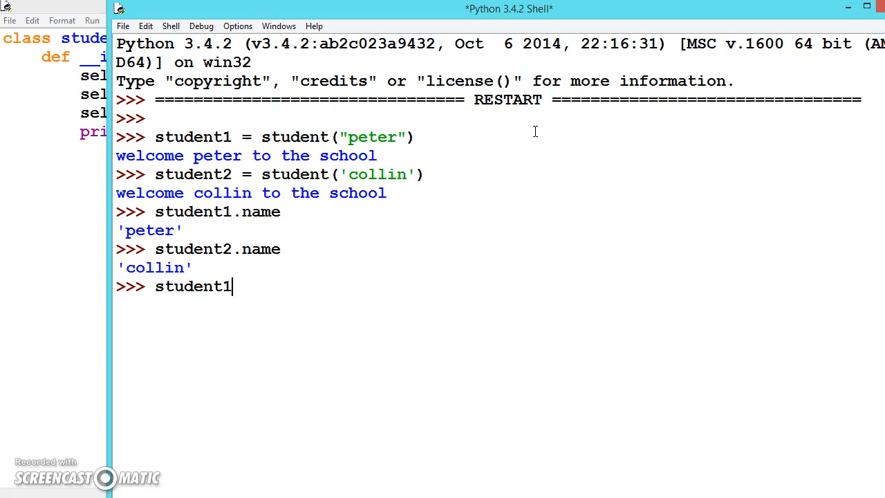
type(".atten")
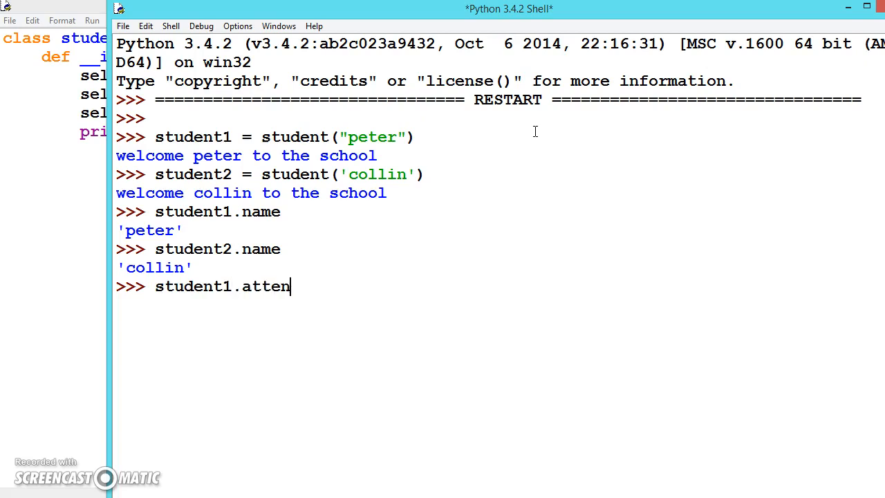
key("Return")
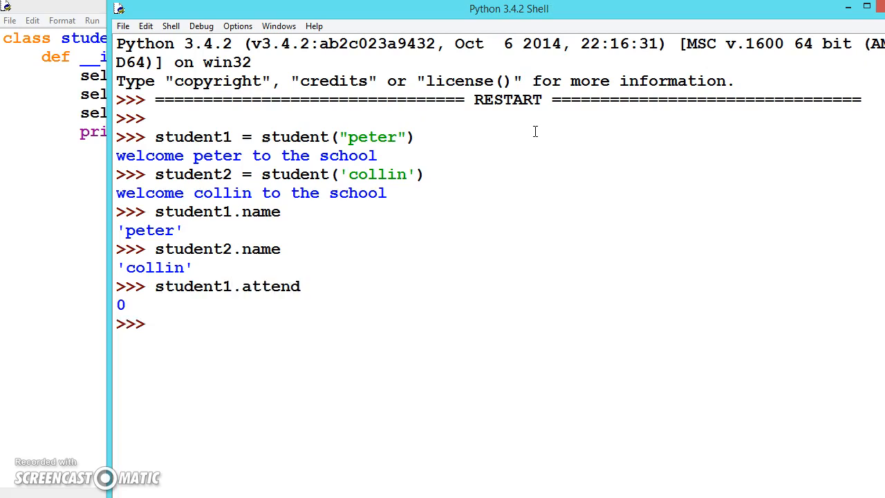
type("ste")
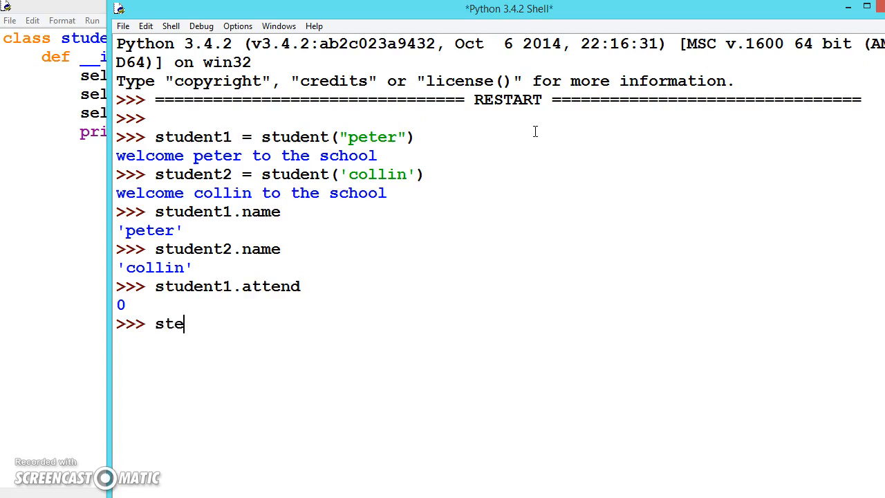
type("dent")
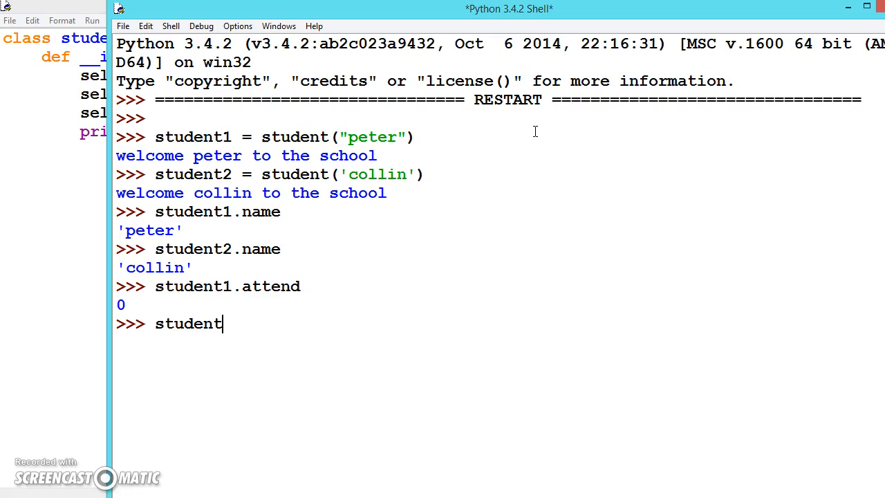
type("1.ma")
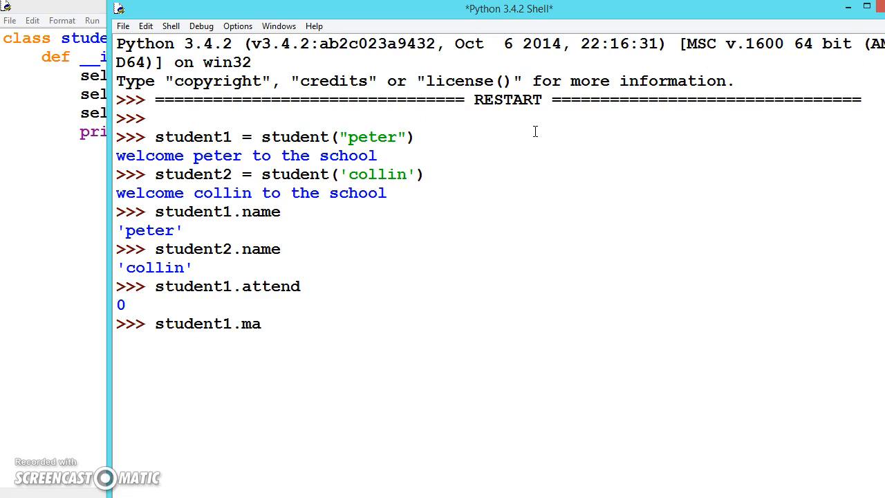
key("Return")
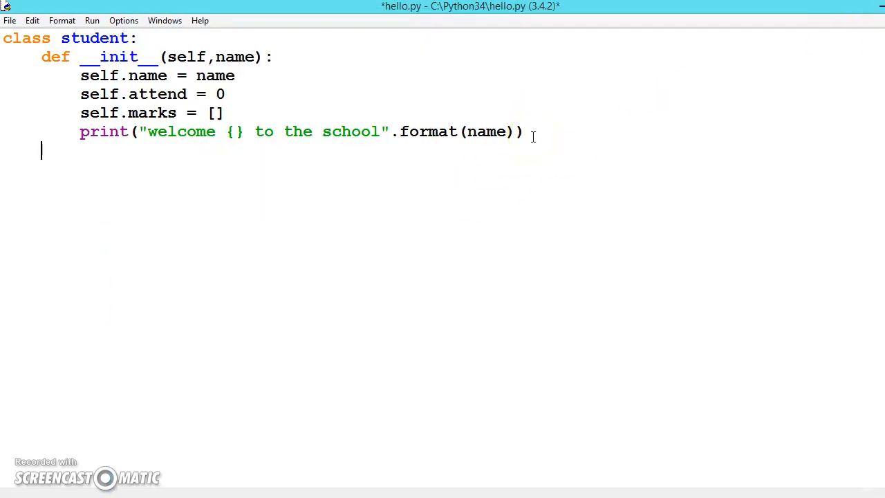
Step: Type the method header def addmarks(self, ma):
type("def")
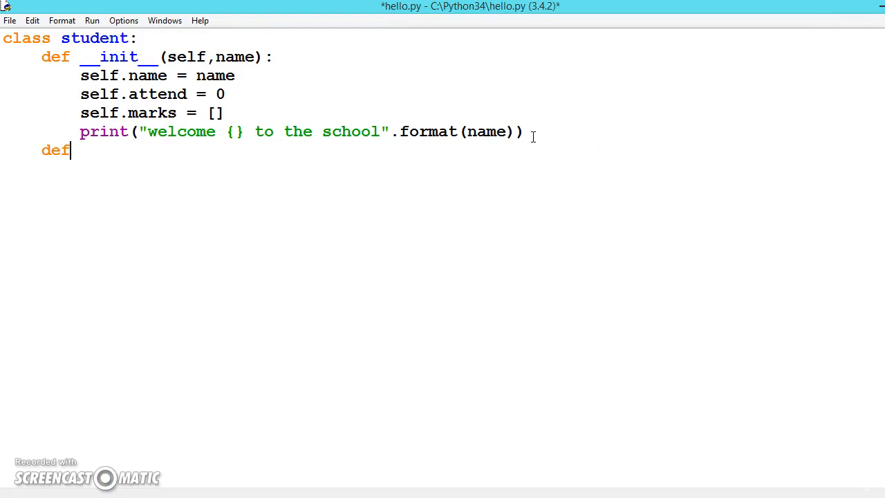
type("a")
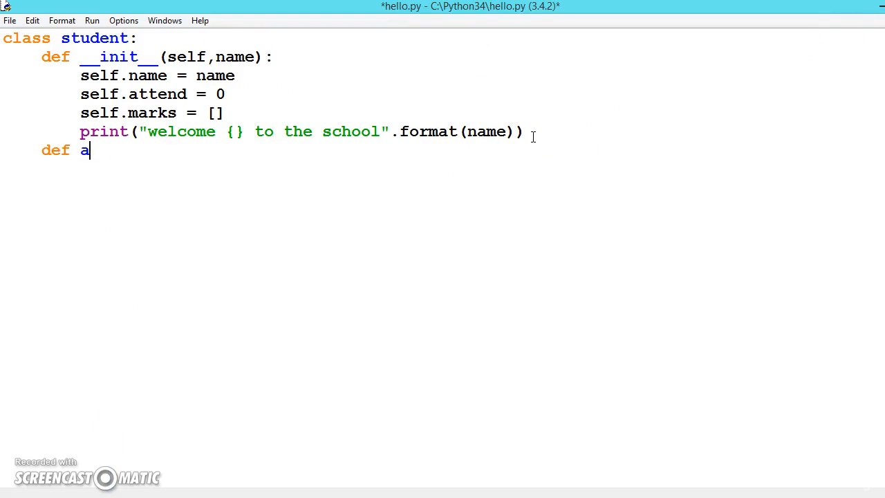
type("ddmark")
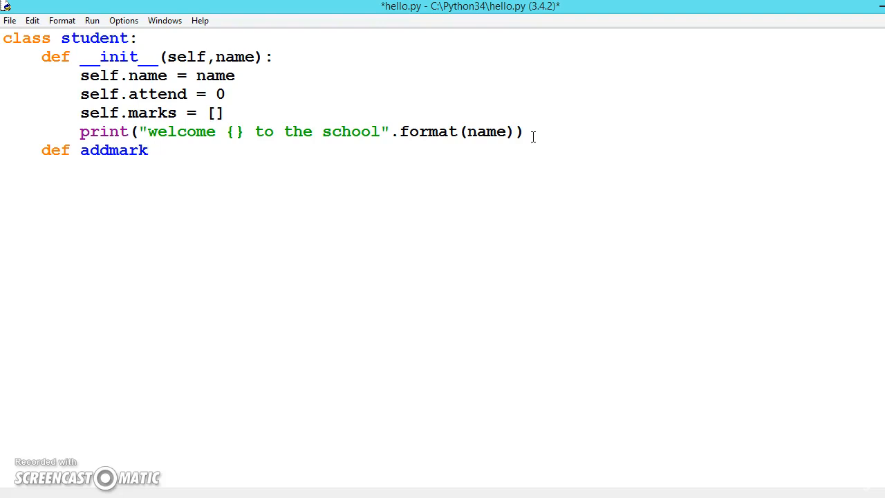
type("(")
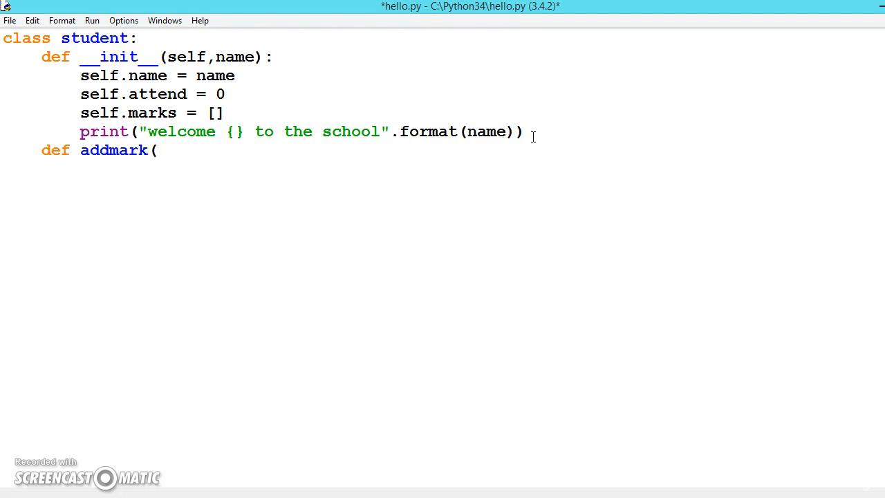
type("self,")
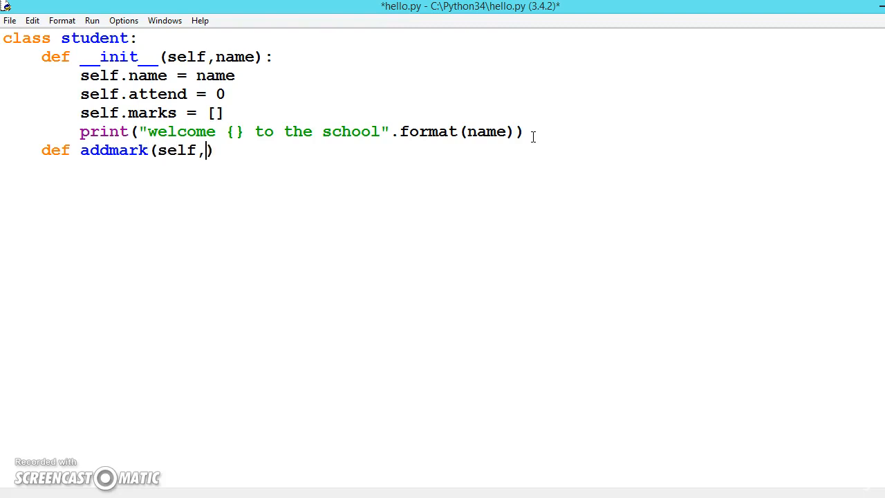
type("ma")
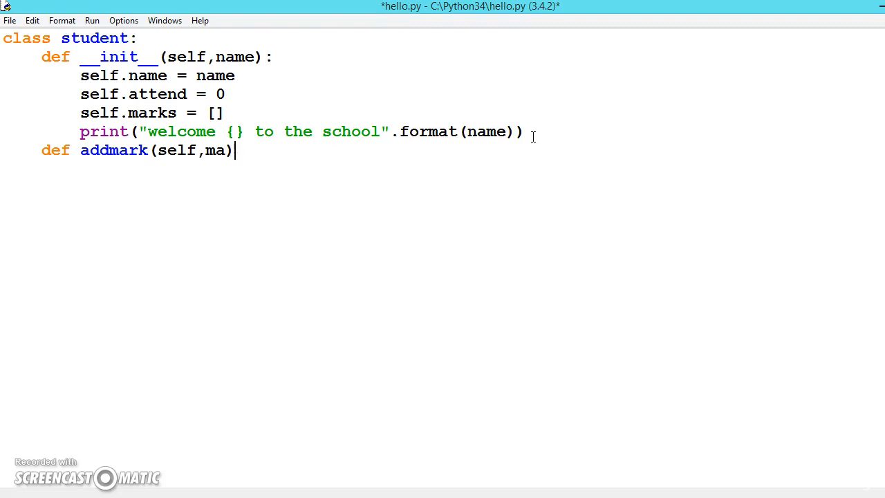
type(":")
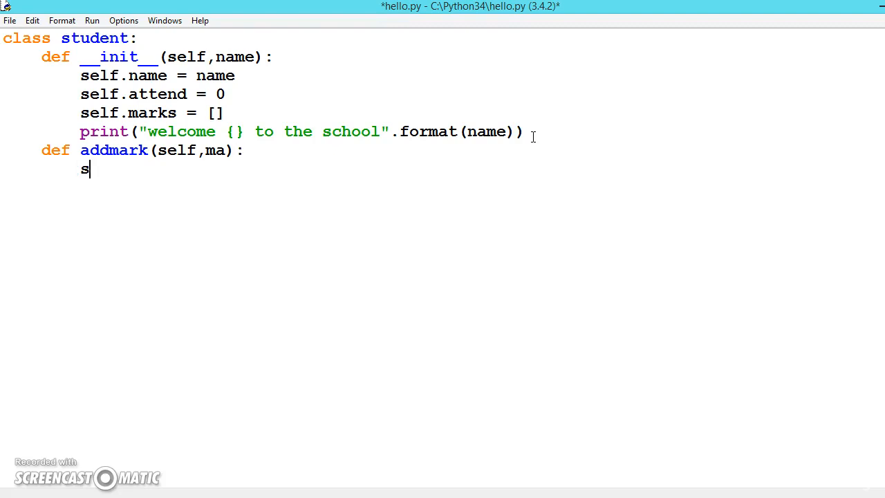
Step: Write the body self.marks.append(ma), correcting the method name to addmarks
type("elf.")
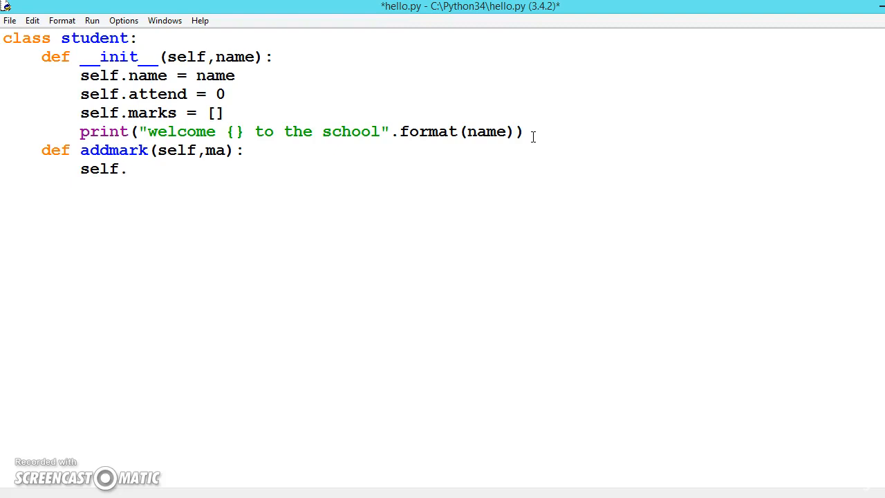
type("marks")
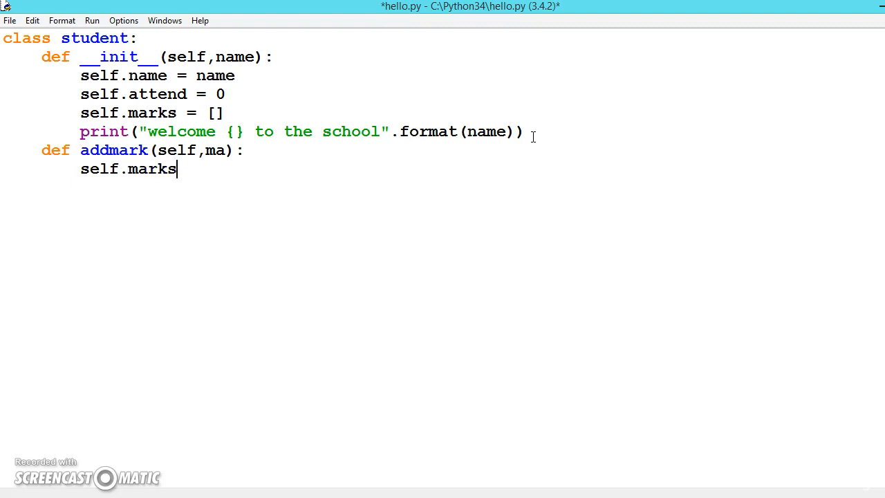
mouse_move(207, 151)
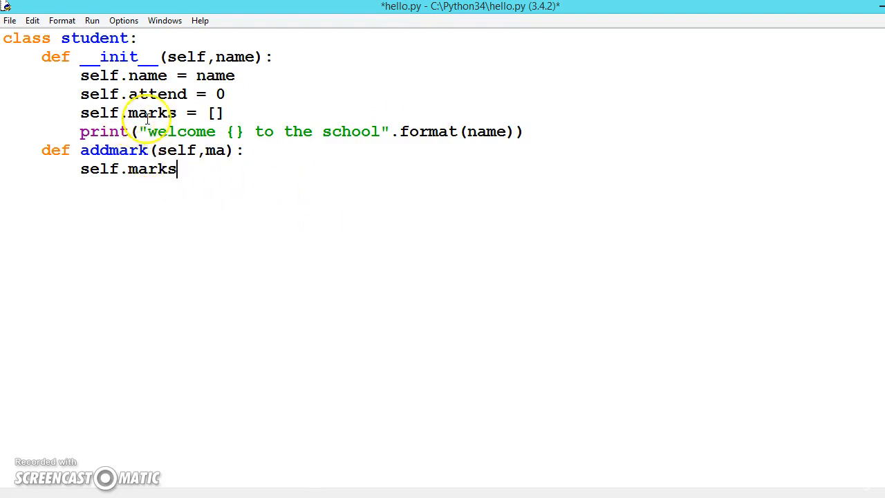
left_click(147, 150)
type("s")
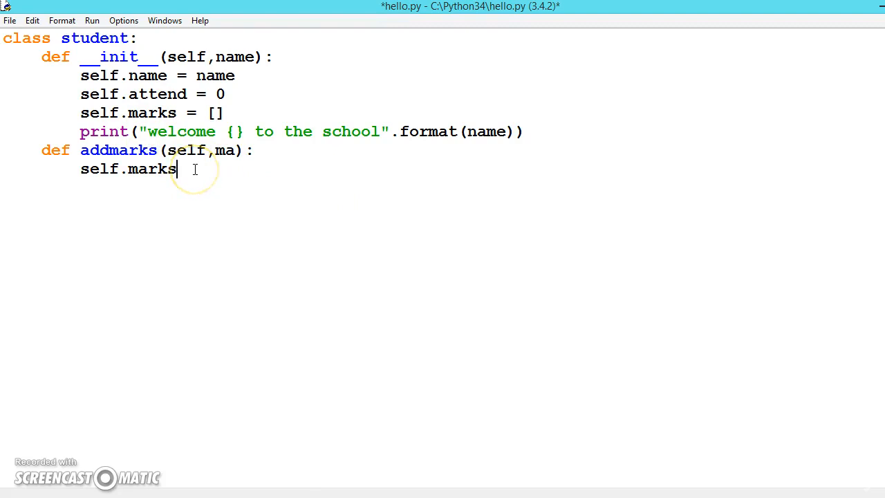
type(",")
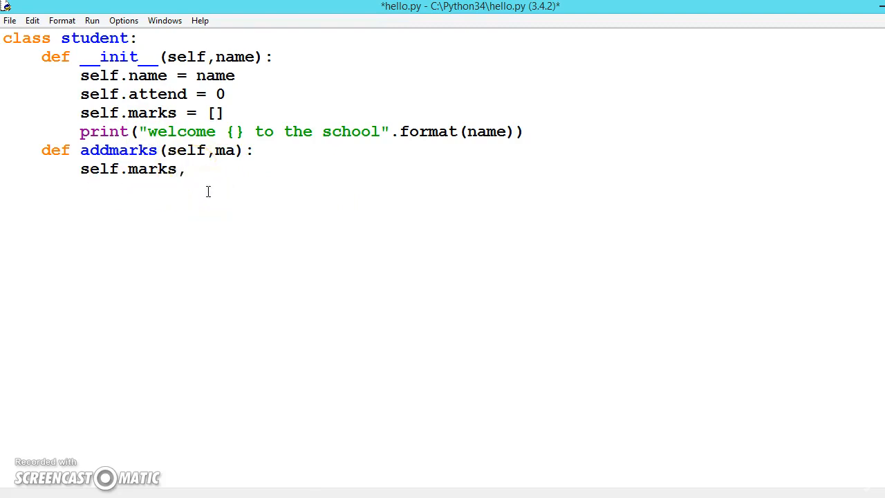
type(".a")
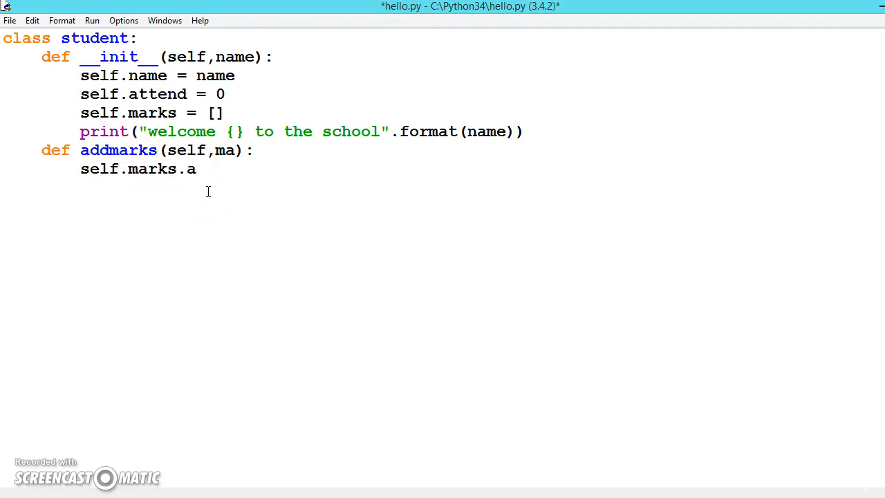
type("ppend")
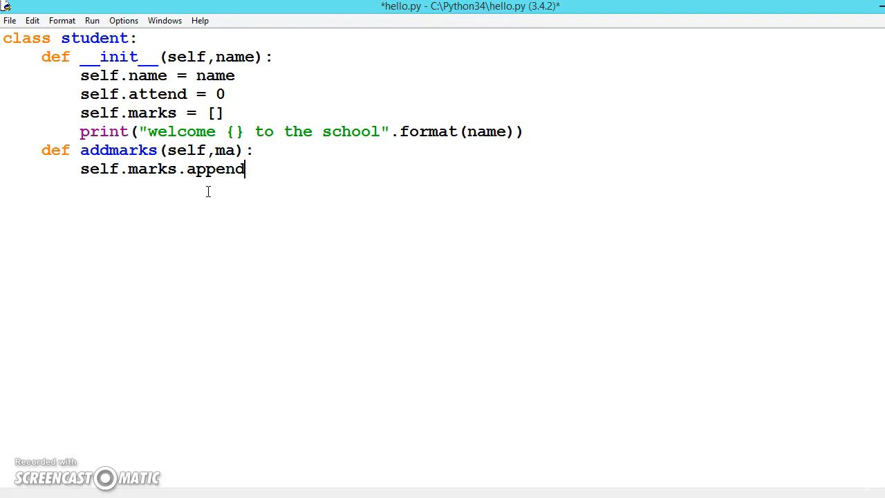
type("(")
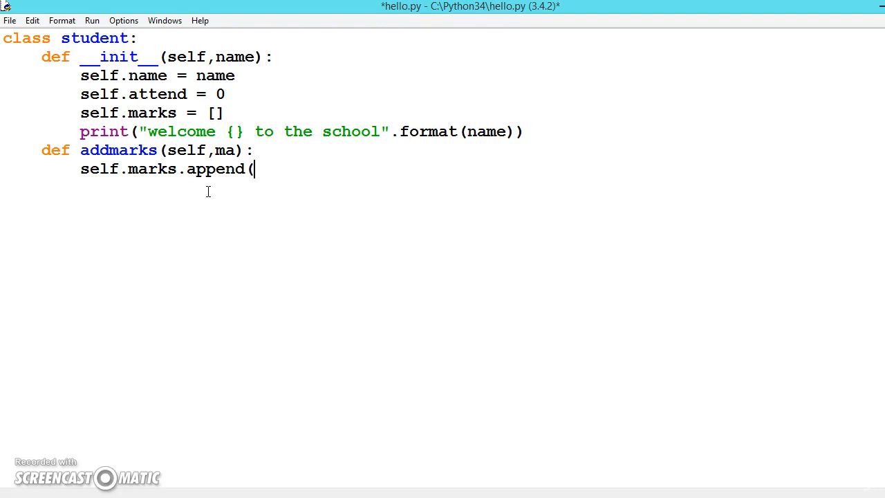
type(")")
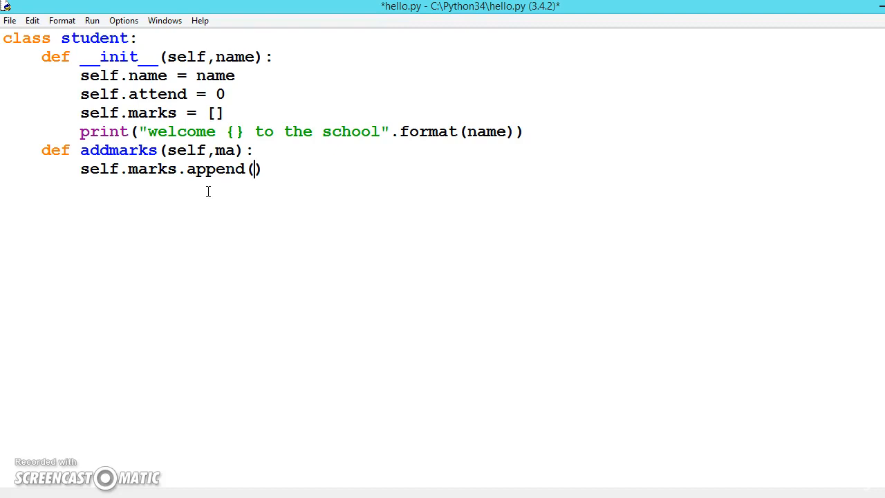
type("ma")
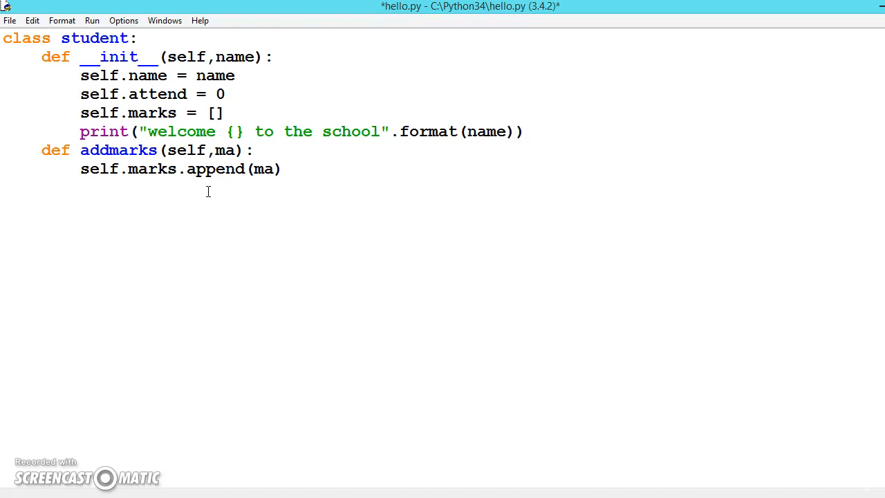
key("Return")
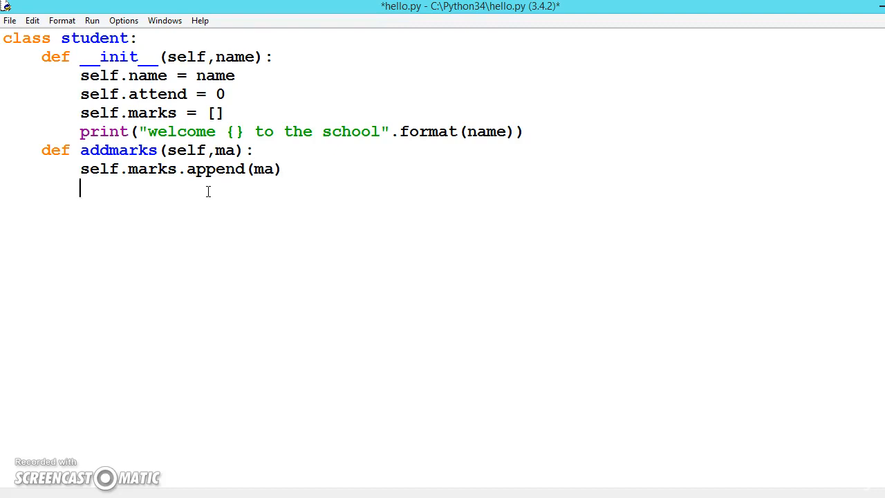
Step: Type the method header def attenddays(self):
type("def")
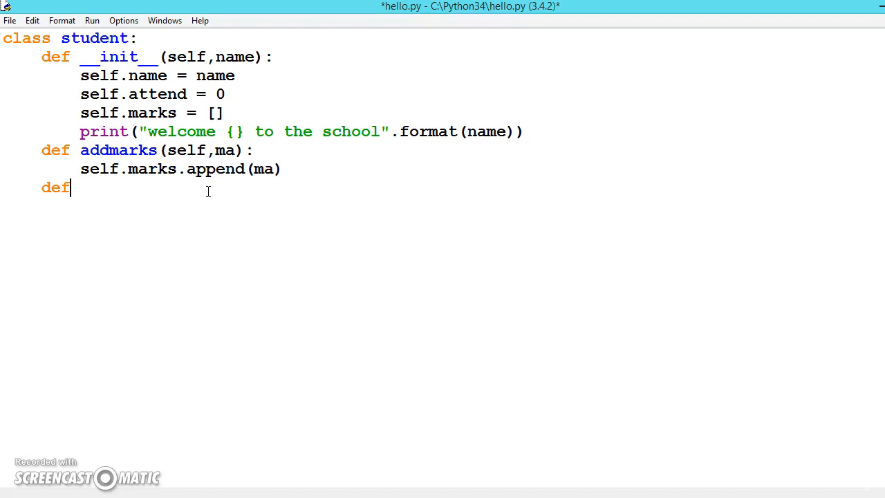
type("ate")
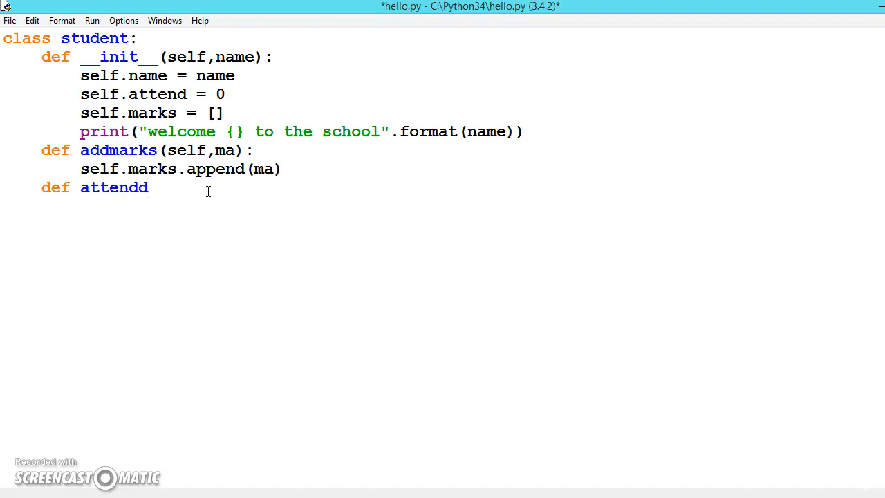
type("ays")
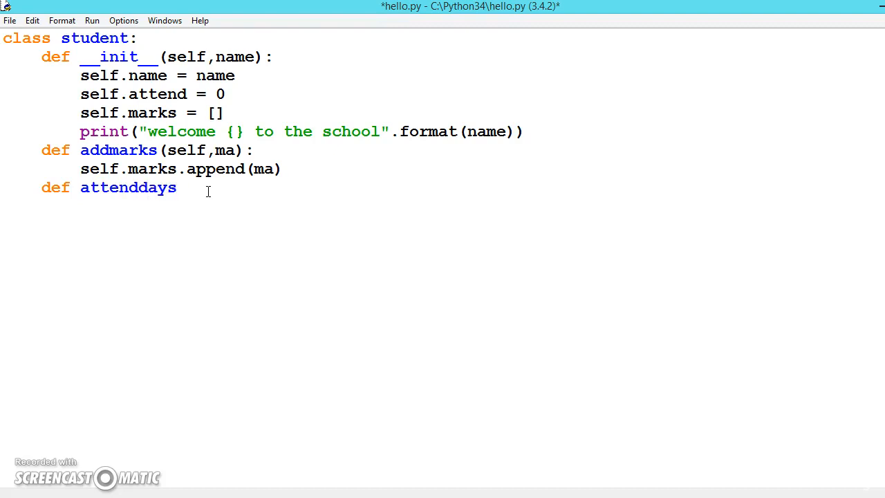
type("(")
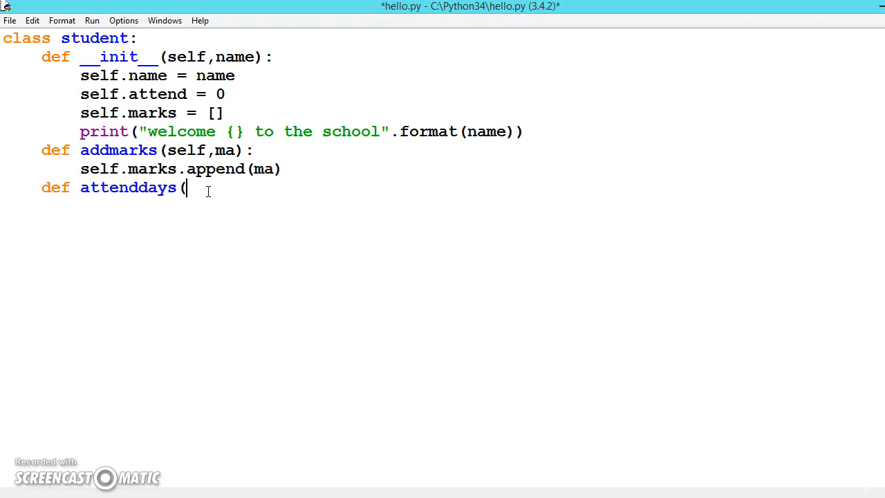
type("self)")
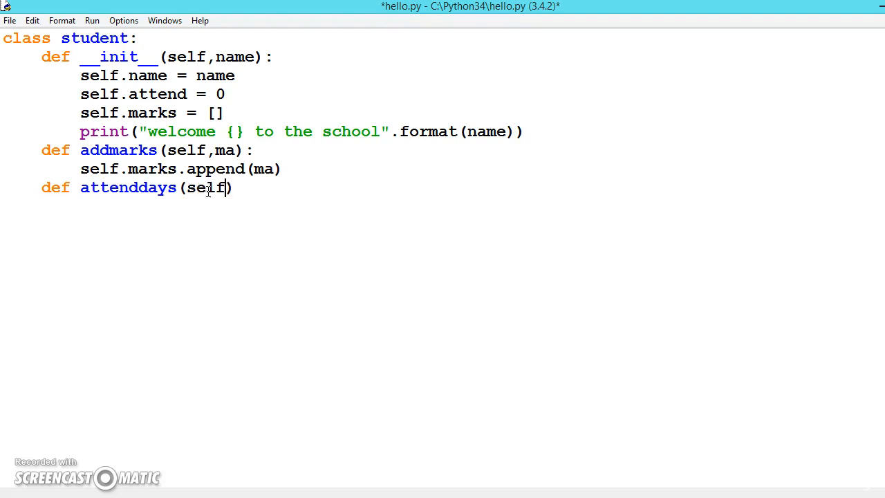
type(")")
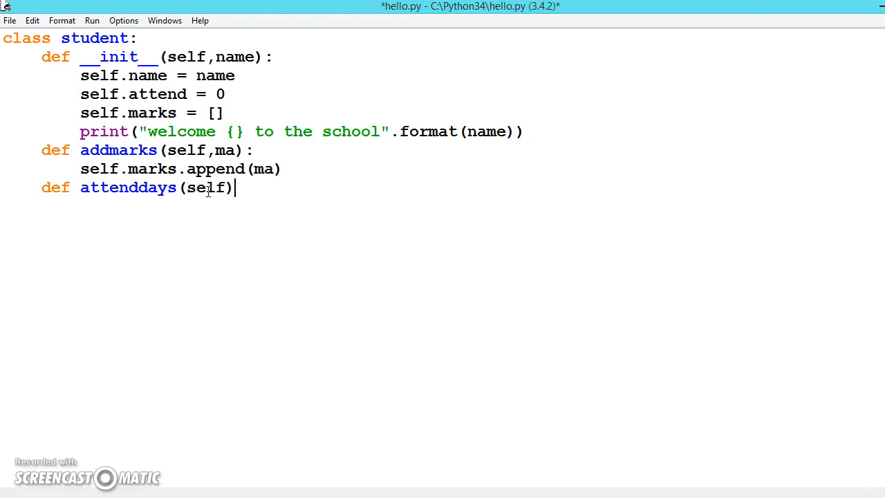
type(":")
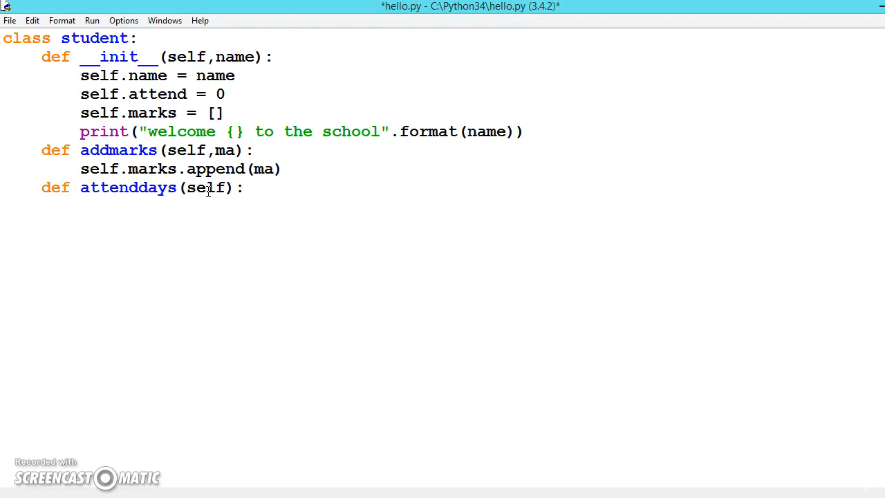
Step: Write self.attend += 1 as the body, removing the stray sum text
type("self.a")
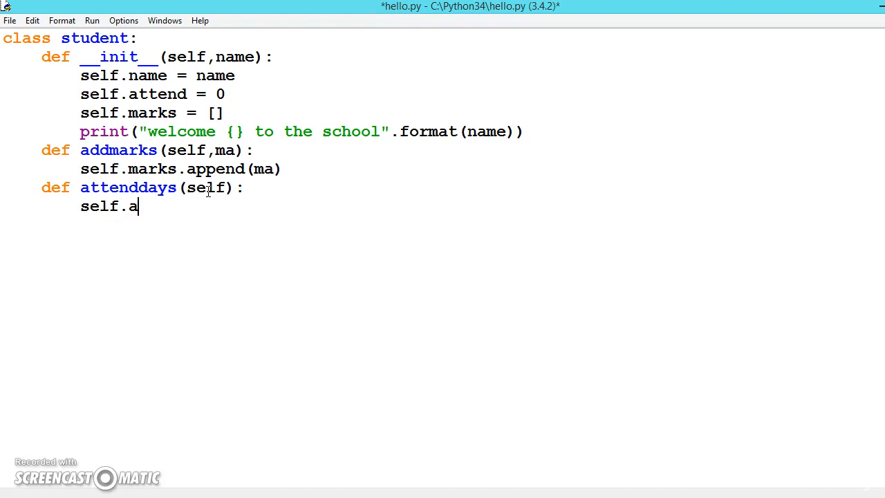
type("ttend")
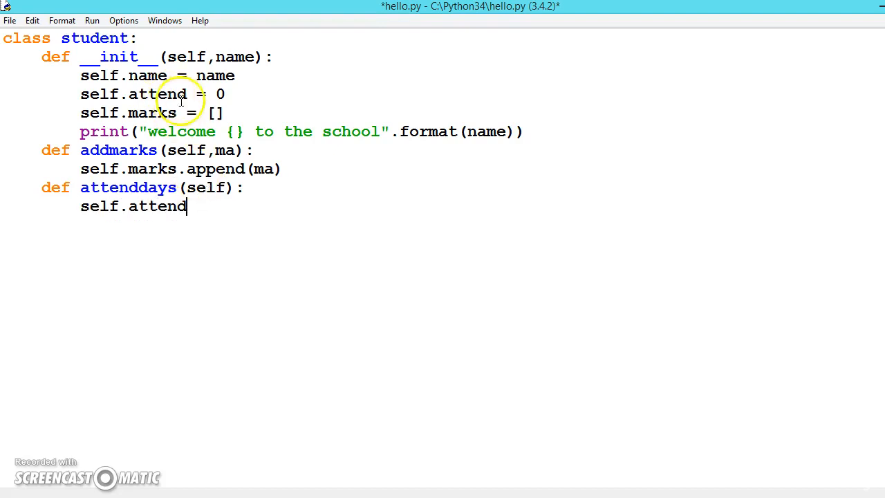
mouse_move(238, 191)
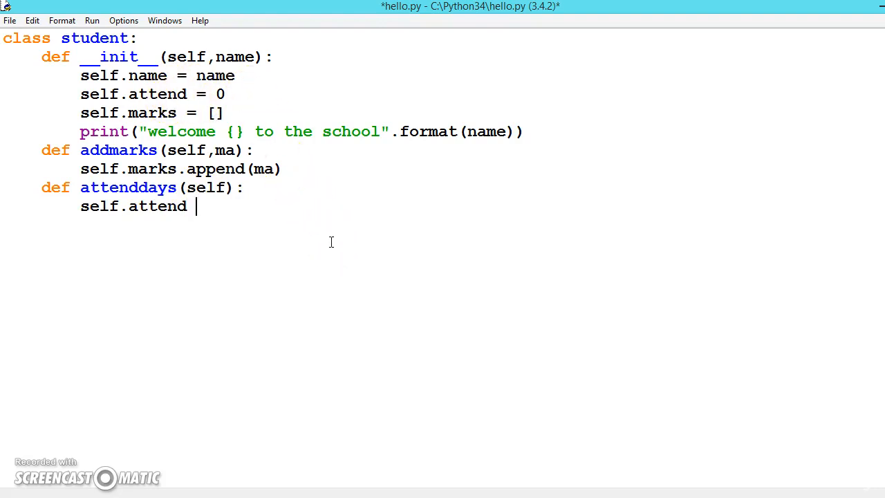
type("+=")
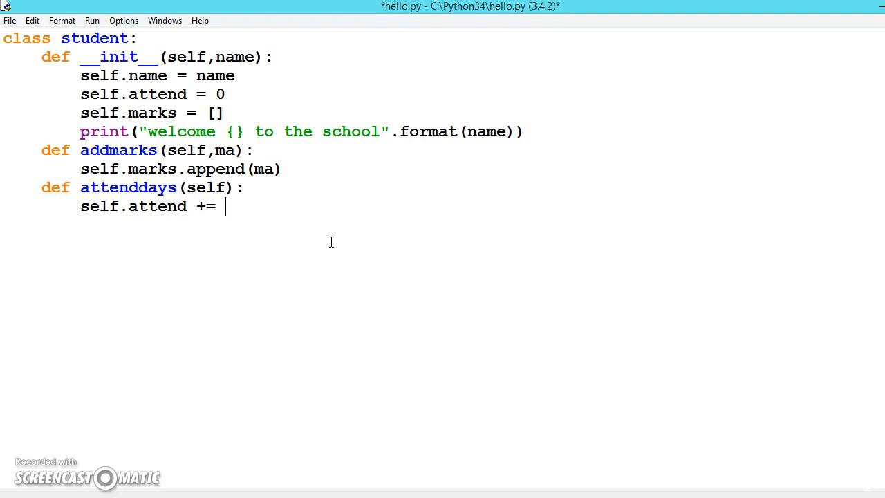
type("1")
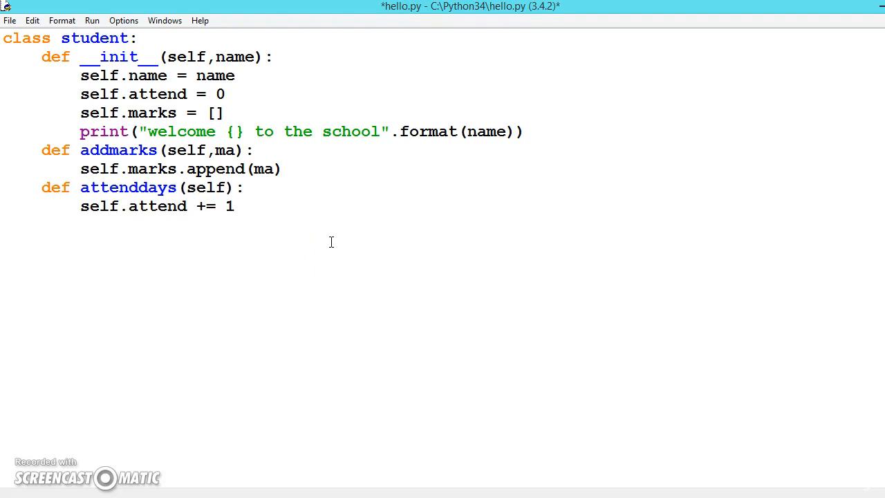
type("sum")
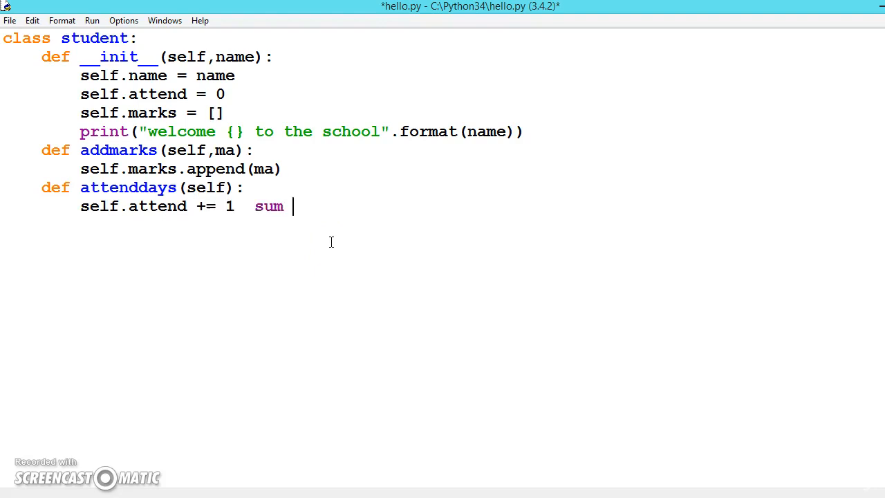
type("= sum +")
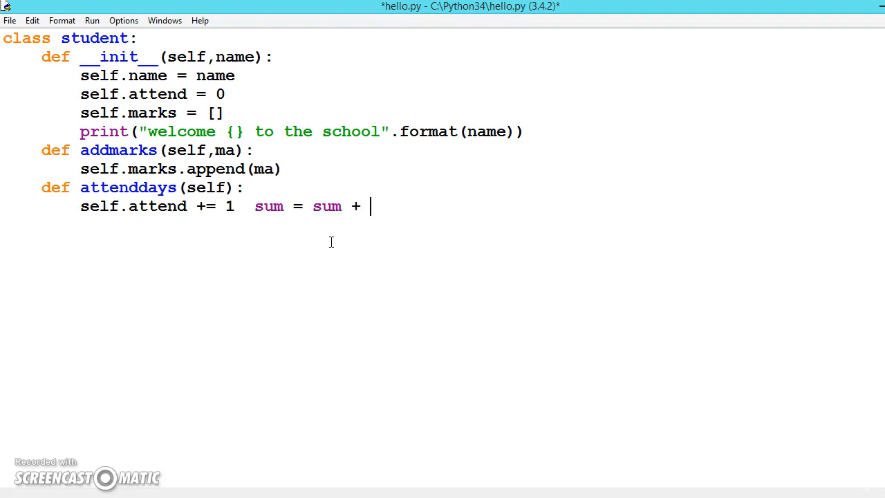
key("BackSpace")
type("+")
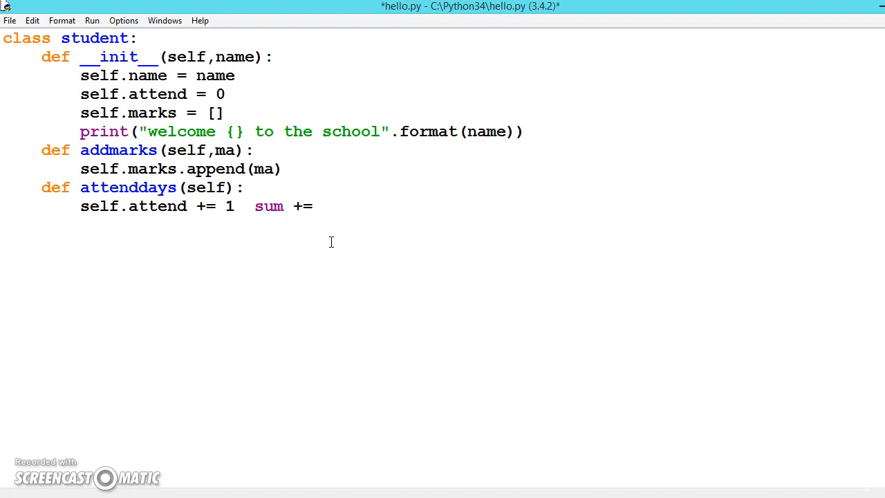
key("Backspace")
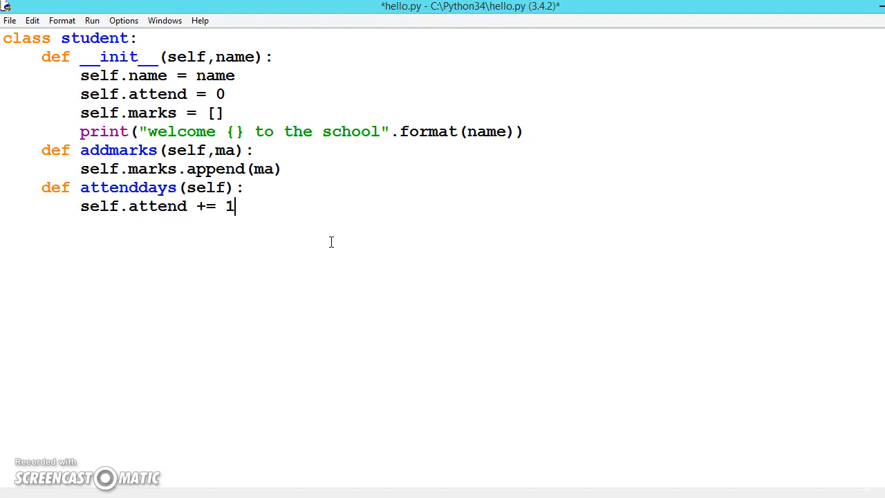
key("Return")
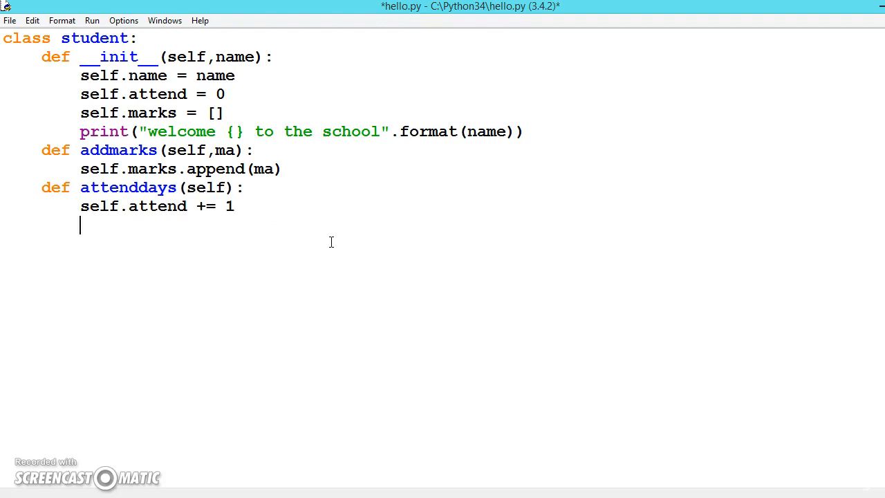
Step: Type the method header def getavg(self):
type("def")
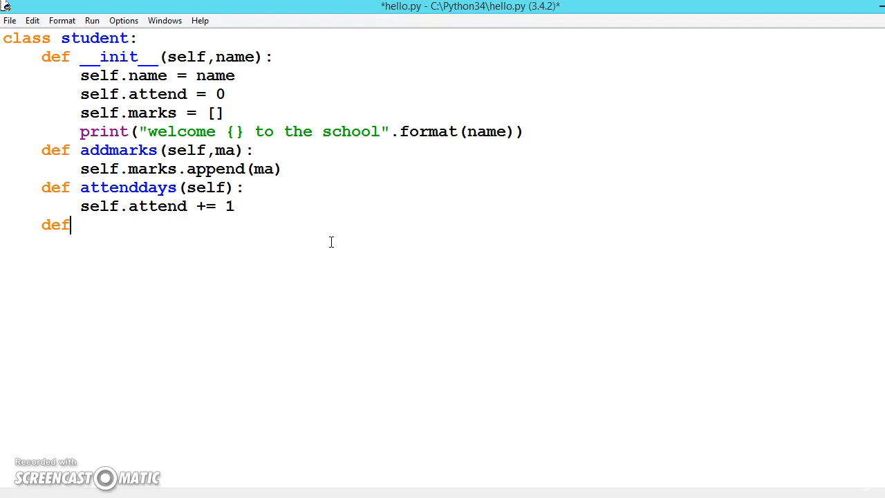
type("get")
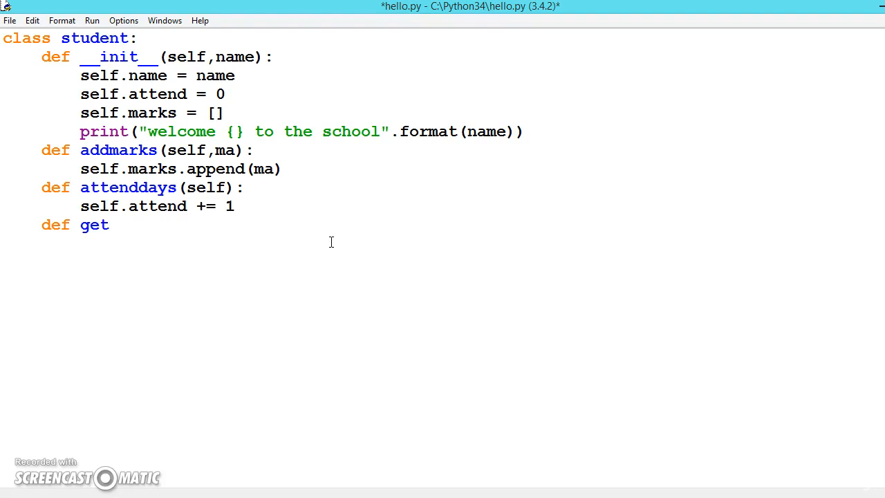
type("a")
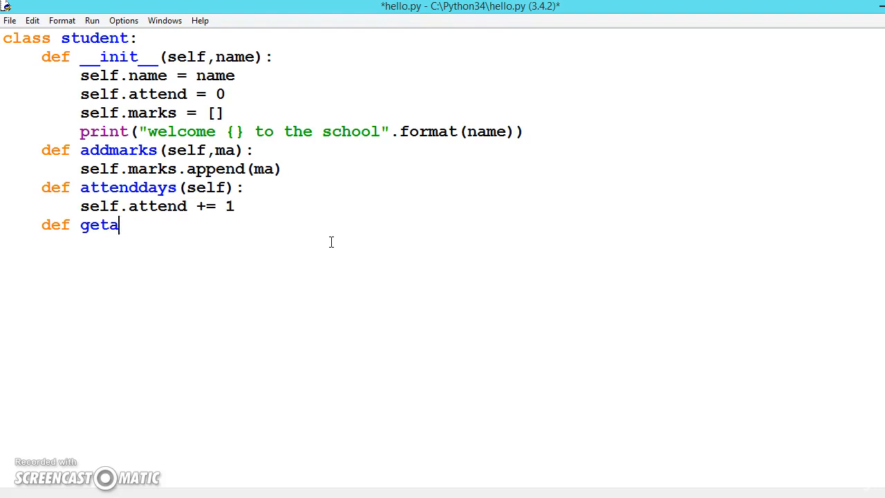
type("vg")
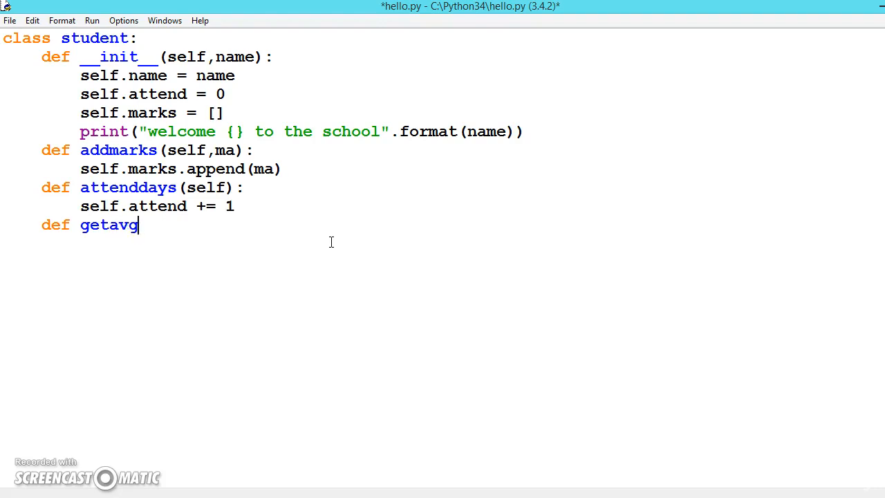
type("(s")
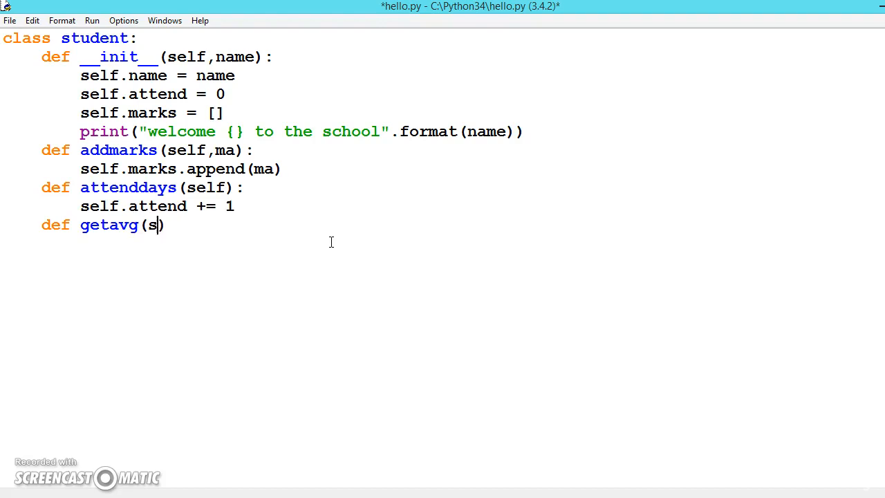
type("elf")
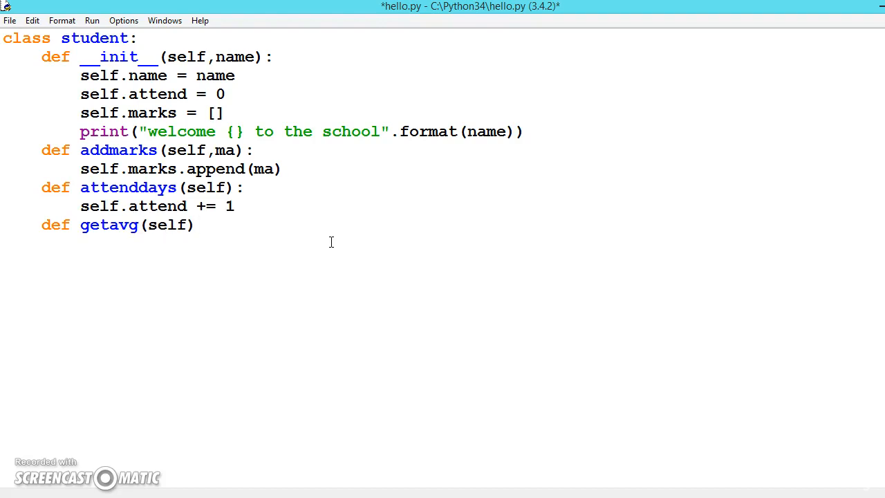
type(":")
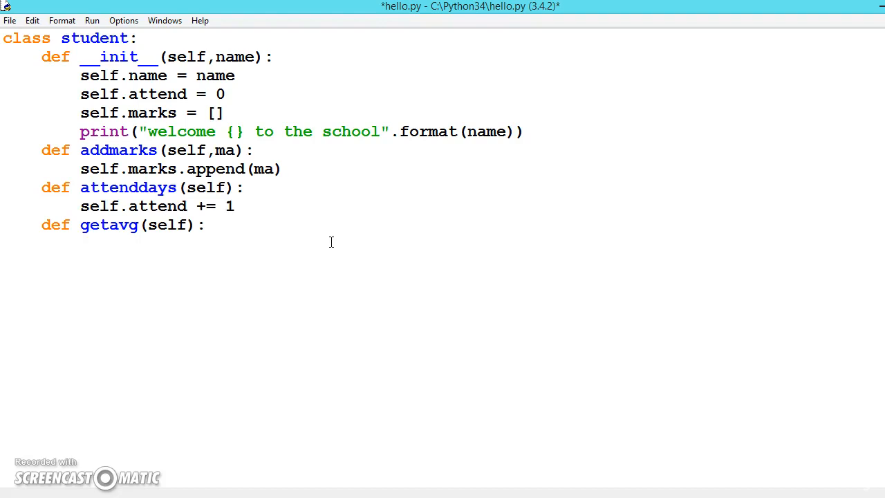
Step: Write the line return sum(self.marks) / len(self.marks)
type("ret")
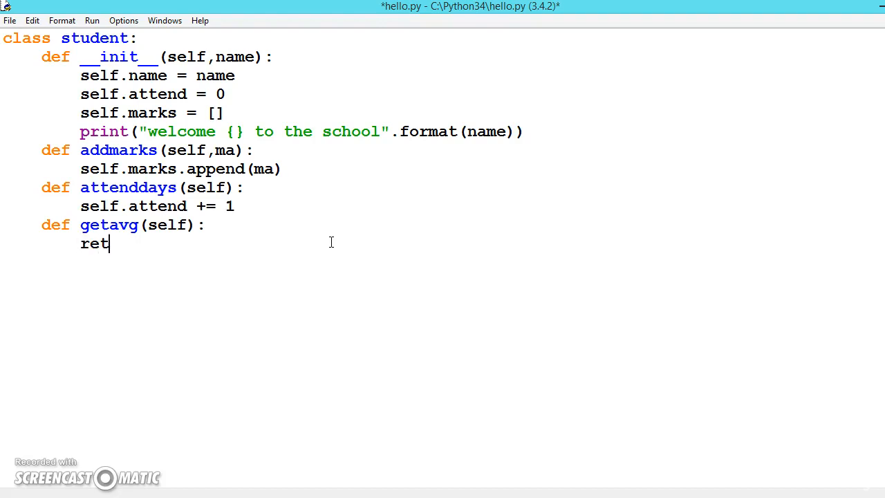
type("urn")
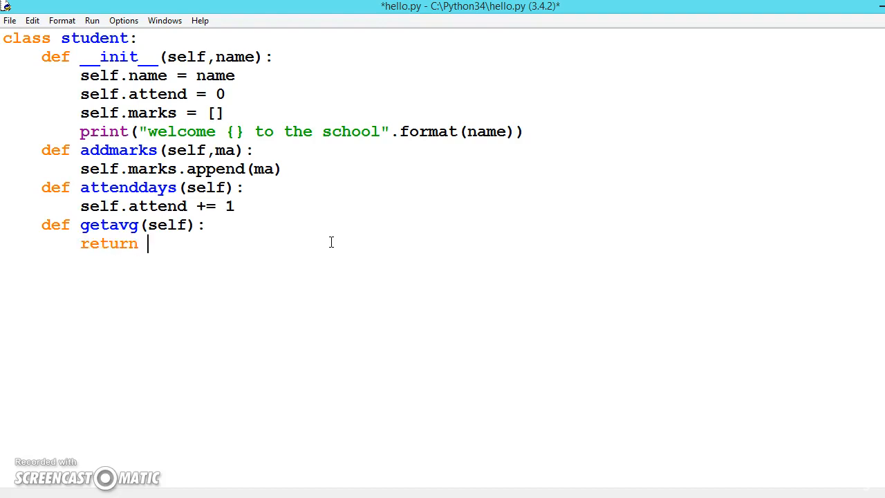
type("sum")
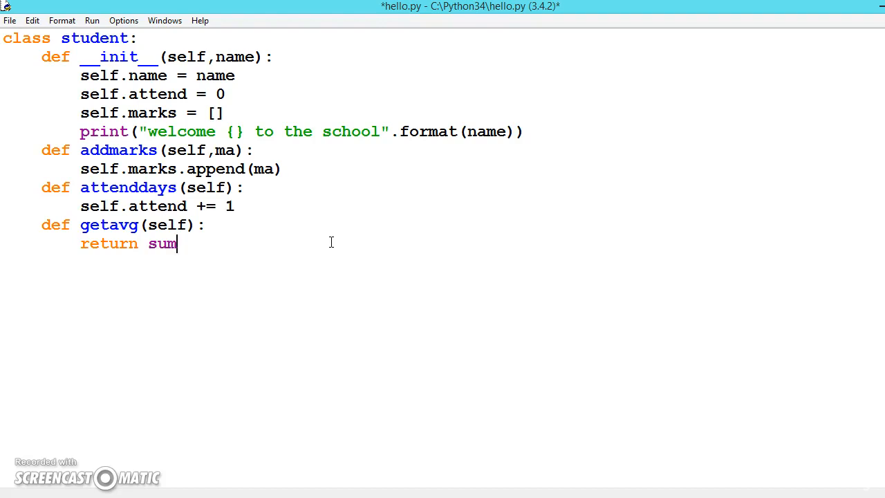
type("()")
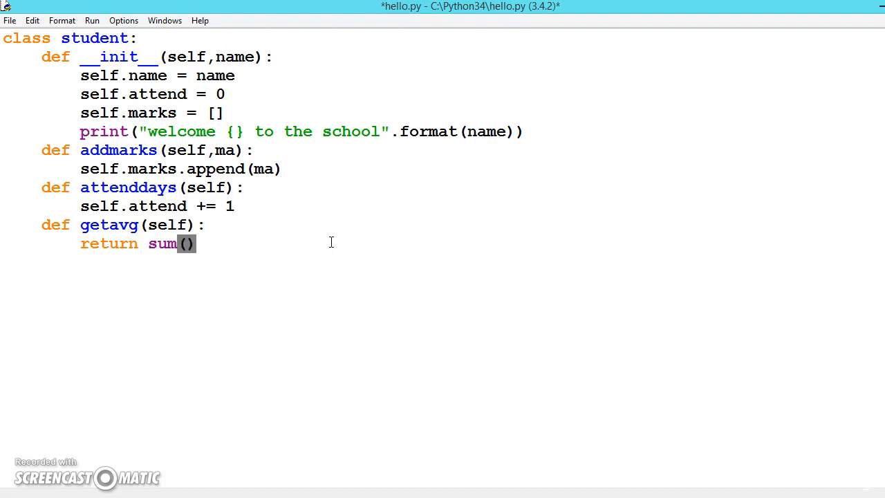
type("self")
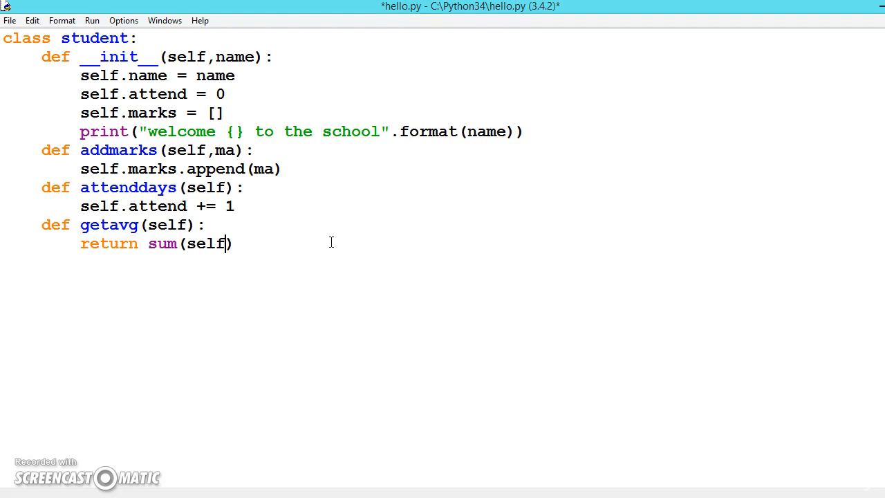
type(".")
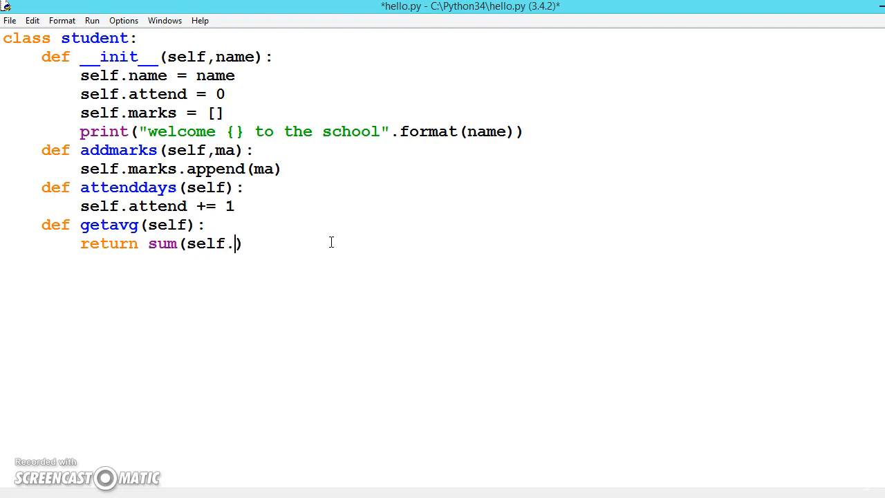
type("marks")
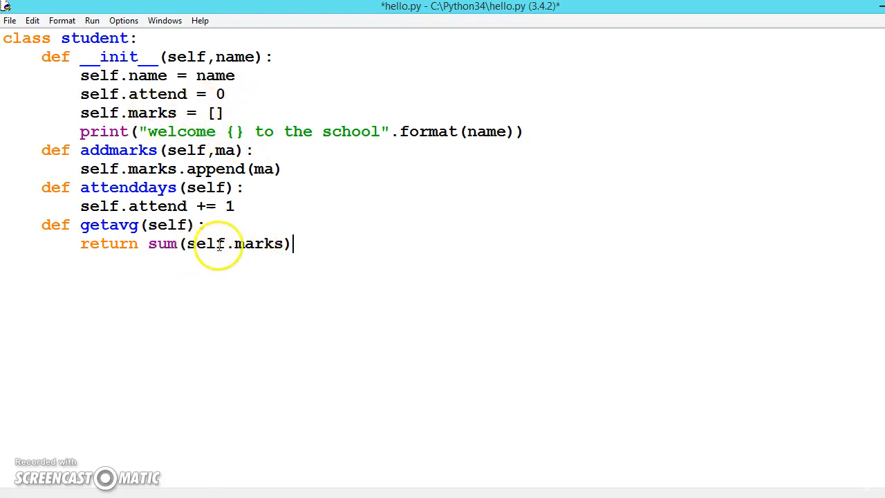
mouse_move(266, 242)
type(" /")
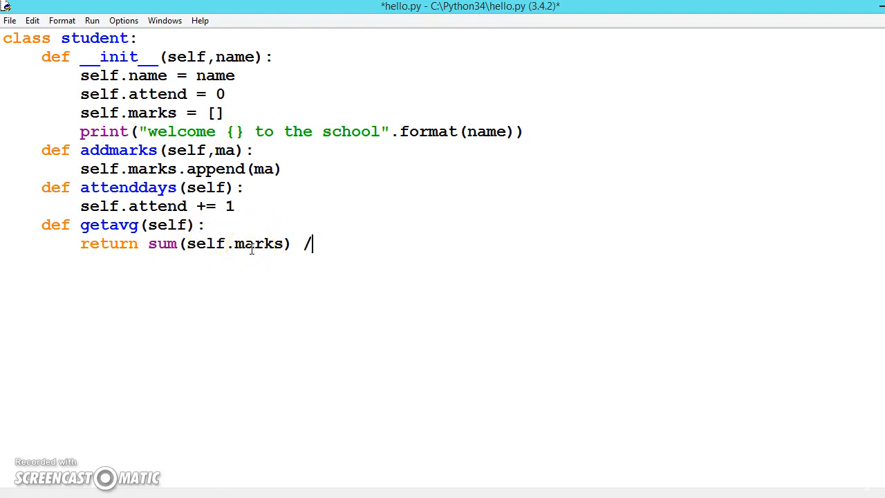
type("\" \"")
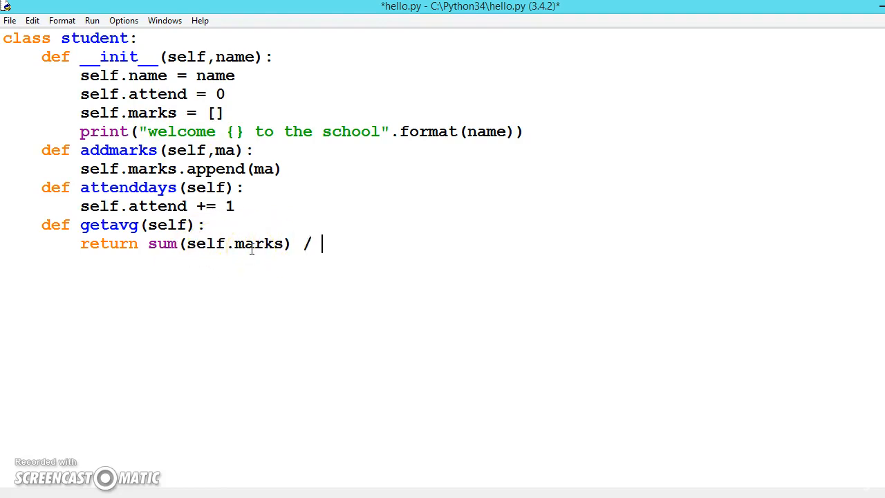
type("len(")
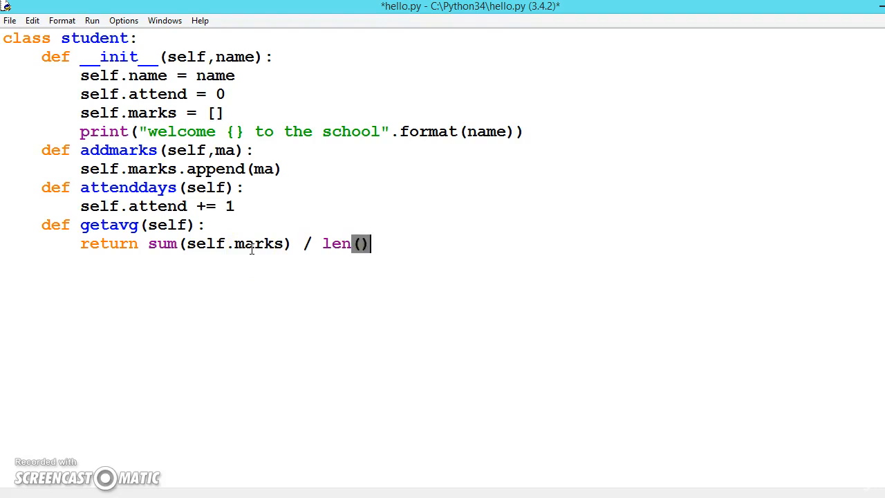
type("self")
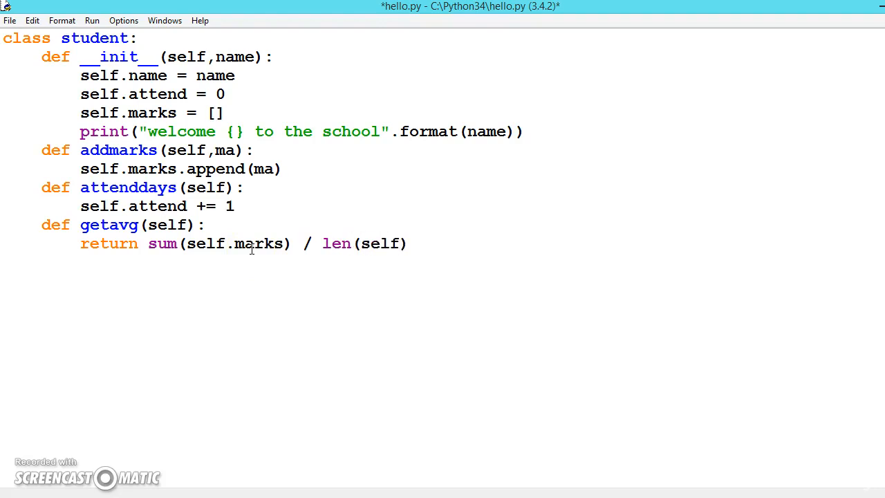
type(".marks")
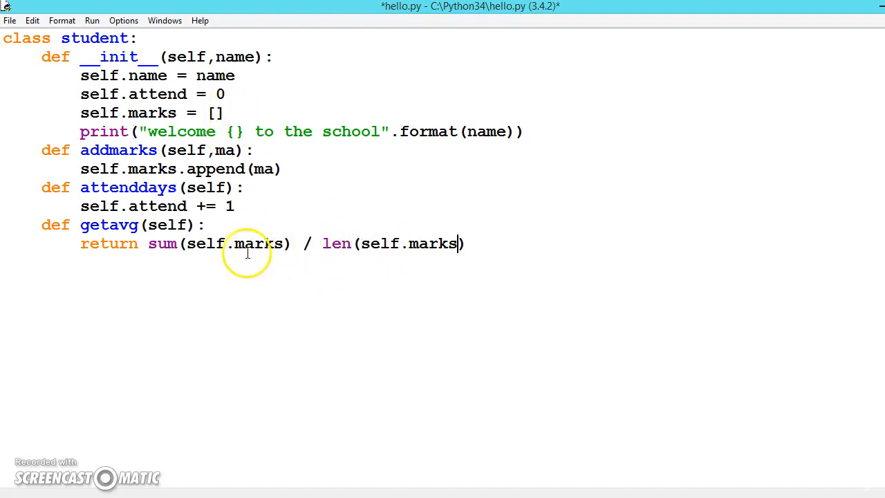
mouse_move(327, 243)
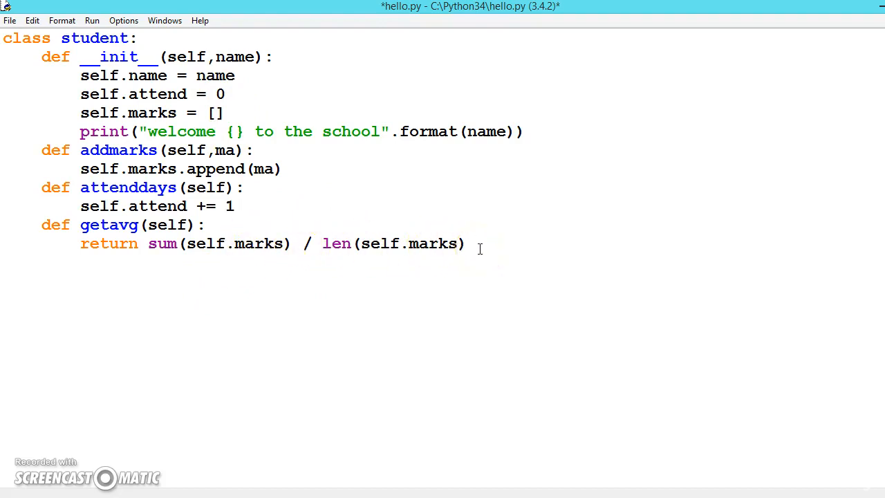
Step: Save and run the module, then create s1 = student("robert") in the Shell
left_click(92, 20)
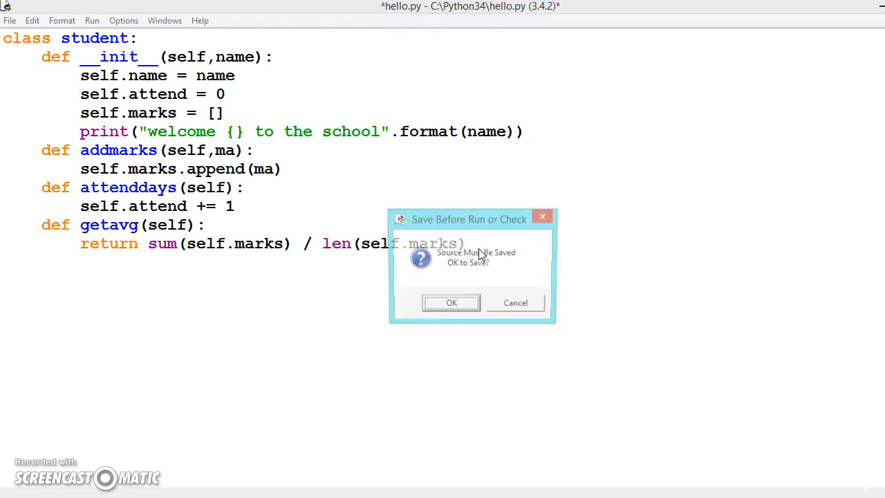
left_click(450, 303)
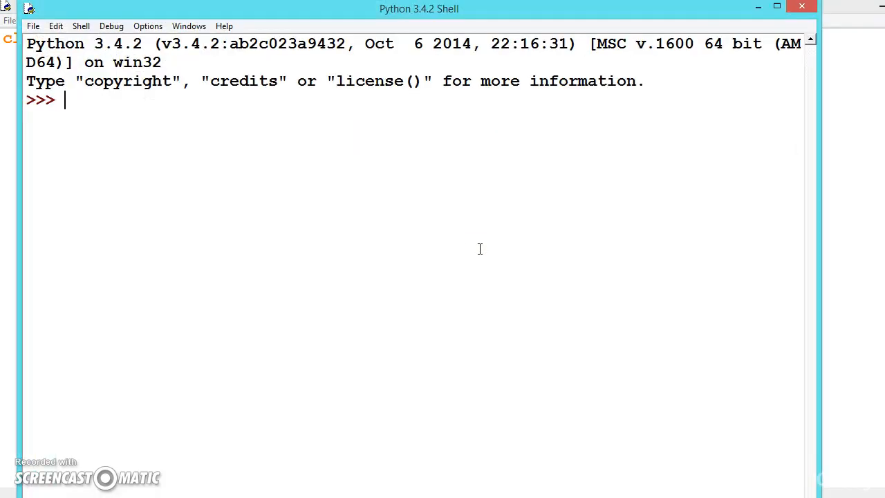
type("st")
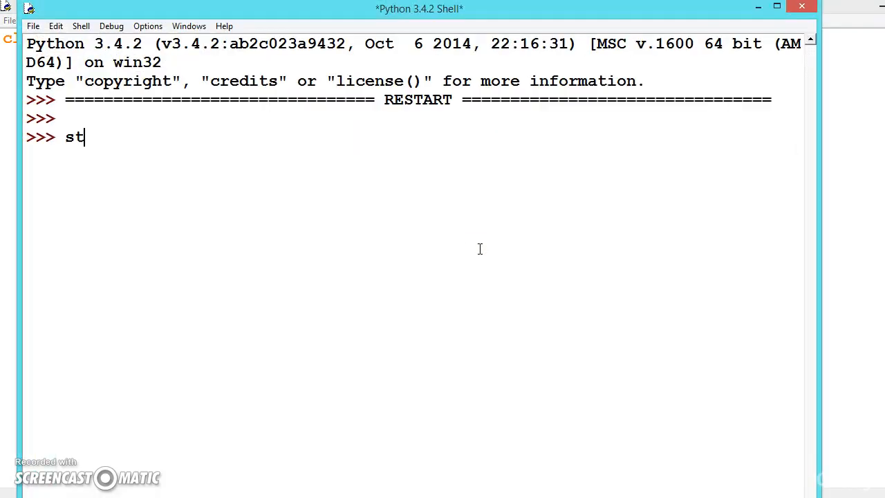
type("udent")
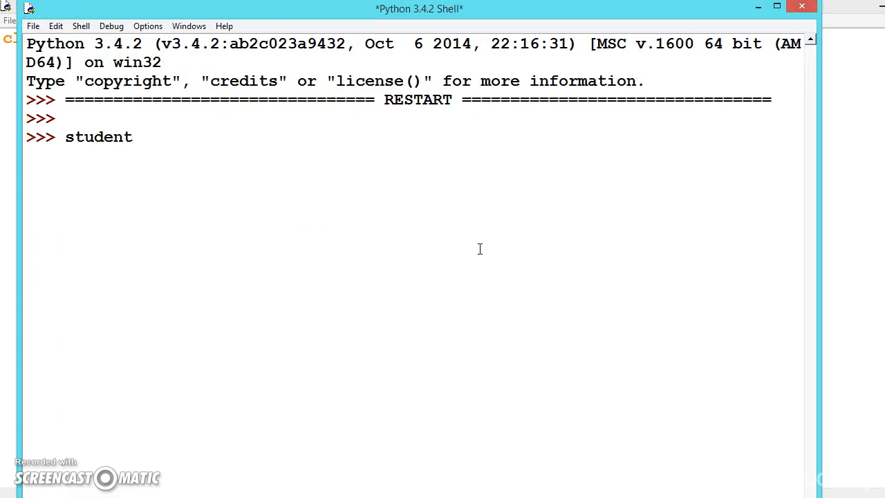
type("1 =")
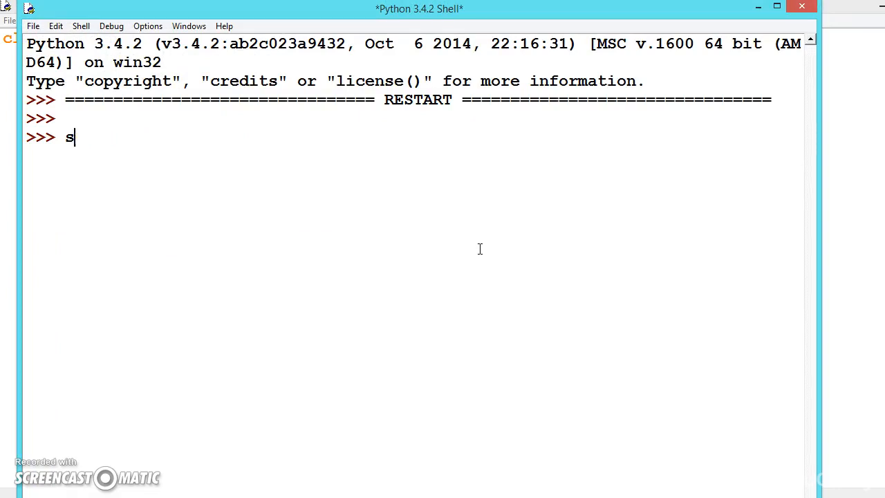
type("1 =")
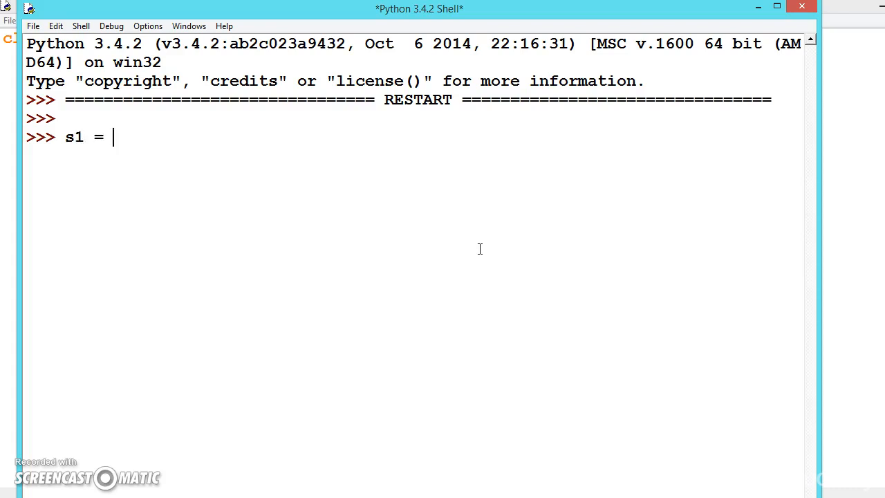
type("studen")
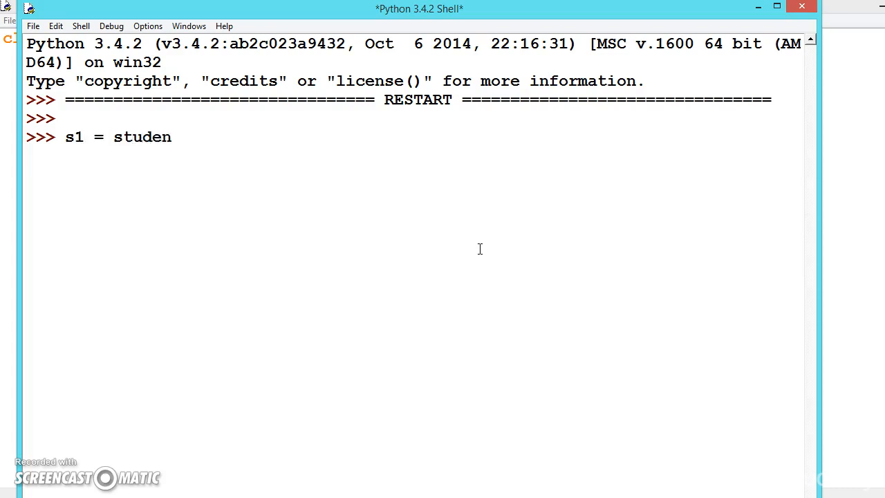
type("t()")
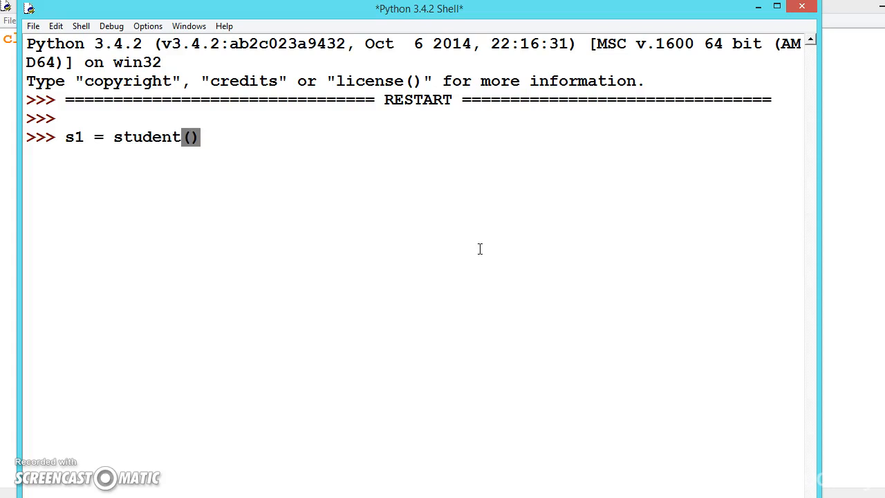
type("\"\"")
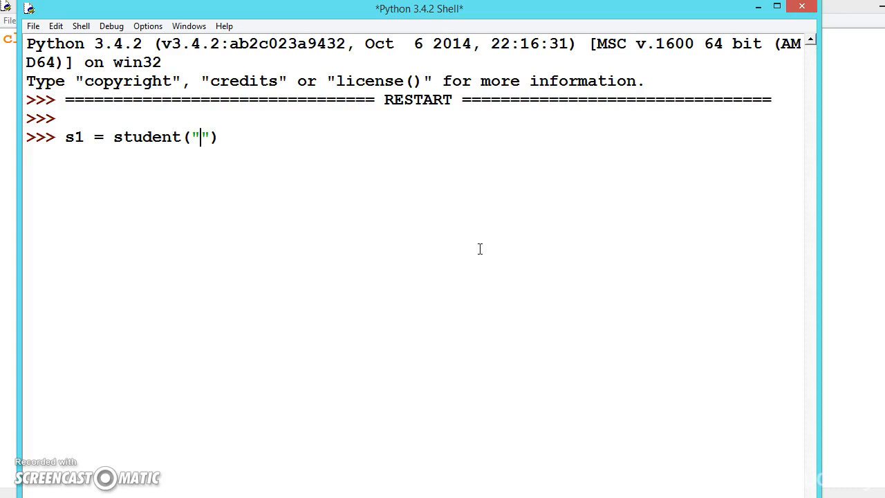
type("robet")
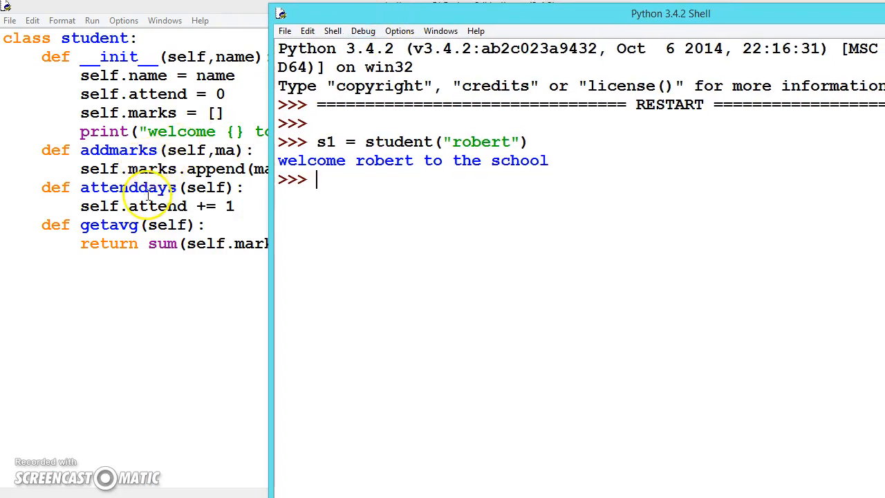
mouse_move(401, 298)
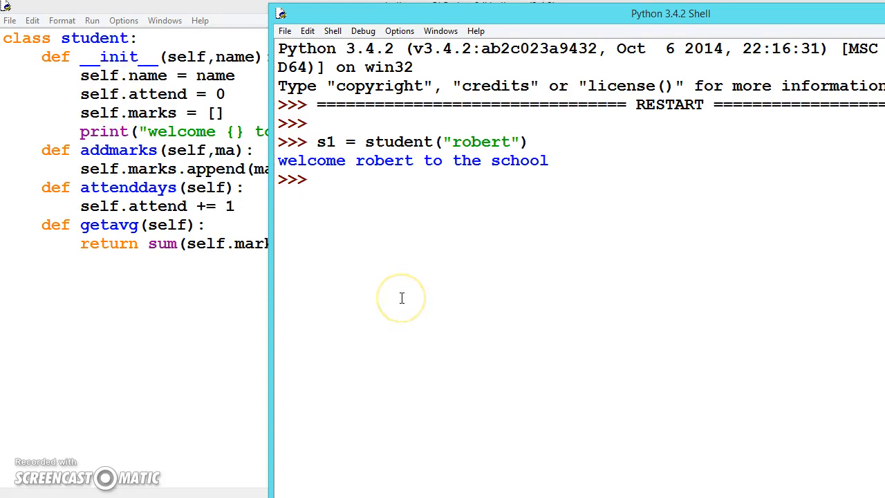
Step: Show s1.attend at 0, call s1.attenddays(), then check s1.attend again
type("s1")
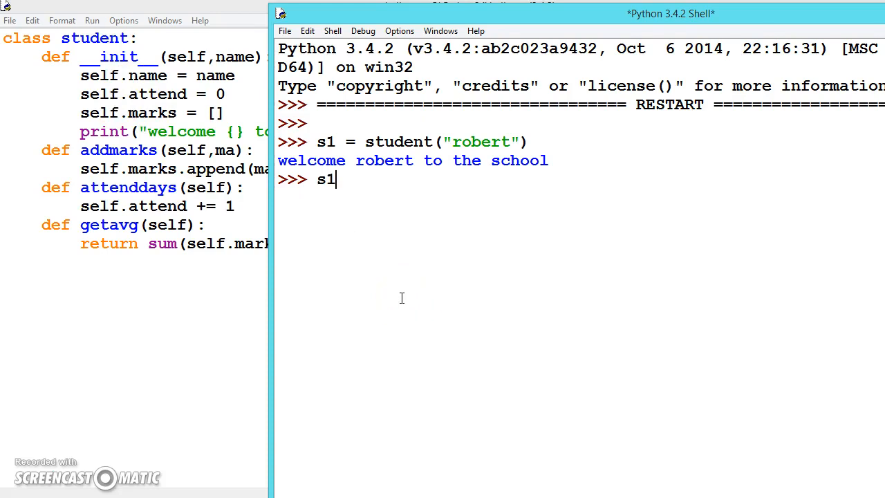
type(".atten")
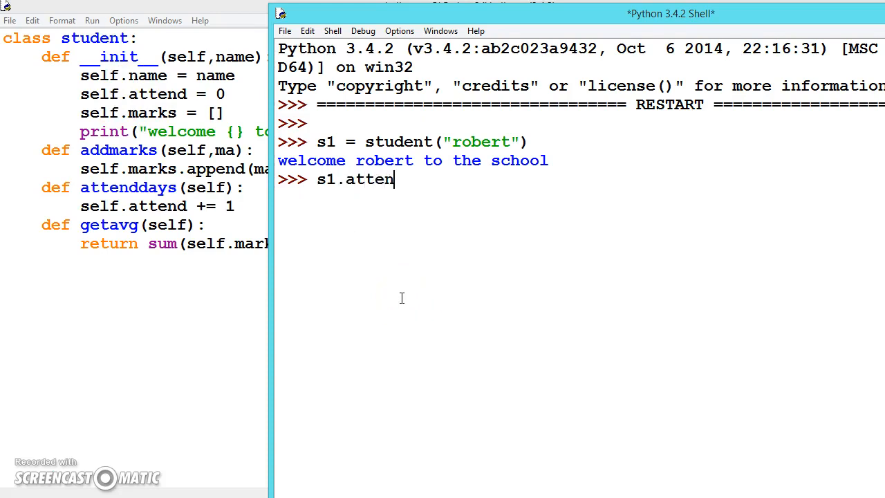
key("Return")
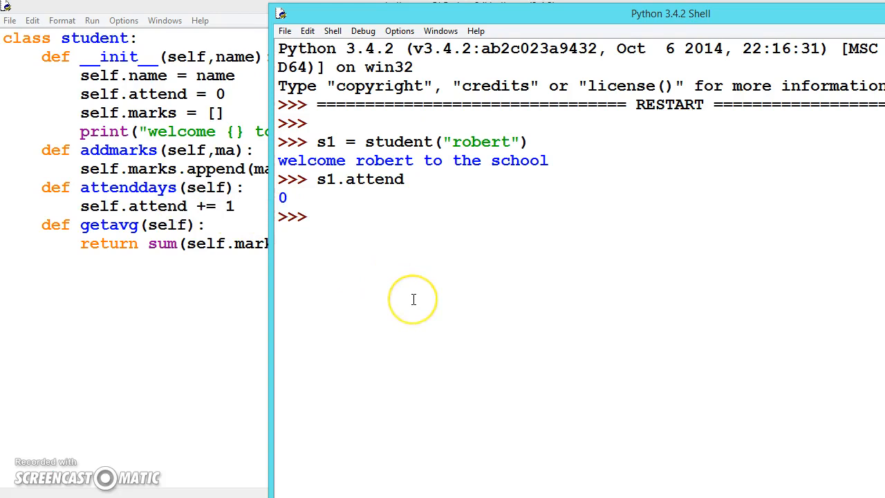
type("s1")
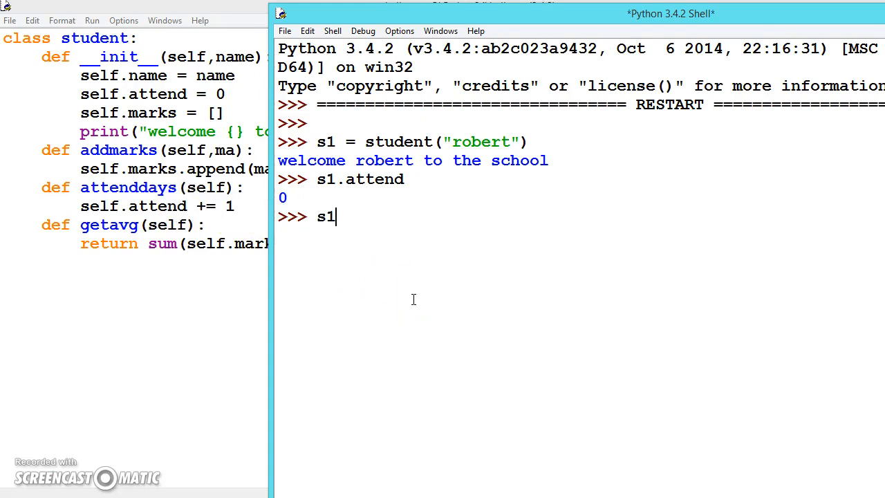
type(".att")
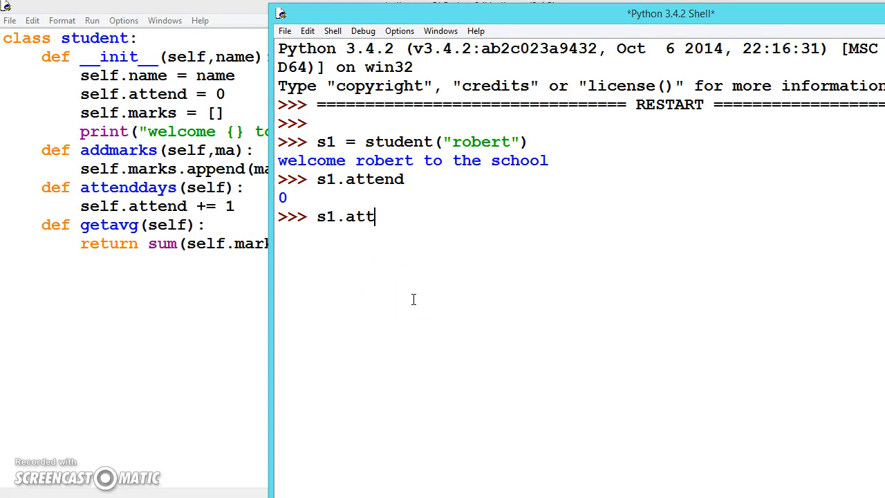
type("end")
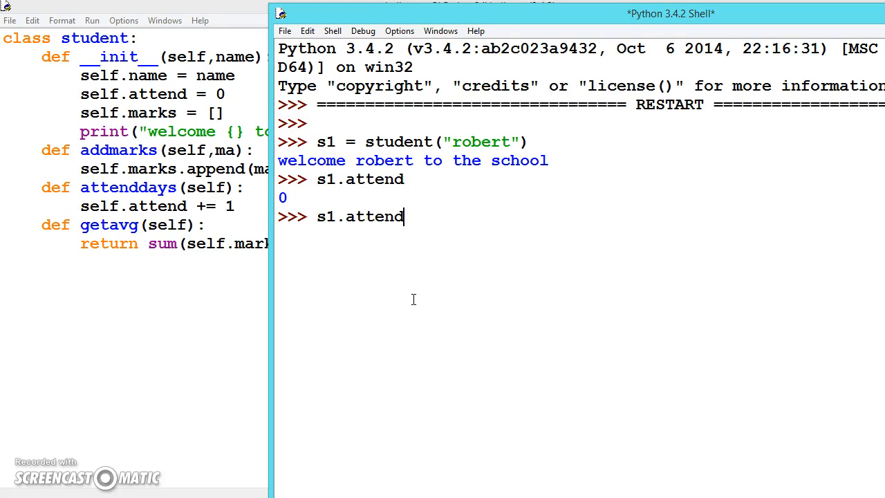
type("days")
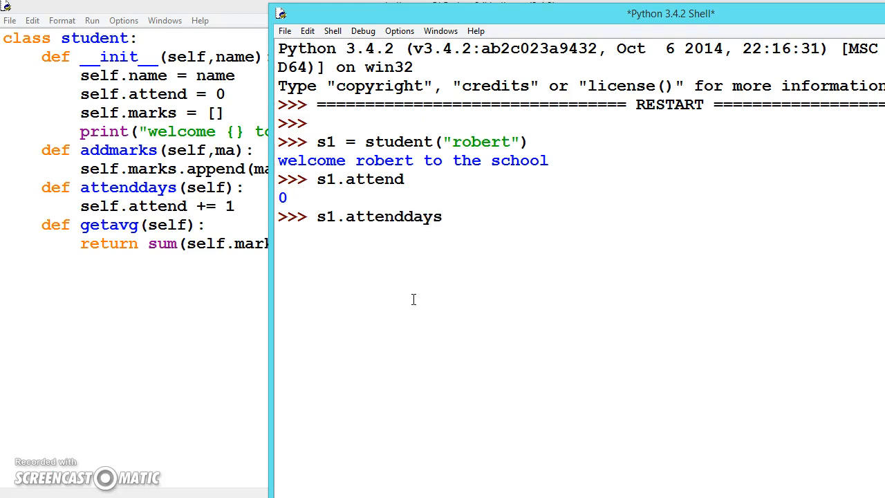
type("()")
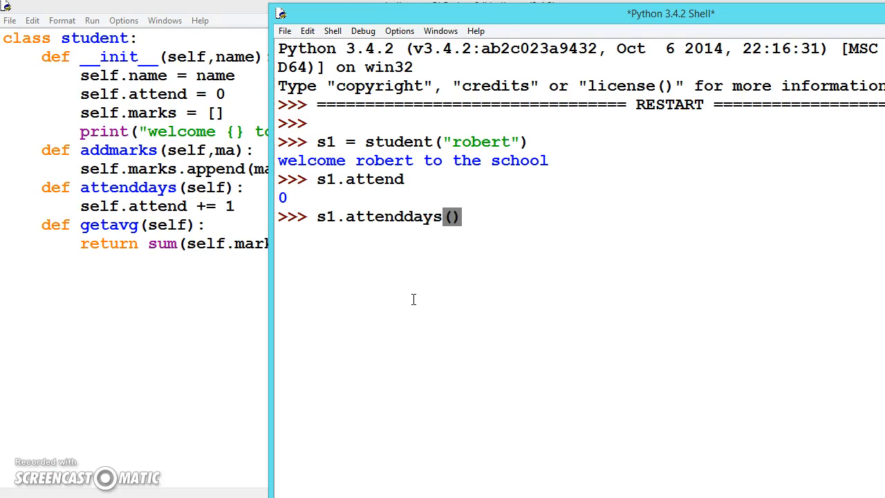
mouse_move(414, 240)
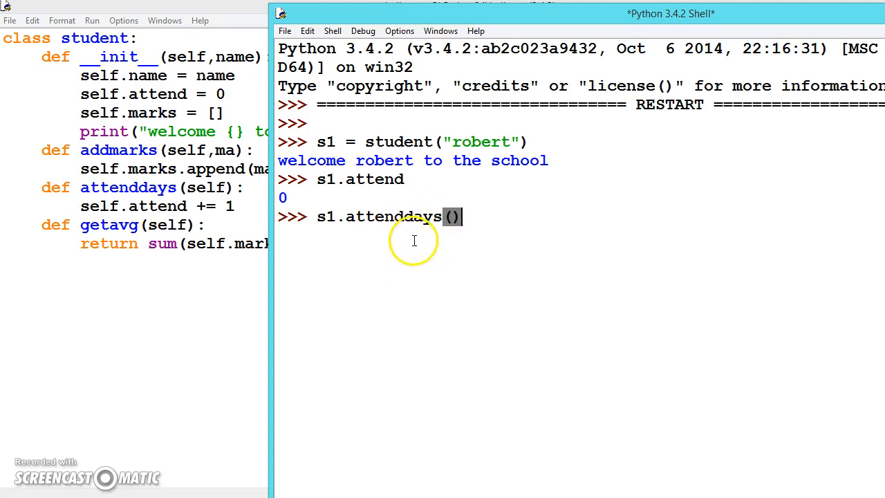
key("Return")
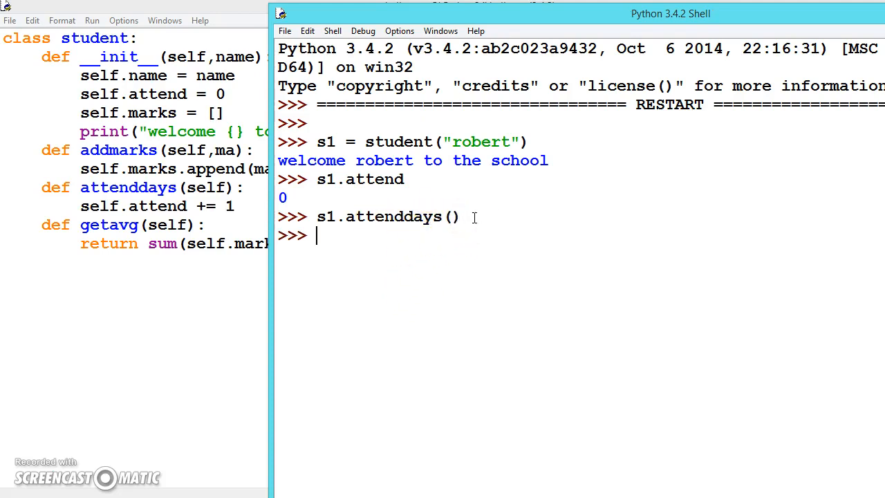
type("s1")
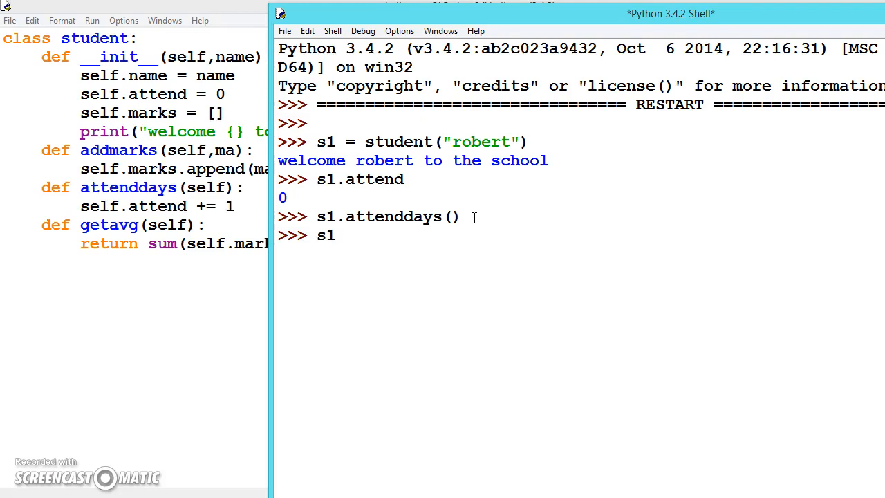
type(".attend")
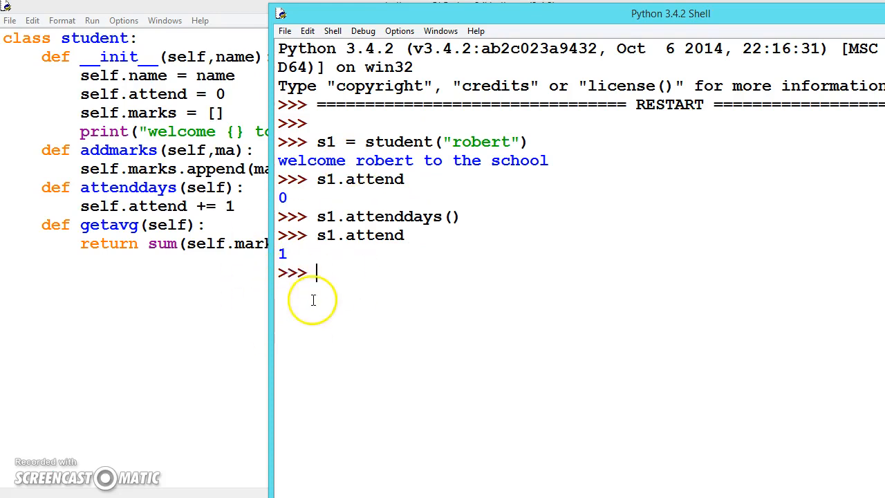
mouse_move(318, 316)
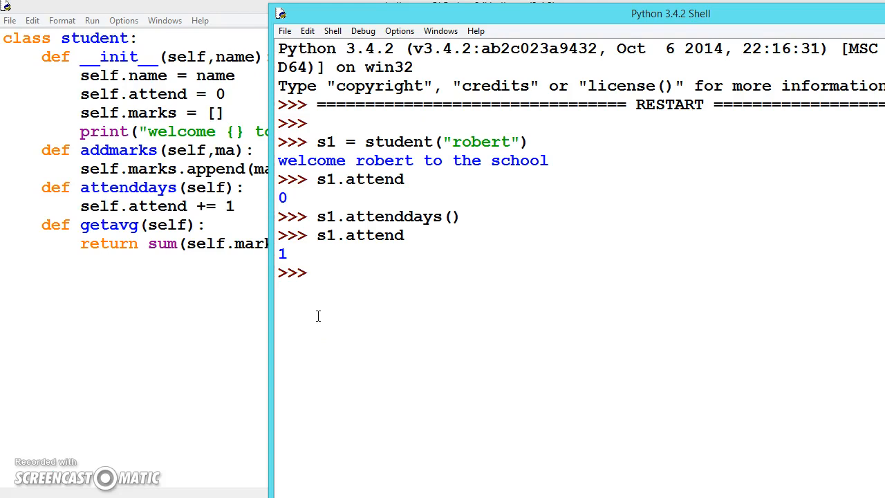
Step: Record mark 98 for s1 with s1.addmarks(98)
type("s")
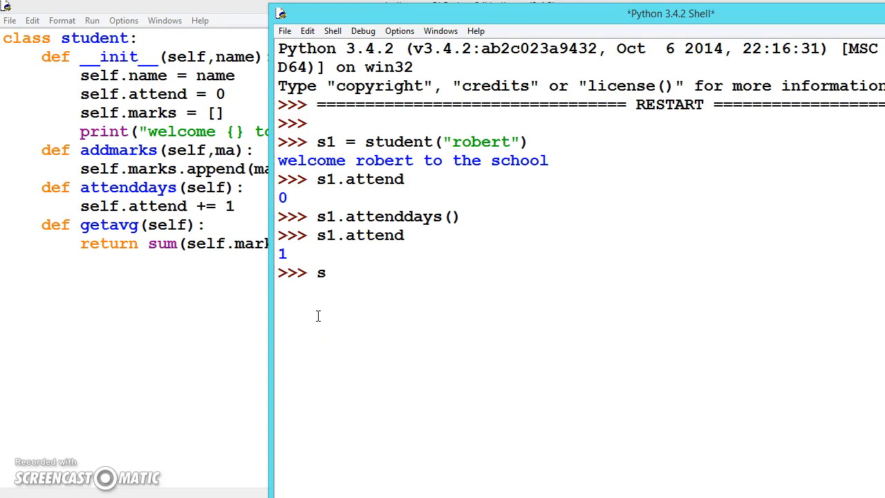
type("1")
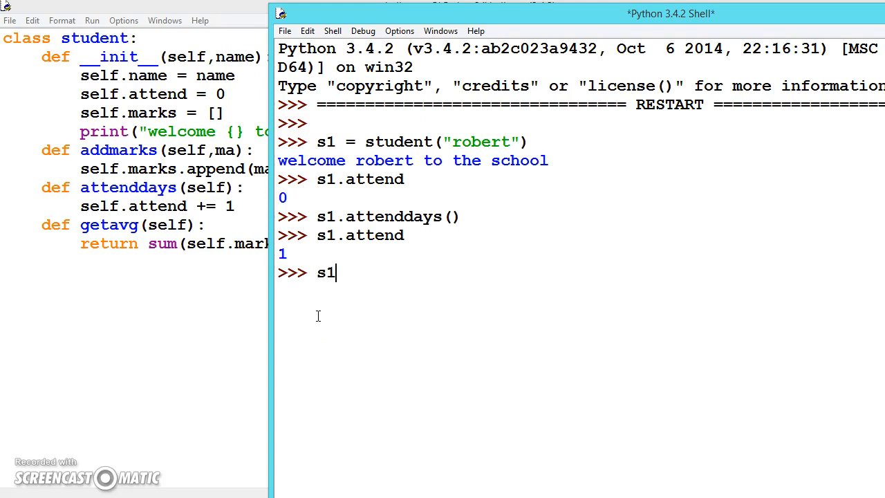
type(".marks")
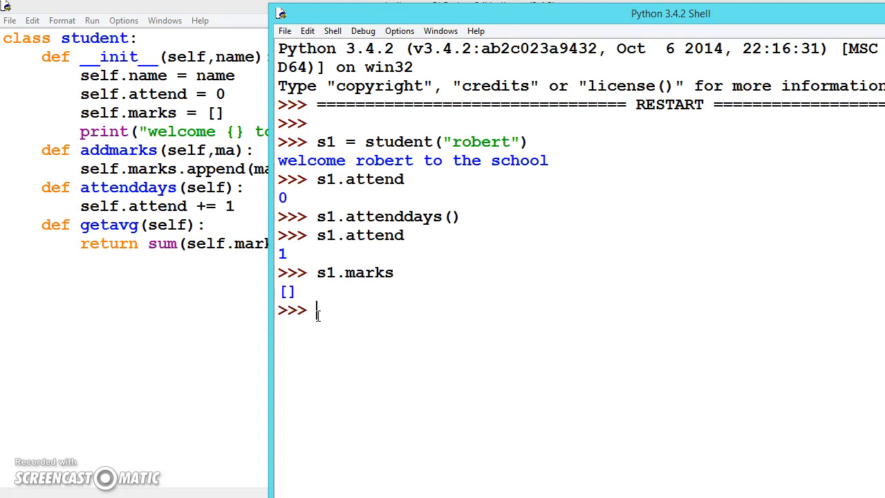
mouse_move(379, 356)
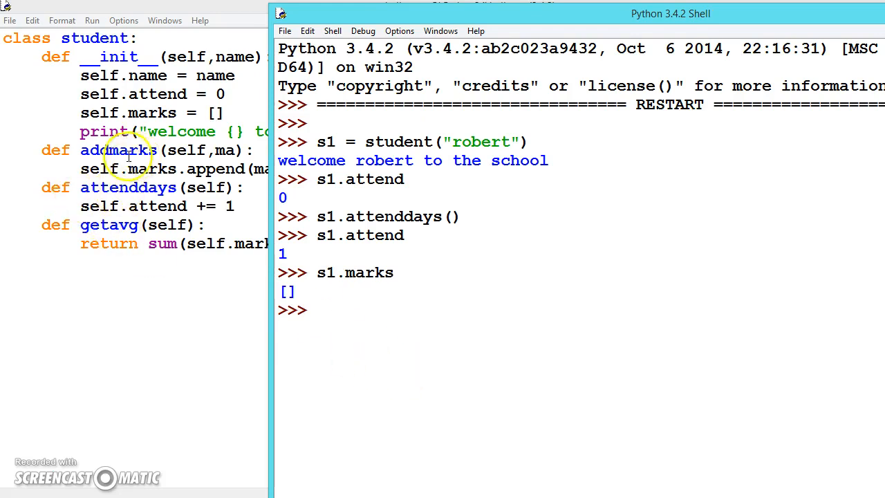
type("s1.a")
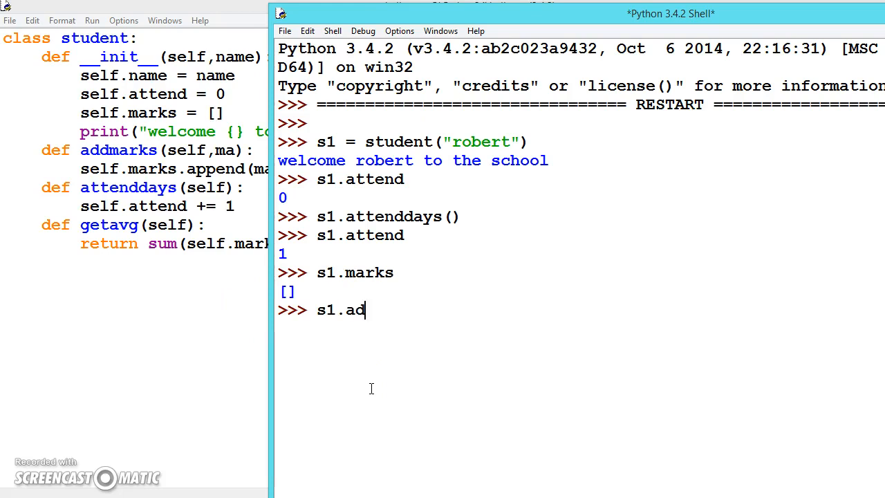
type("dmarks")
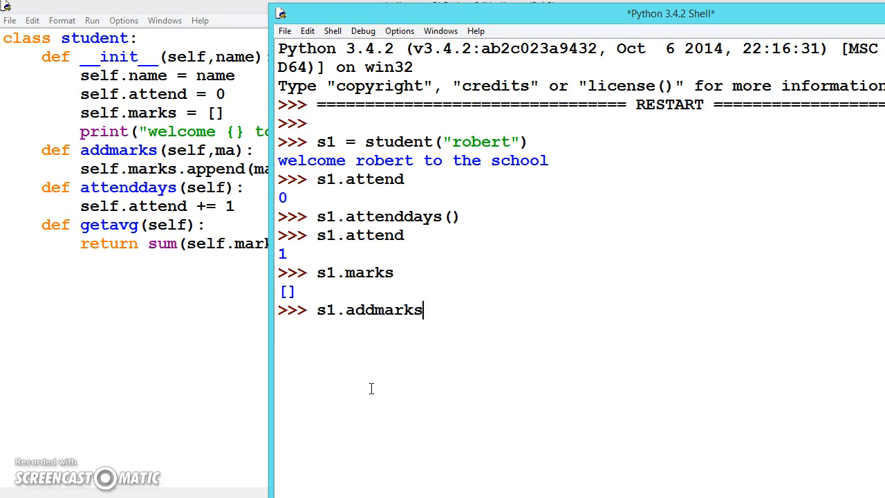
type("()")
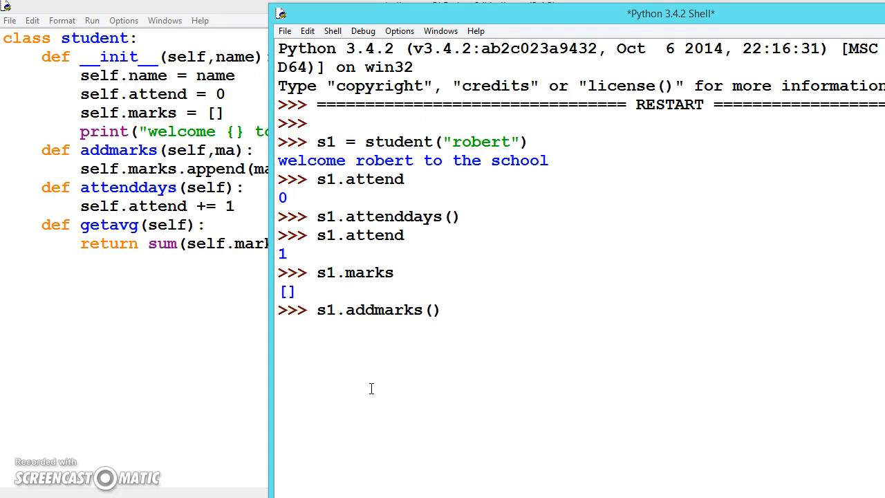
type("98")
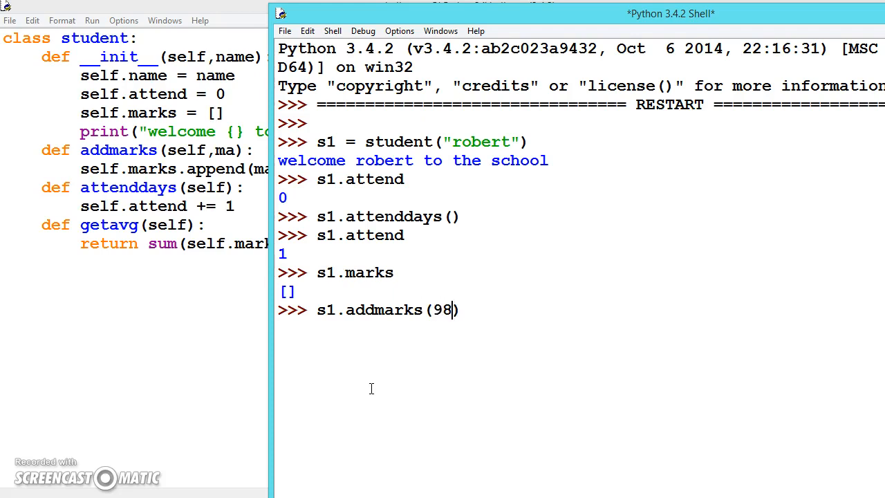
Step: Record marks 75, 70 and 65 for s1 with successive addmarks calls
type("s")
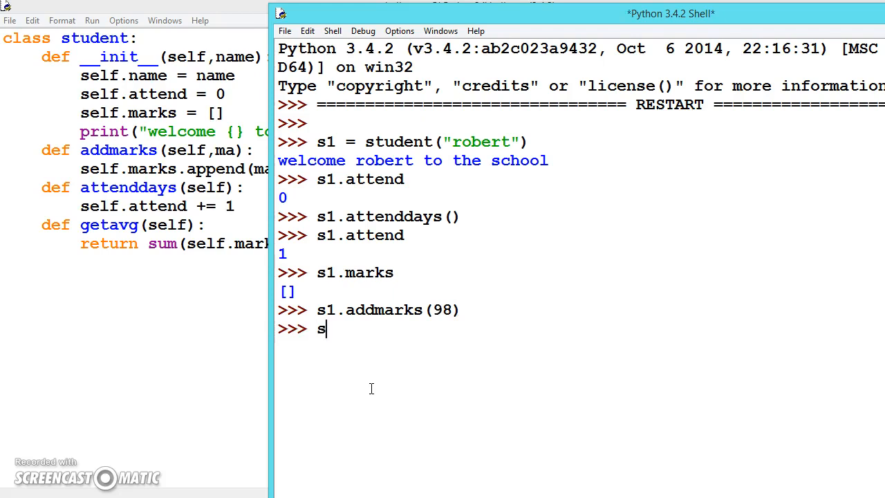
type("1.addmar")
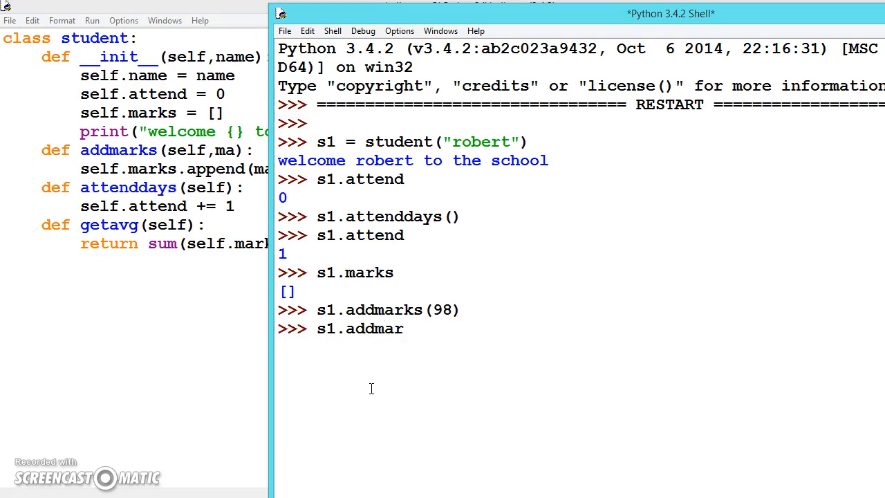
type("ks()")
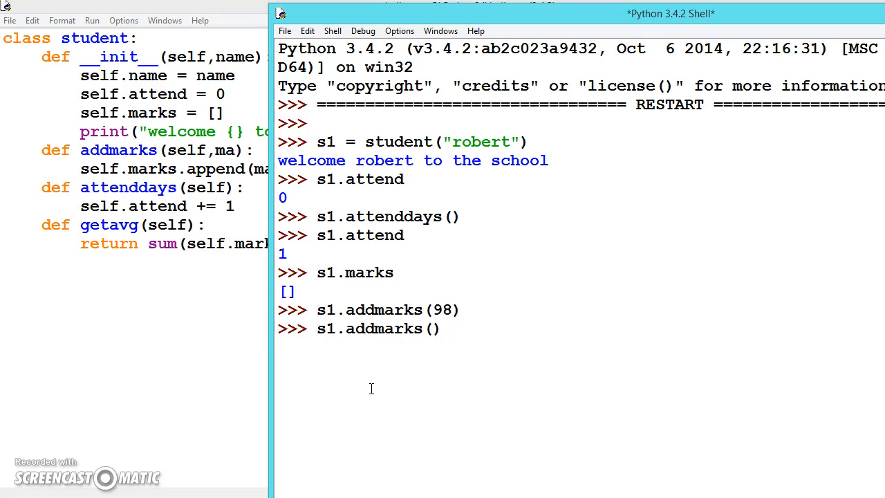
type("75")
type("s")
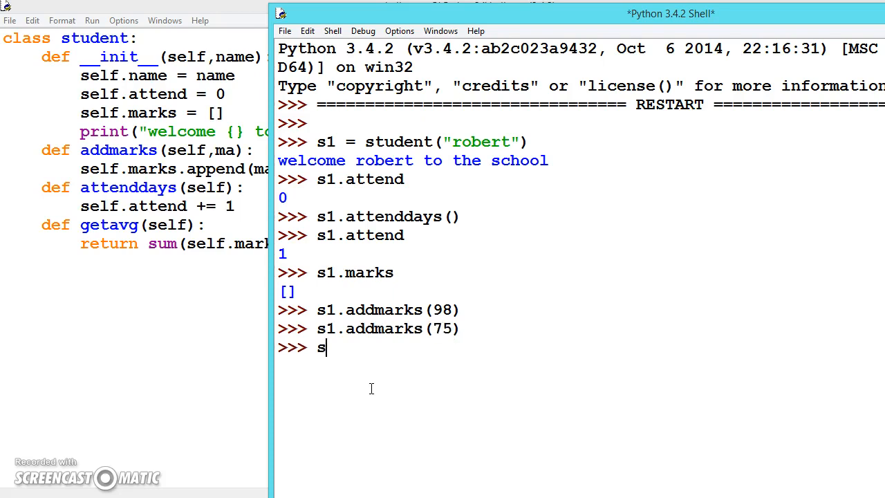
type("1.addmar")
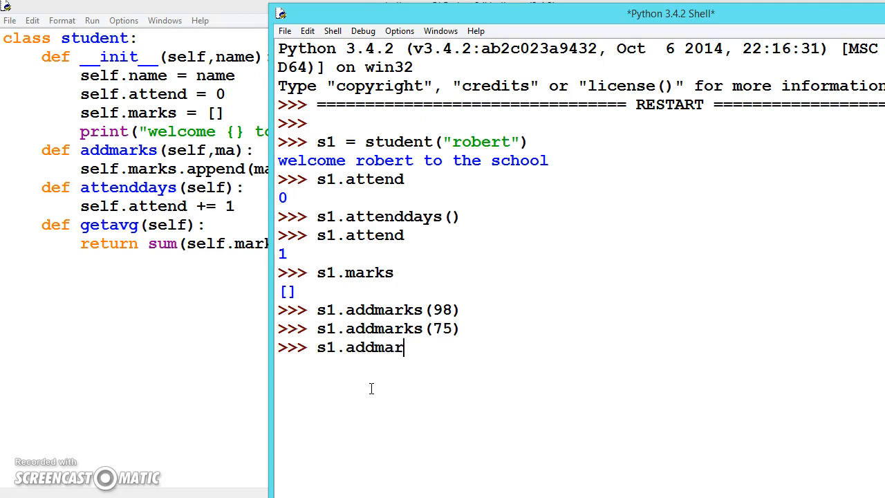
type("ks")
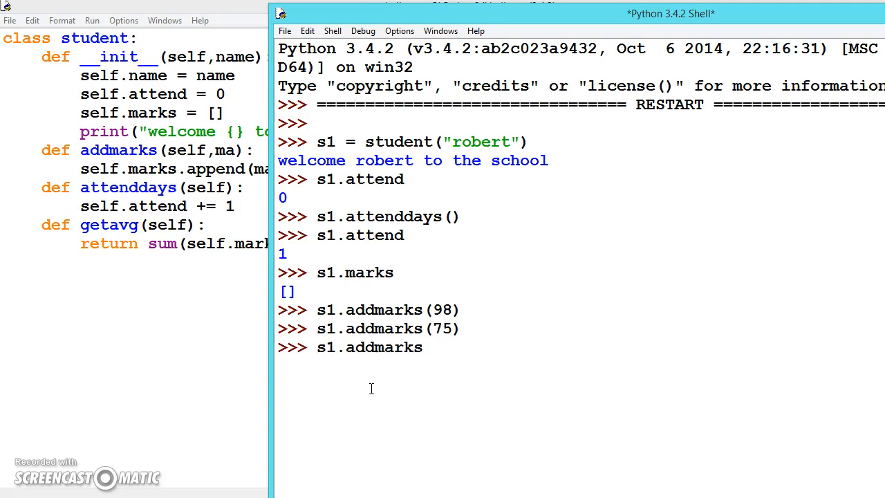
type("()")
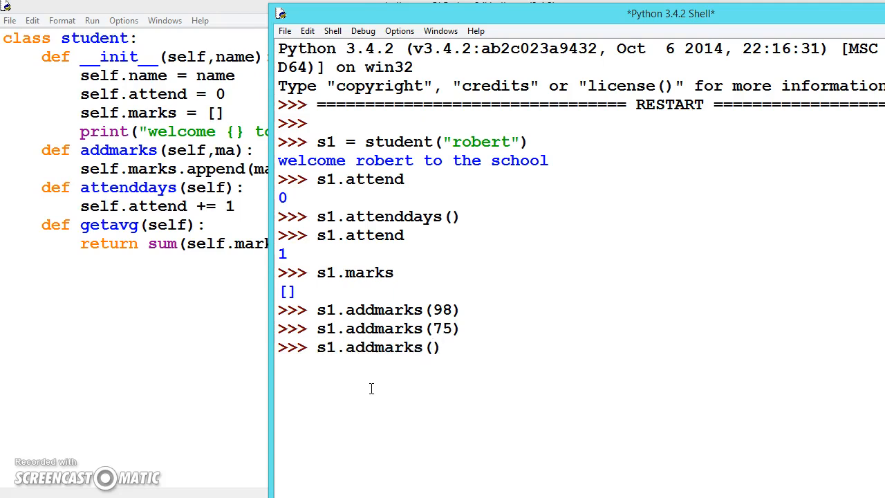
type("70")
type("s")
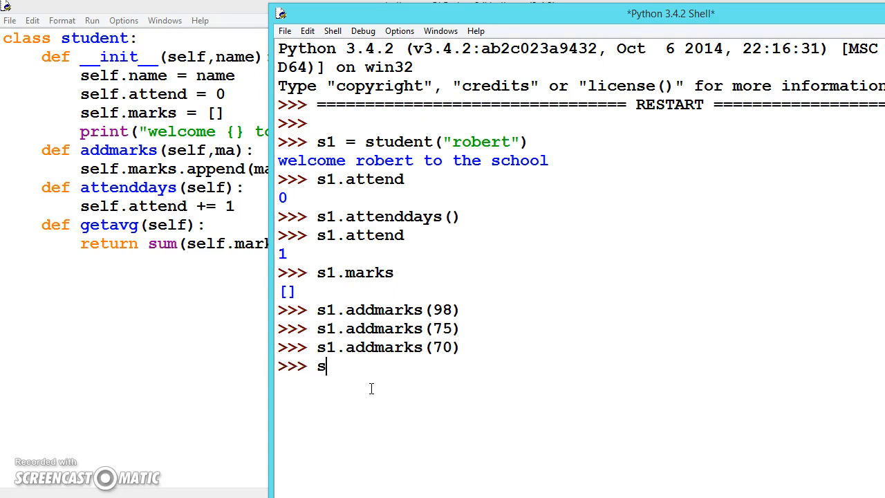
type("1.add")
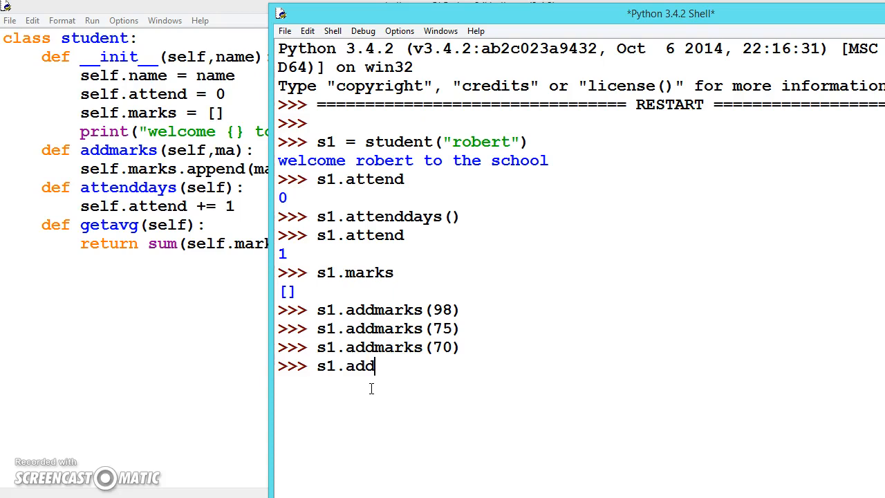
type("marks()")
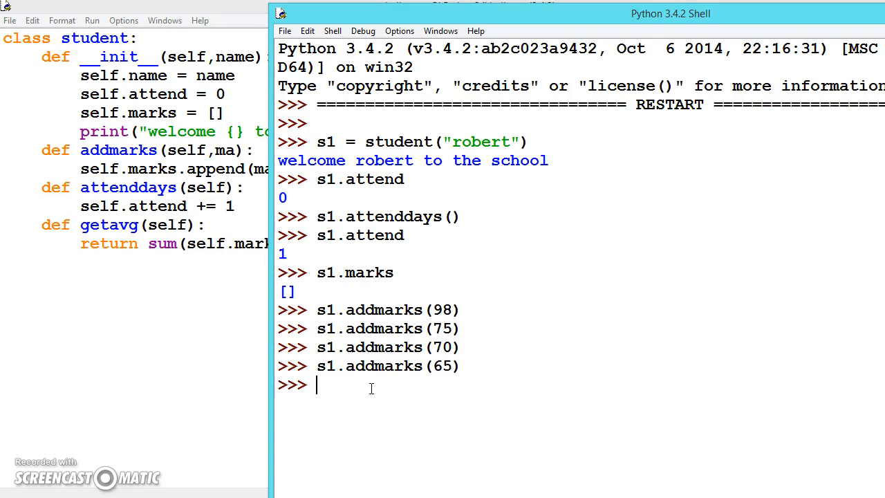
Step: Display s1.marks as [98, 75, 70, 65], then run s1.getavg()
type("s1.mar")
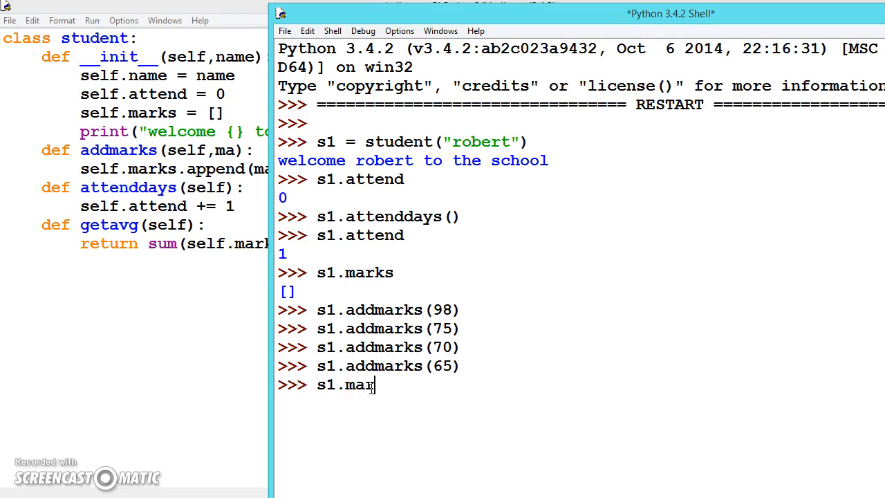
key("Return")
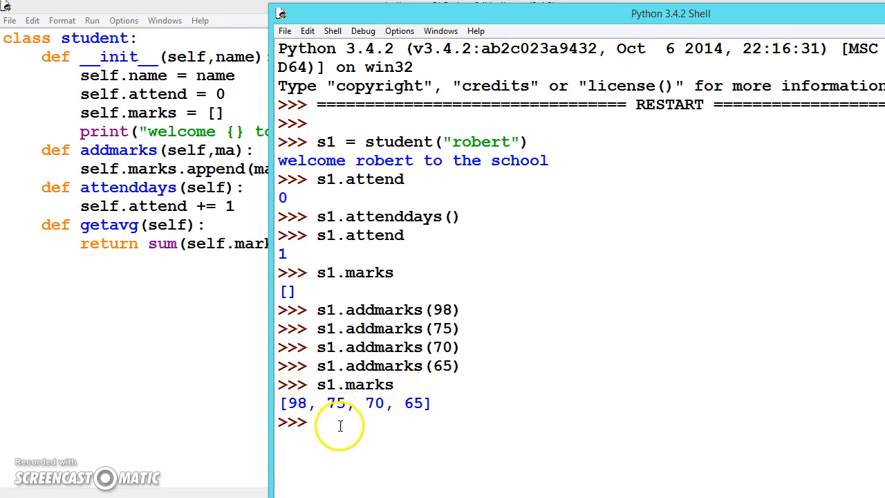
type("s")
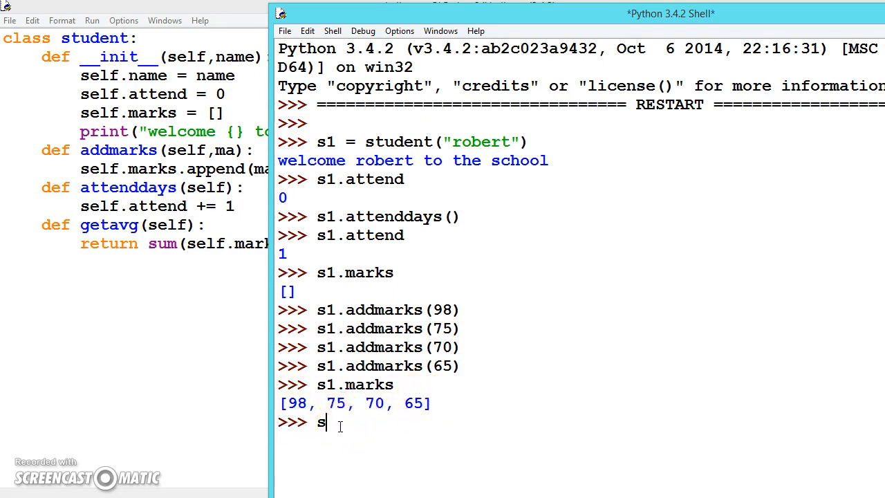
type("1.get")
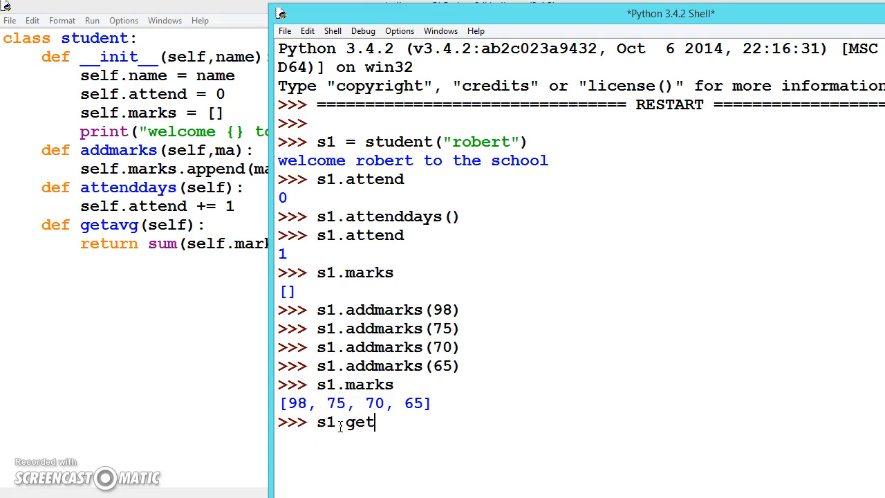
type("avg")
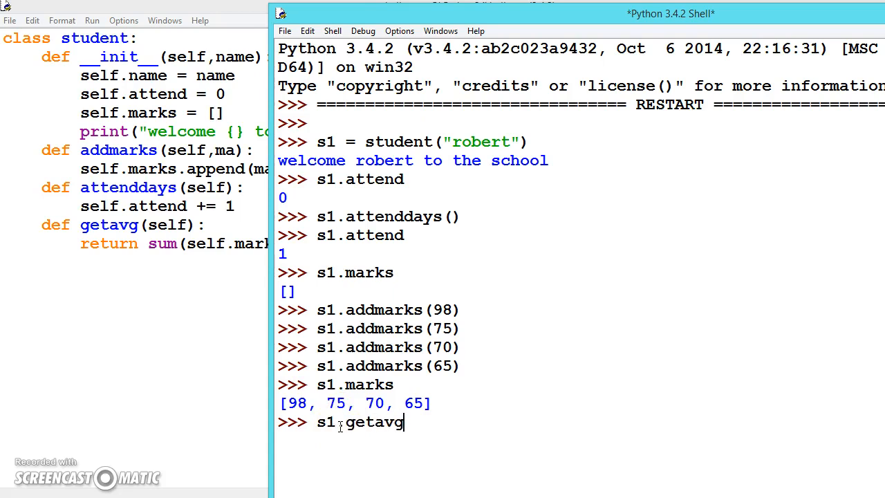
type("()")
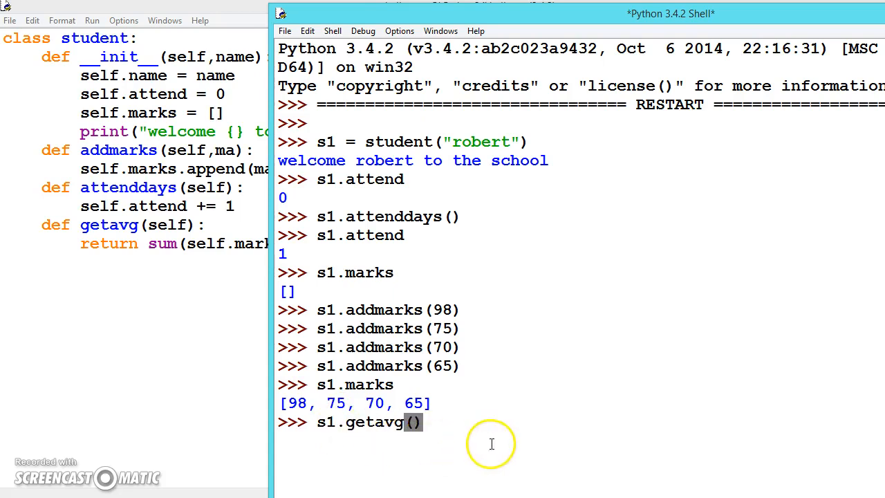
key("Return")
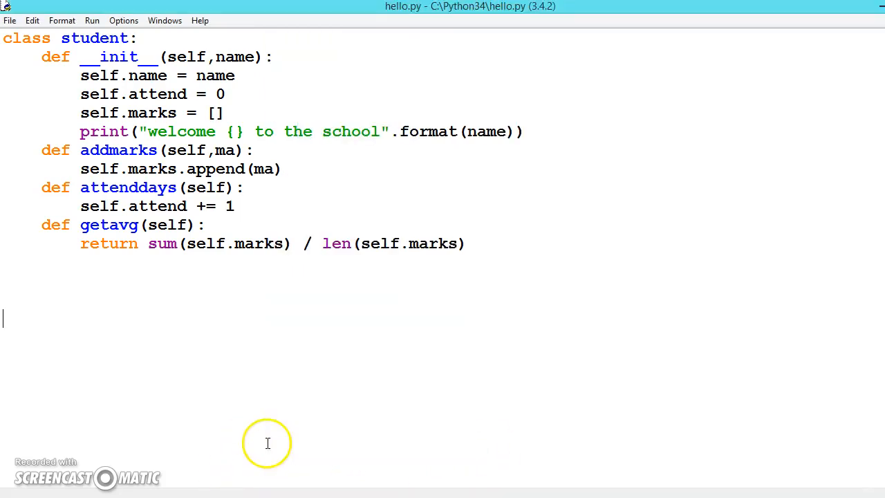
mouse_move(405, 388)
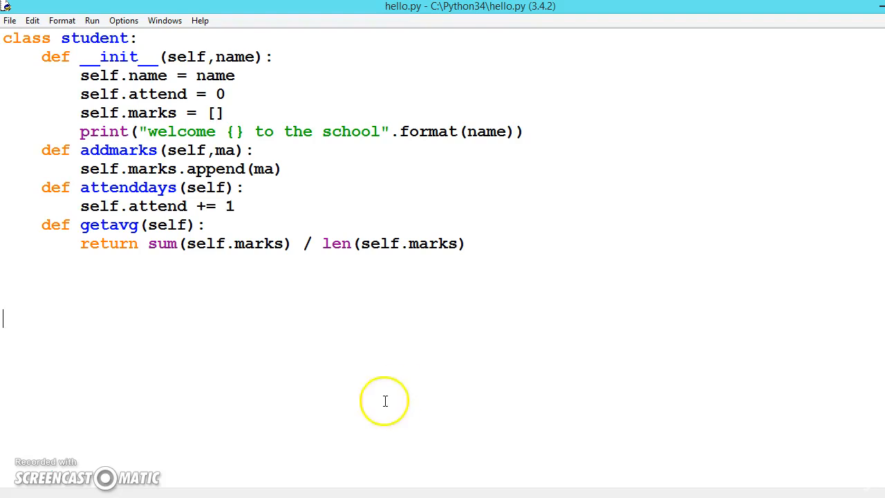
mouse_move(385, 401)
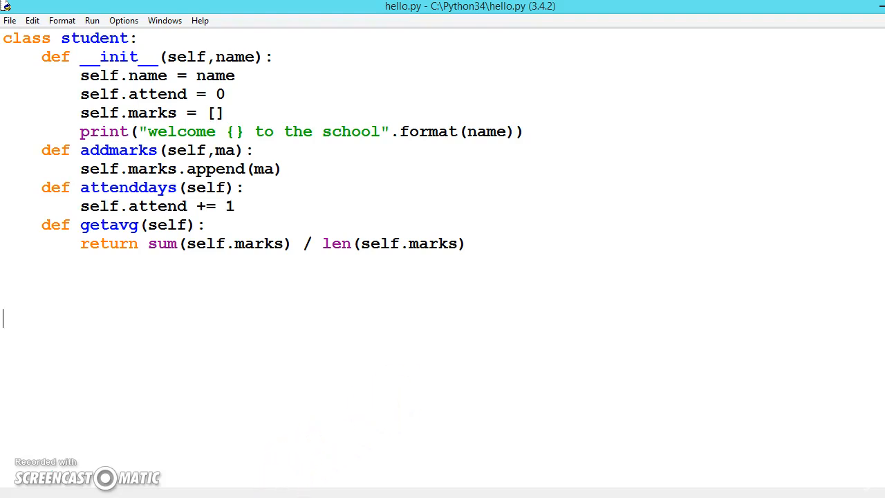